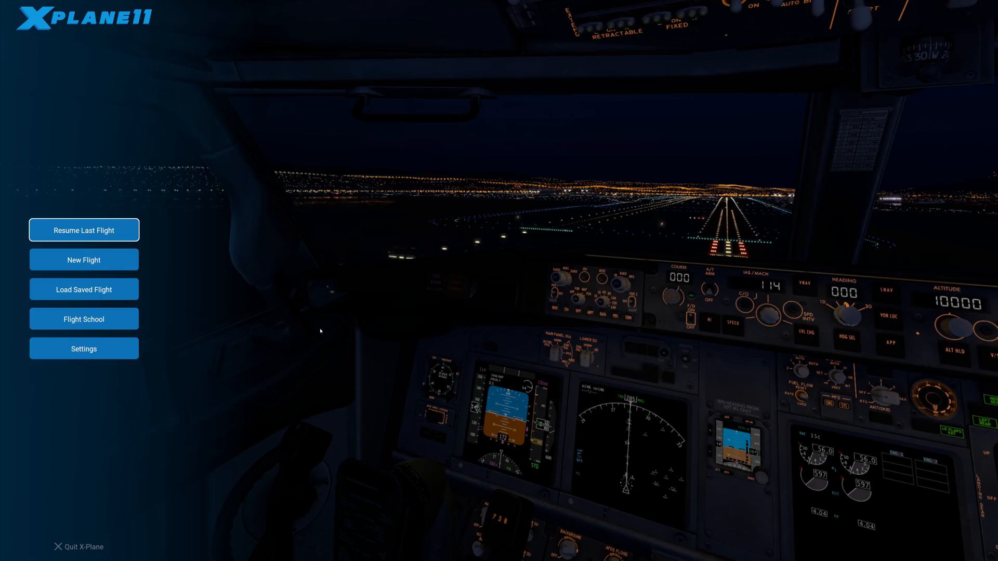
{"action": "mouse_move", "coordinate": [83, 348]}
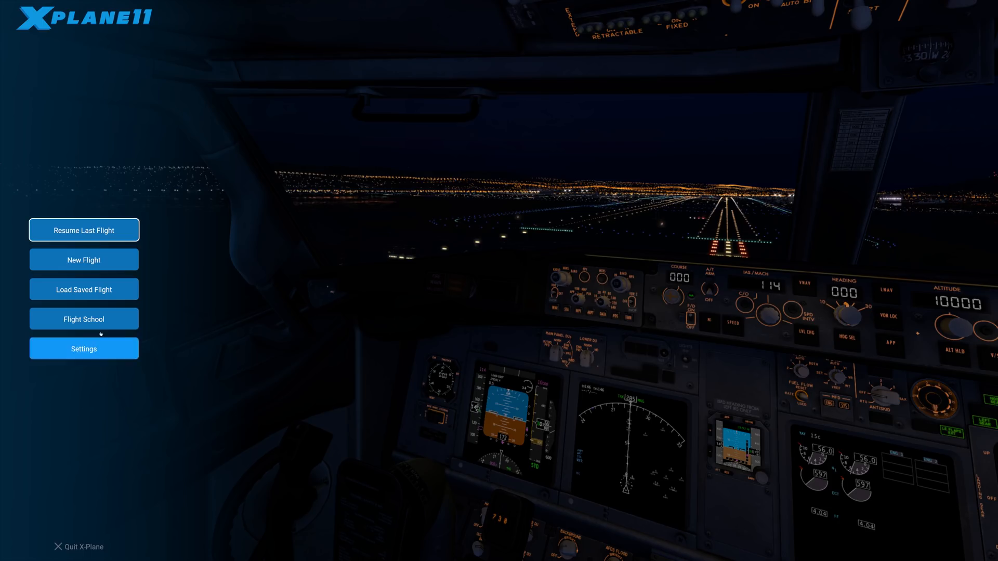
{"action": "mouse_move", "coordinate": [83, 348]}
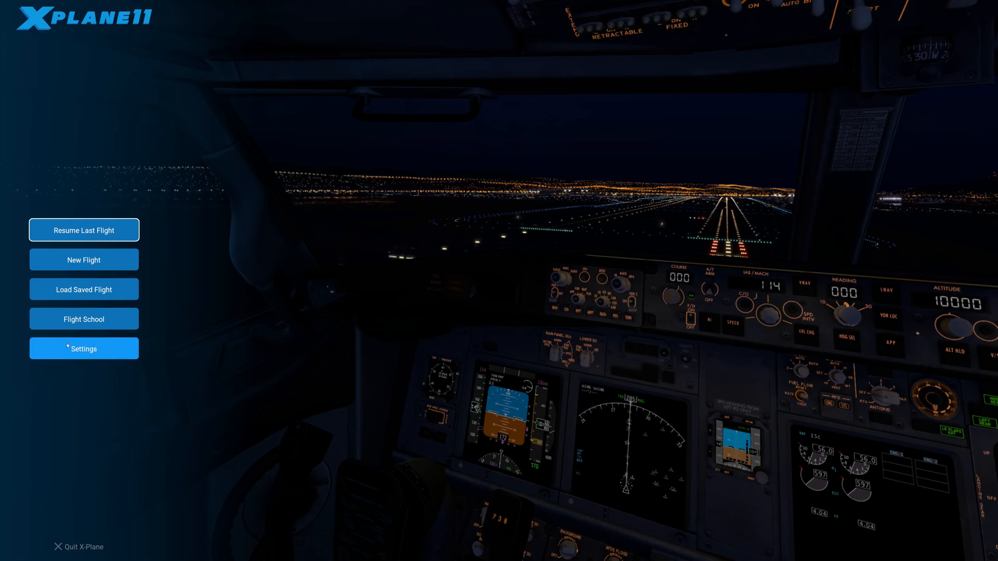
{"action": "mouse_move", "coordinate": [84, 230]}
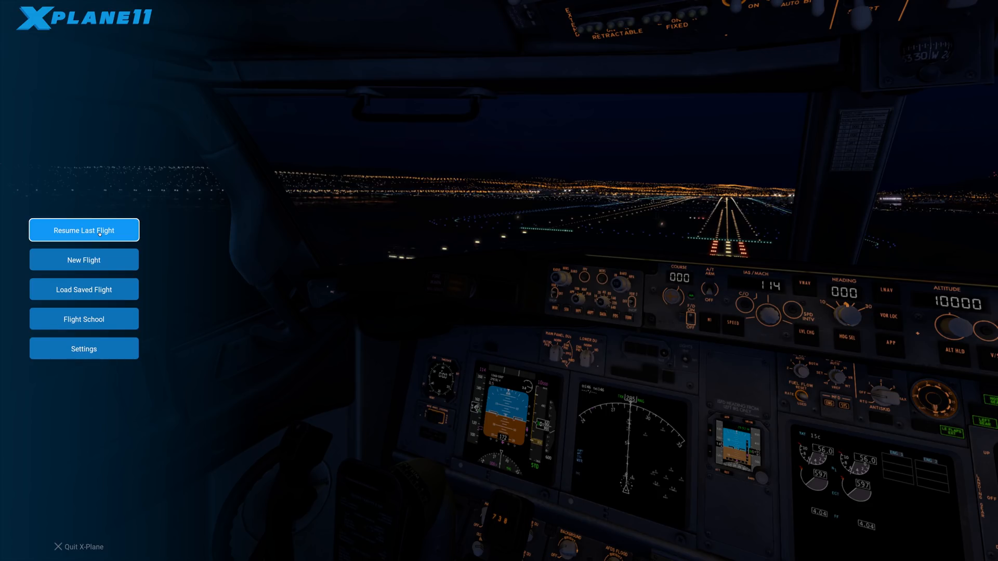
Resume the last flight, loading the Cessna 172 on the runway in cockpit view
{"action": "left_click", "coordinate": [83, 230]}
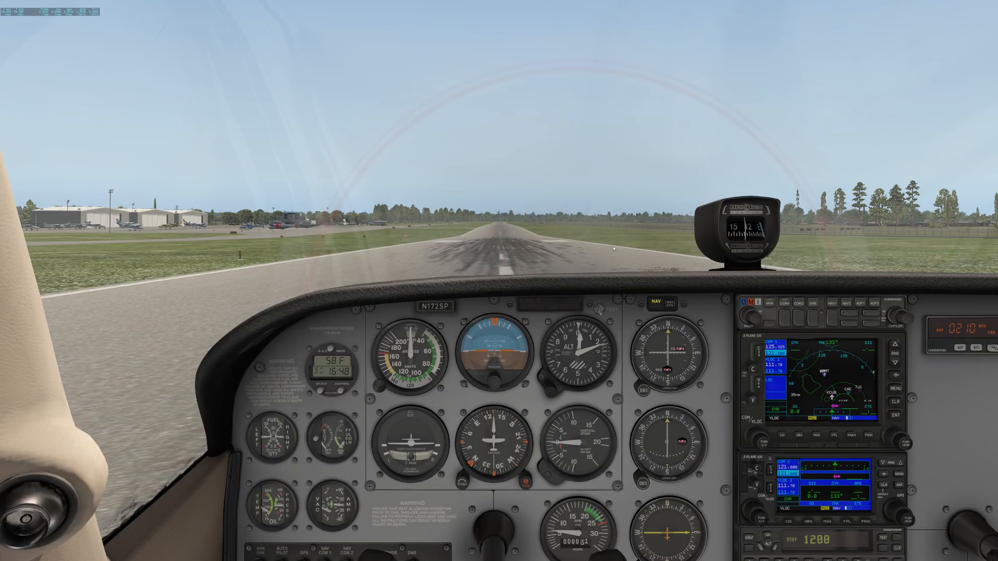
{"action": "mouse_move", "coordinate": [505, 182]}
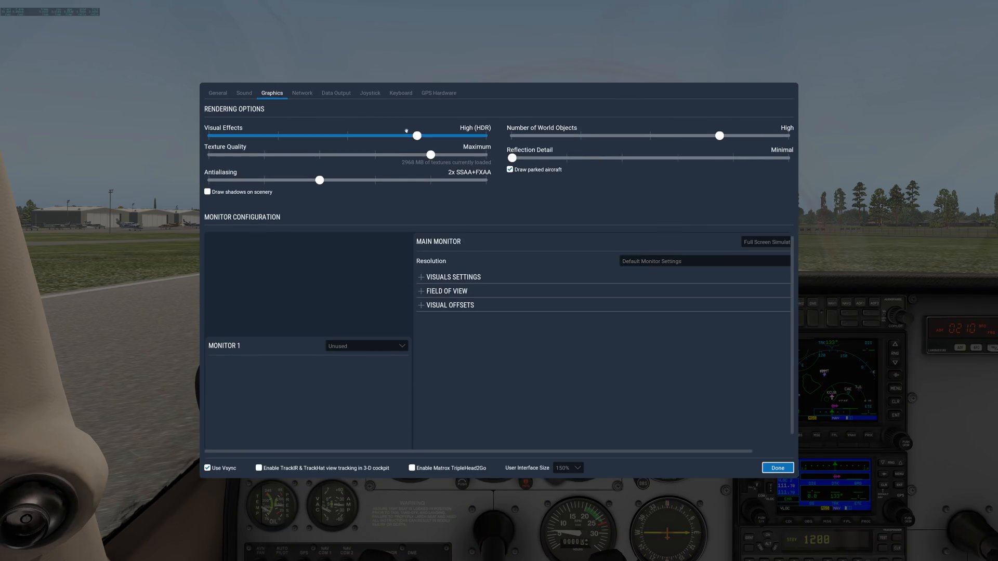
Turn off simulator sounds and text ATC messages on the Sound settings page
{"action": "left_click", "coordinate": [244, 93]}
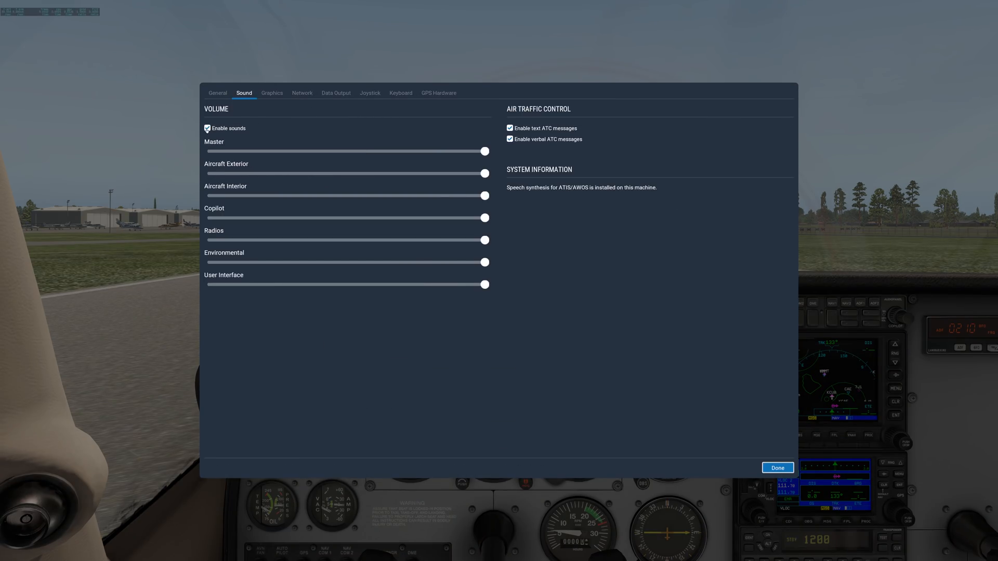
{"action": "left_click", "coordinate": [207, 127]}
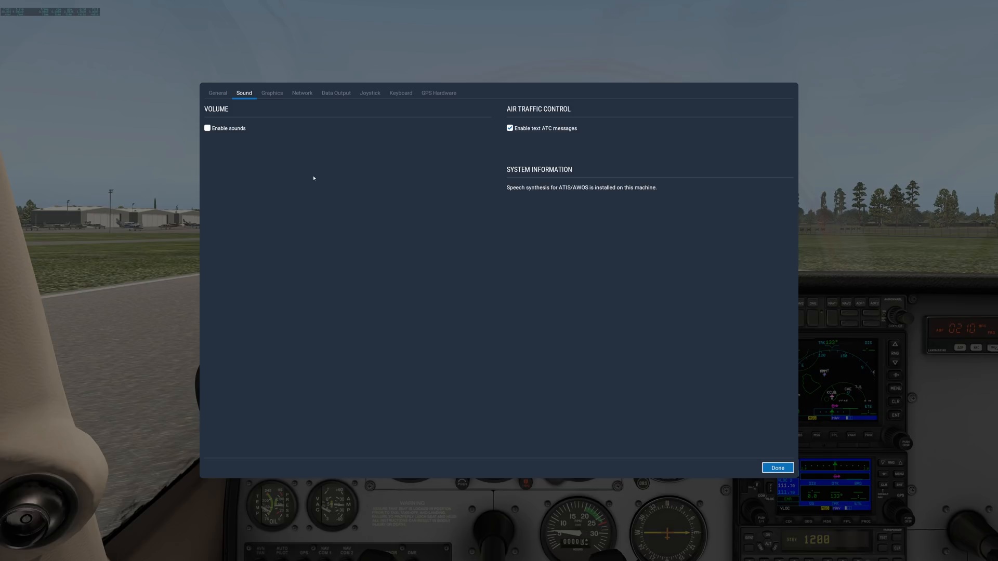
{"action": "mouse_move", "coordinate": [590, 301]}
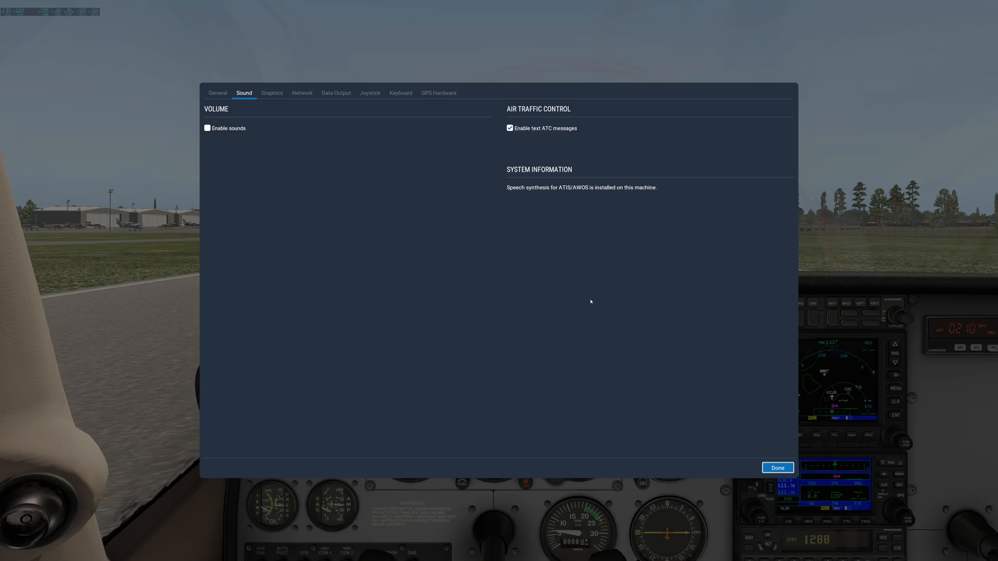
{"action": "left_click", "coordinate": [510, 128]}
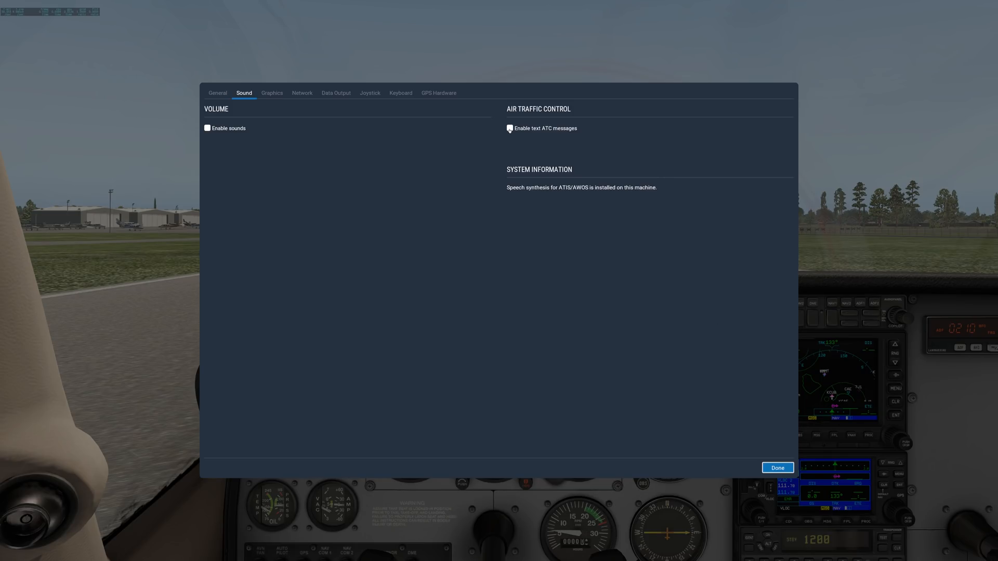
{"action": "left_click", "coordinate": [778, 467]}
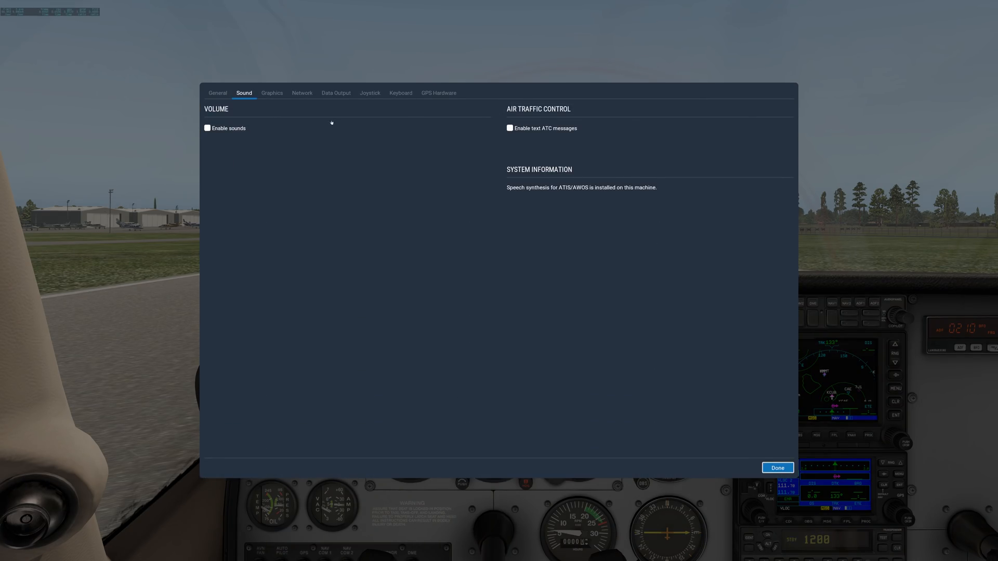
{"action": "left_click", "coordinate": [217, 93]}
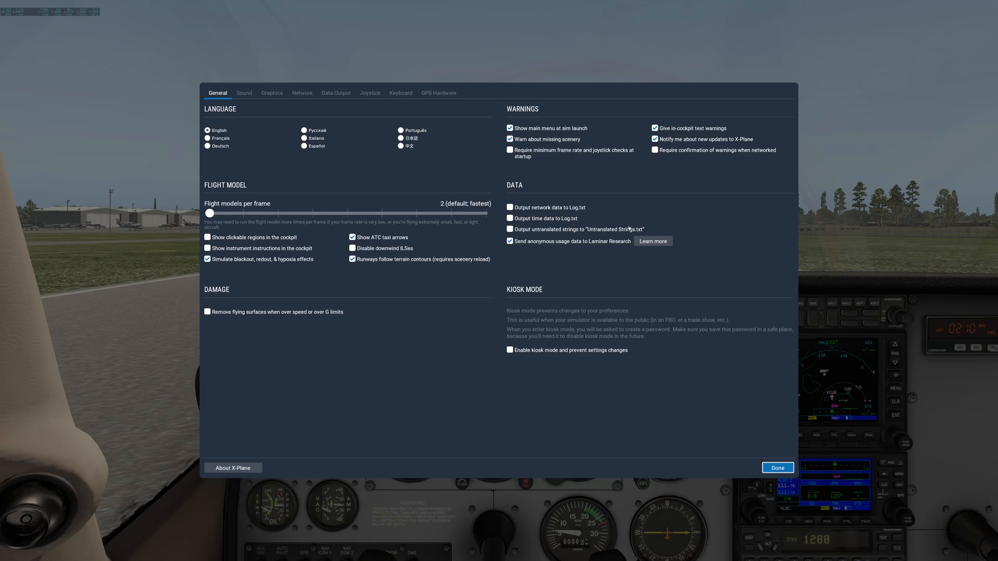
{"action": "mouse_move", "coordinate": [642, 230]}
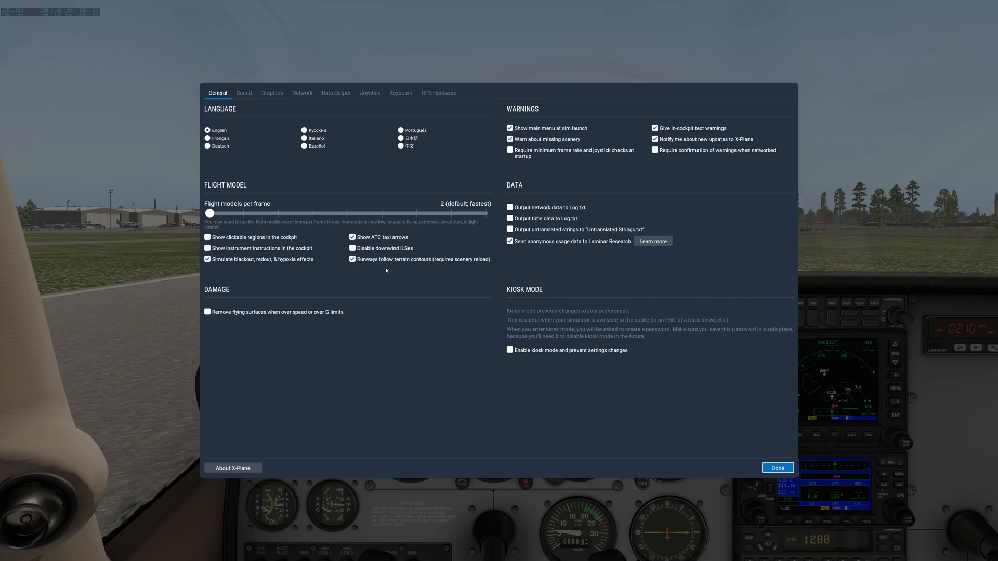
{"action": "mouse_move", "coordinate": [576, 335]}
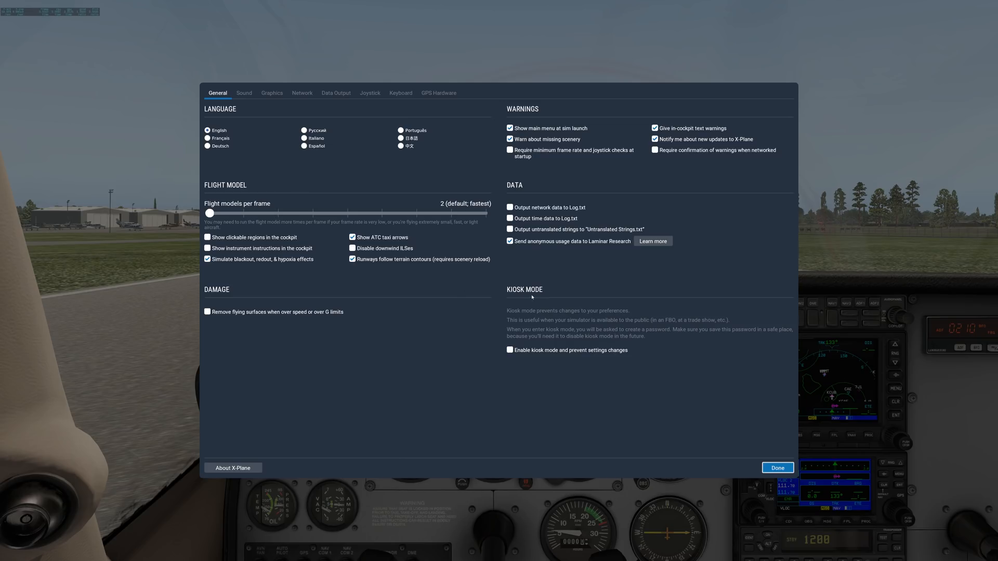
{"action": "mouse_move", "coordinate": [503, 346]}
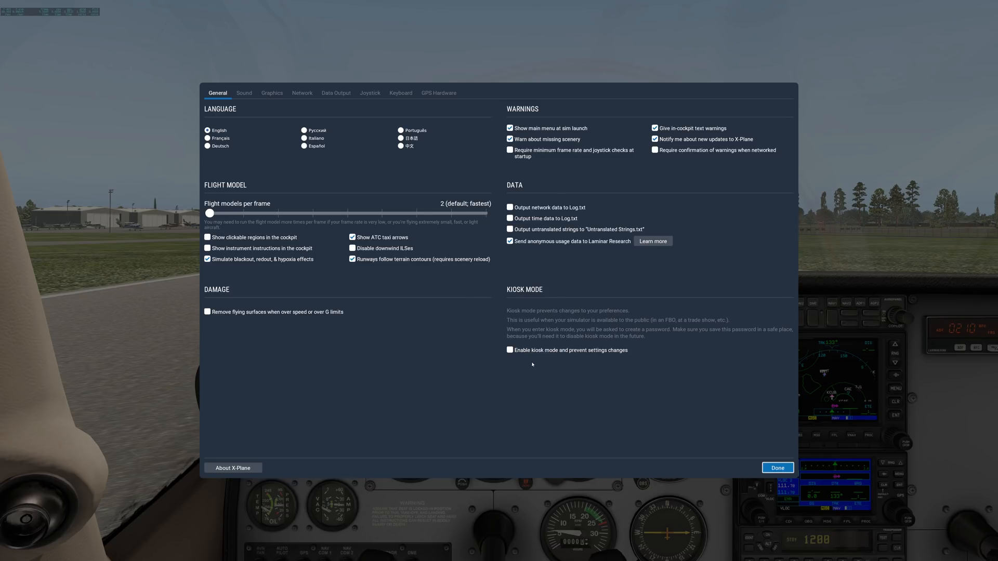
{"action": "mouse_move", "coordinate": [487, 318]}
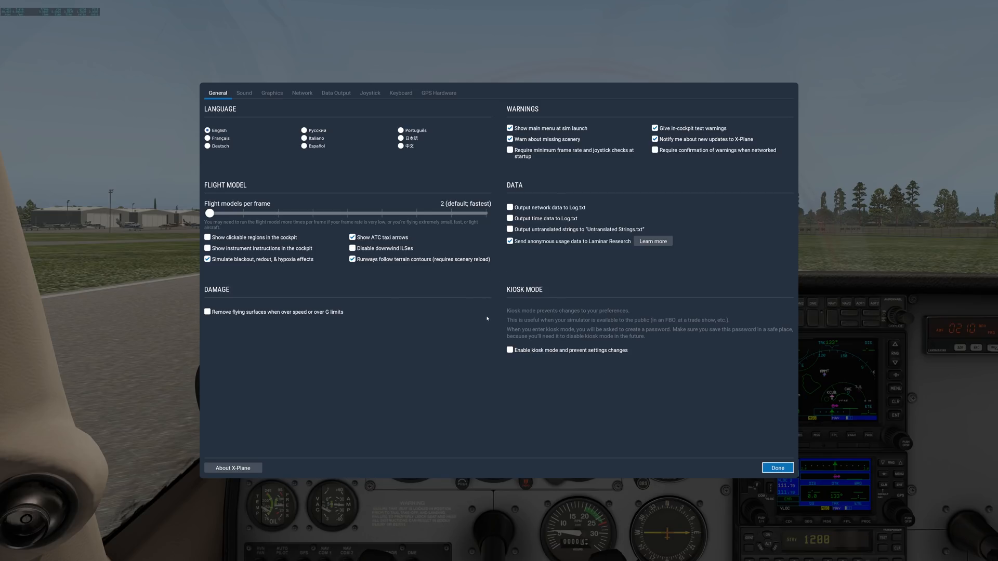
{"action": "mouse_move", "coordinate": [525, 310]}
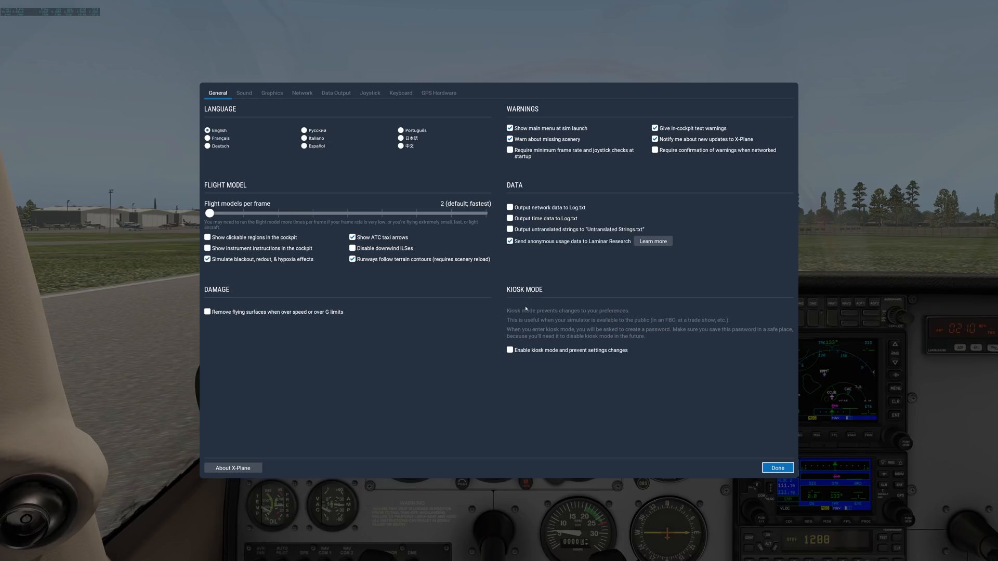
Re-enable simulator sound with verbal ATC messages, keeping text ATC messages off
{"action": "left_click", "coordinate": [243, 94]}
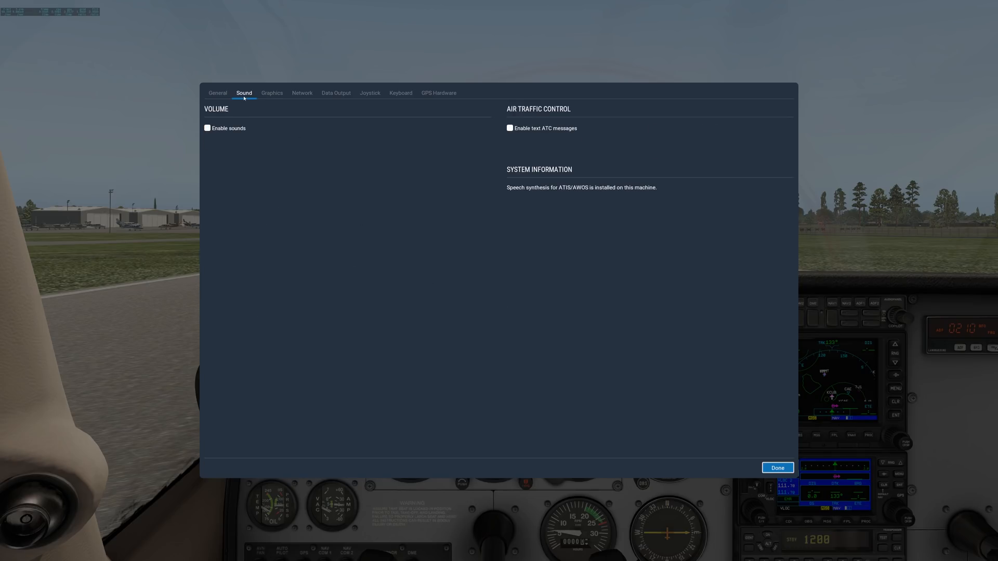
{"action": "mouse_move", "coordinate": [380, 143]}
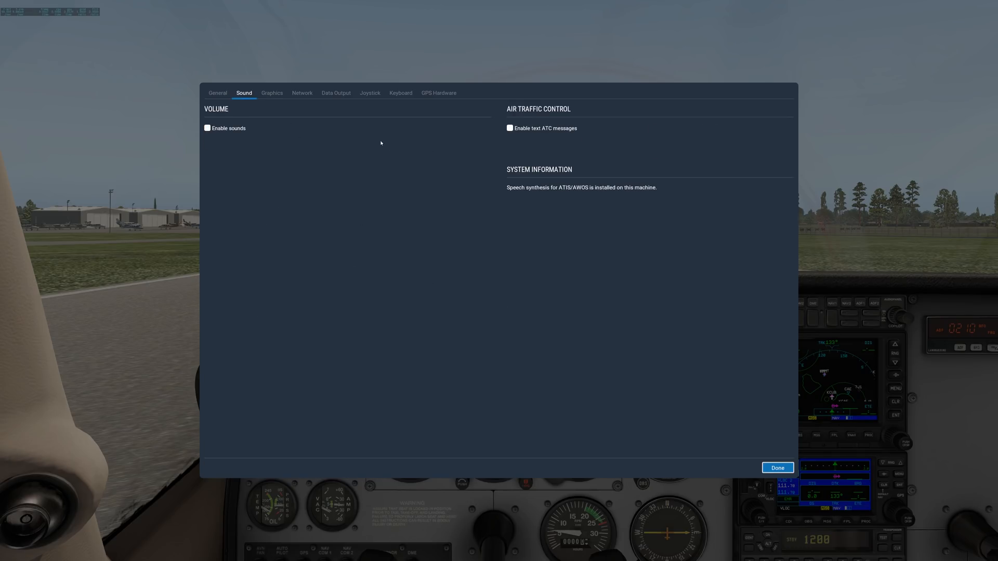
{"action": "left_click", "coordinate": [207, 127]}
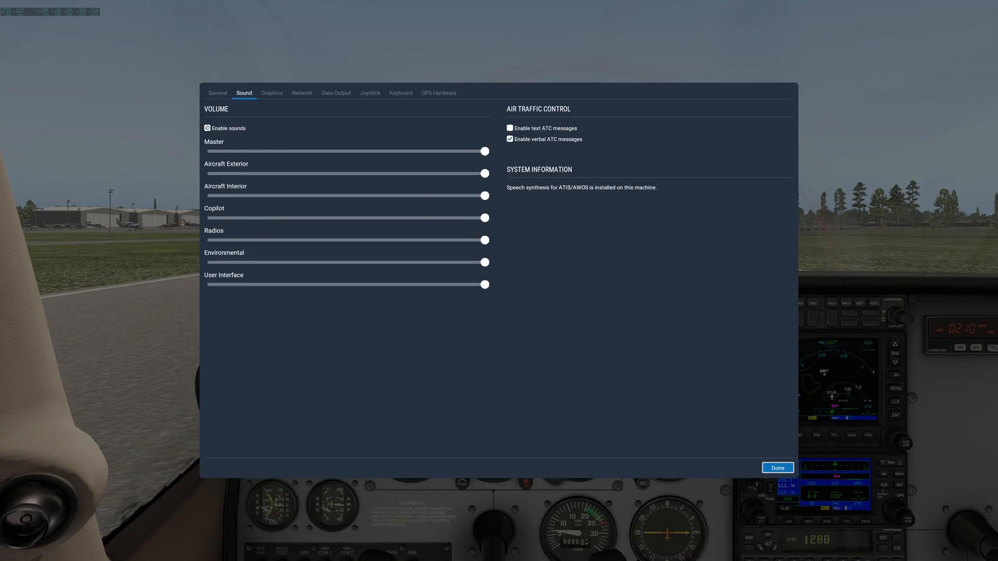
{"action": "left_click", "coordinate": [207, 128]}
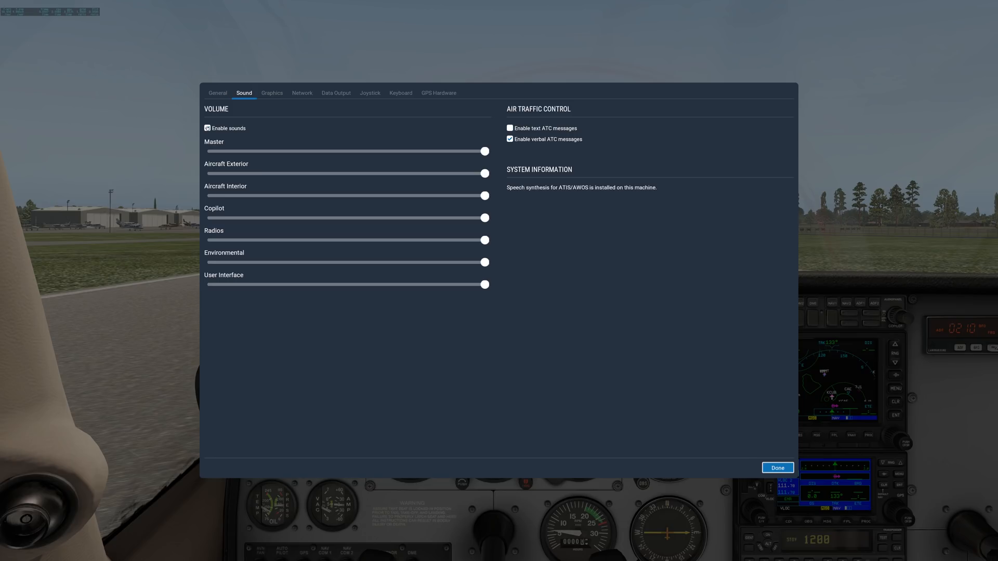
{"action": "left_click", "coordinate": [272, 93]}
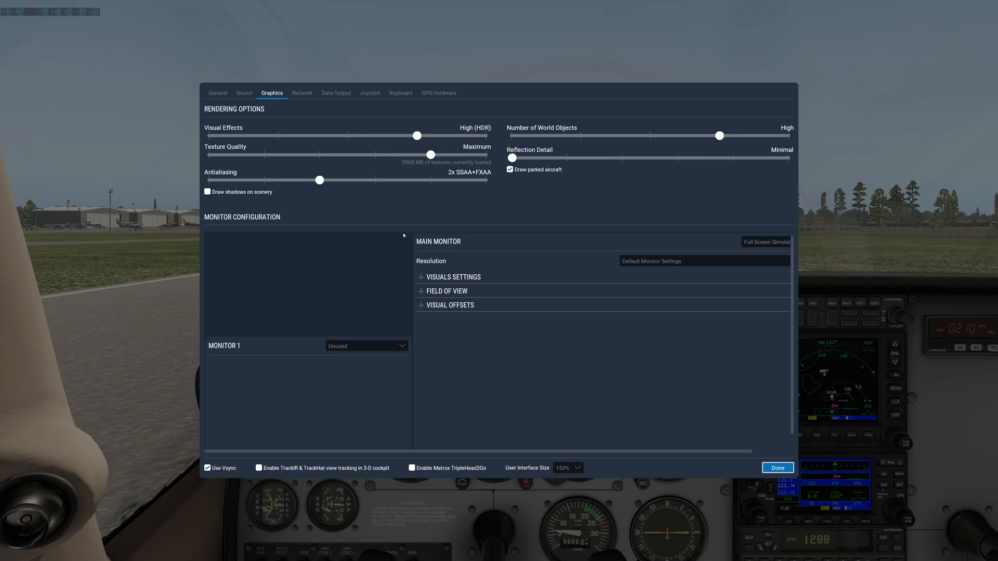
{"action": "mouse_move", "coordinate": [405, 244]}
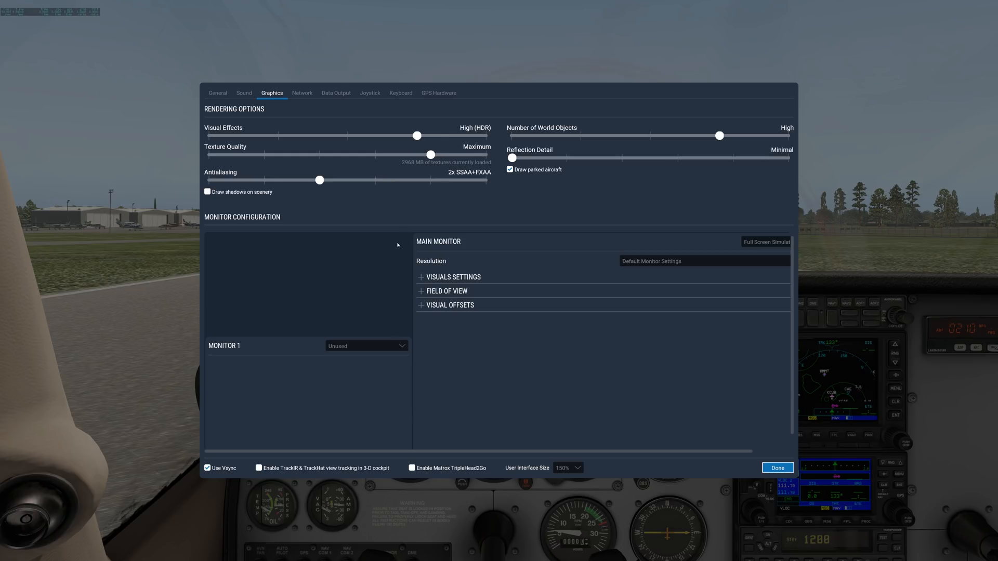
{"action": "mouse_move", "coordinate": [357, 128]}
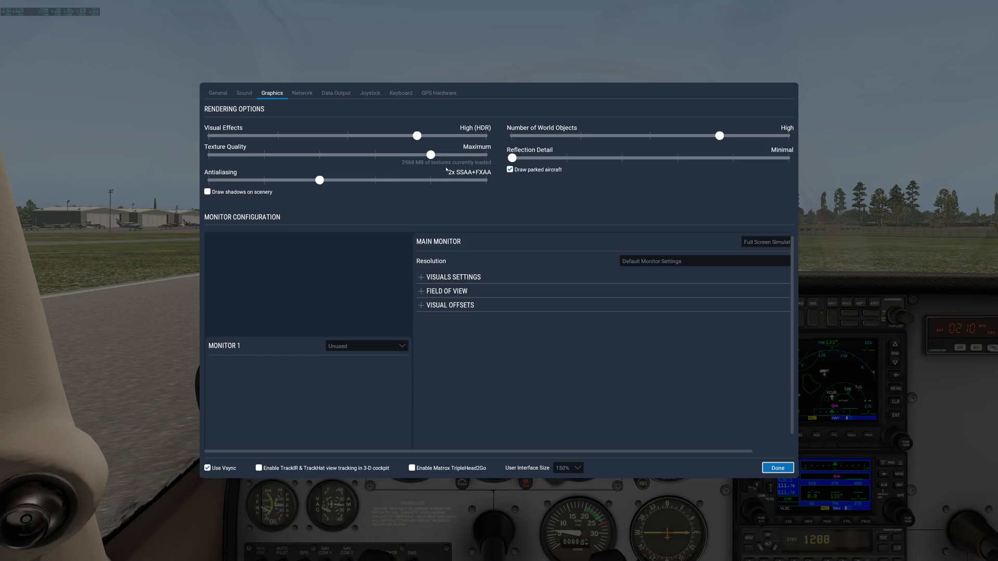
{"action": "left_click", "coordinate": [417, 135]}
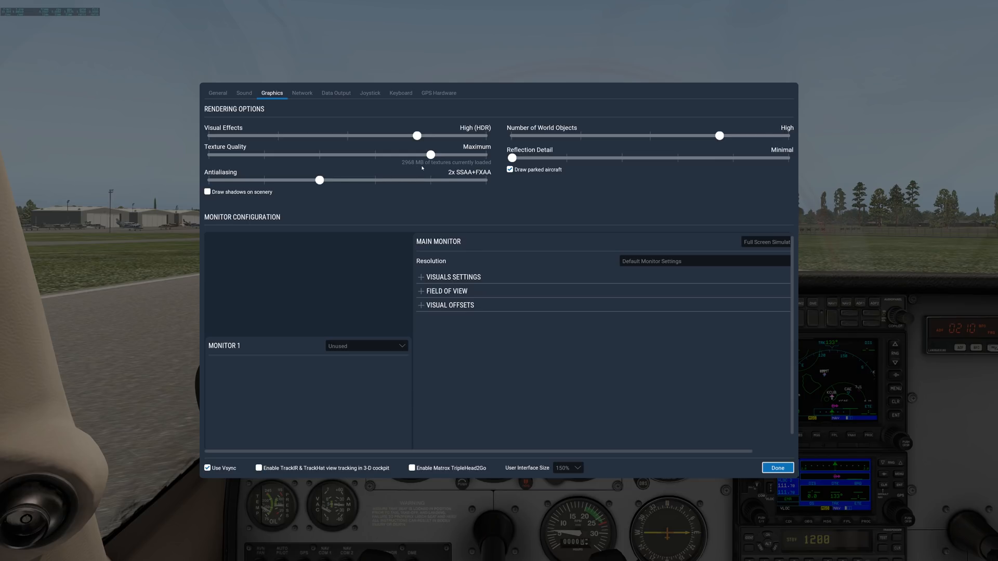
{"action": "mouse_move", "coordinate": [418, 168]}
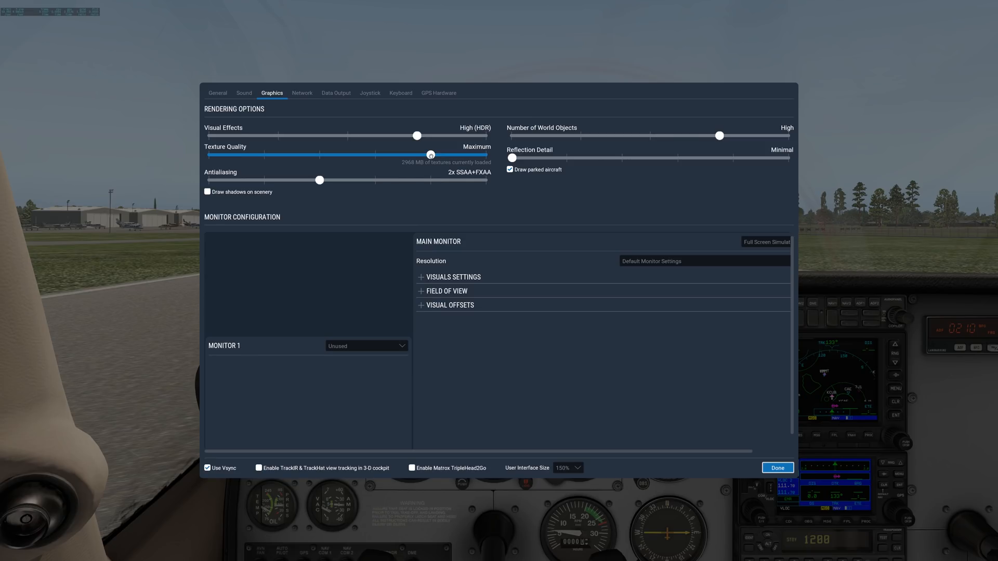
{"action": "left_click_drag", "start_coordinate": [430, 155], "coordinate": [487, 155]}
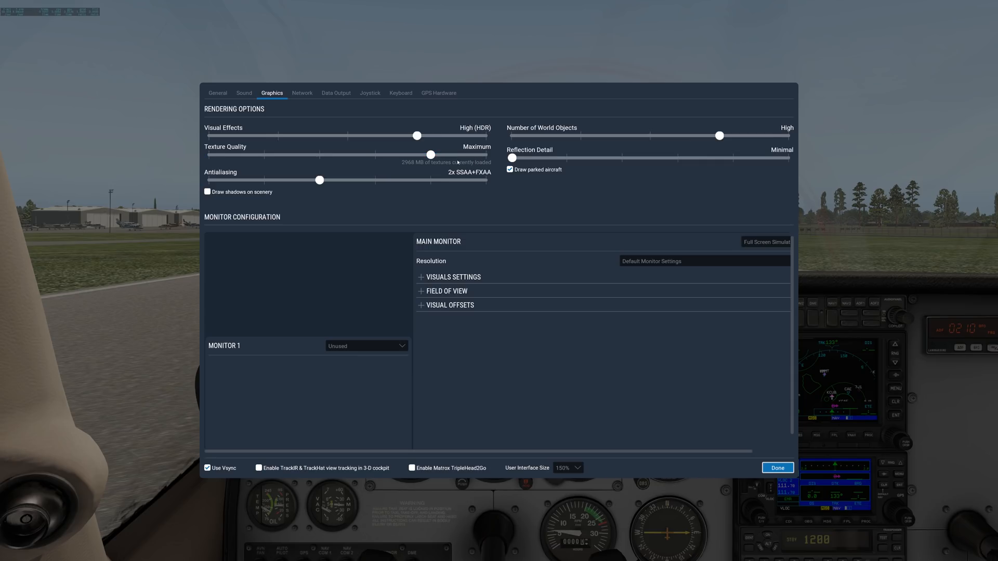
Raise Graphics antialiasing from 2x SSAA+FXAA to 4x SSAA+FXAA
{"action": "left_click", "coordinate": [319, 181]}
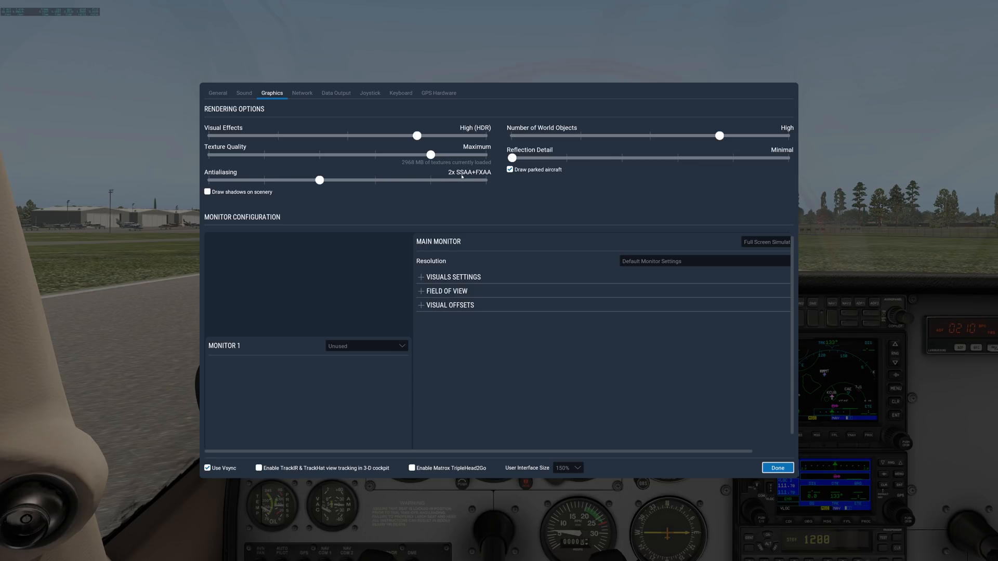
{"action": "mouse_move", "coordinate": [477, 176]}
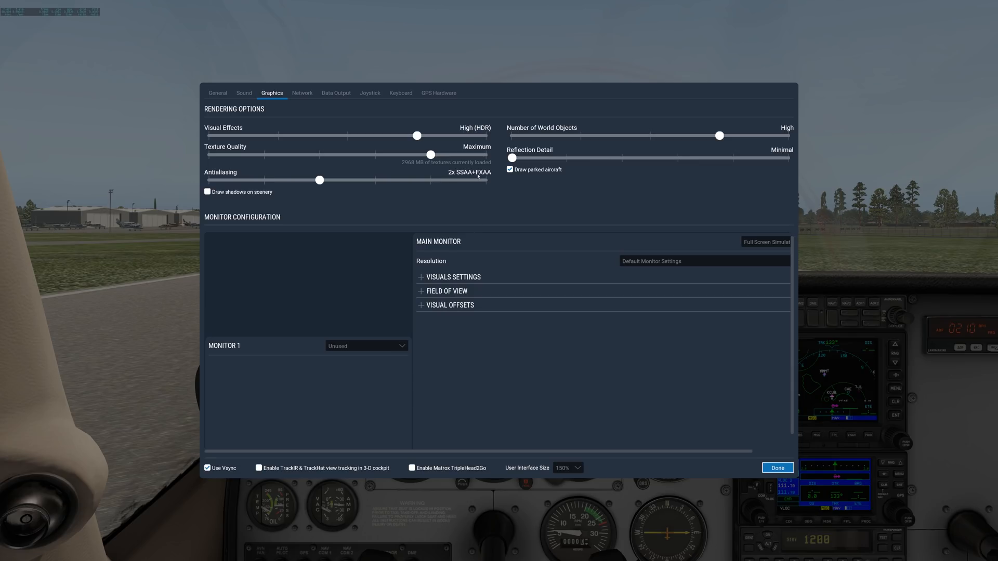
{"action": "mouse_move", "coordinate": [446, 176]}
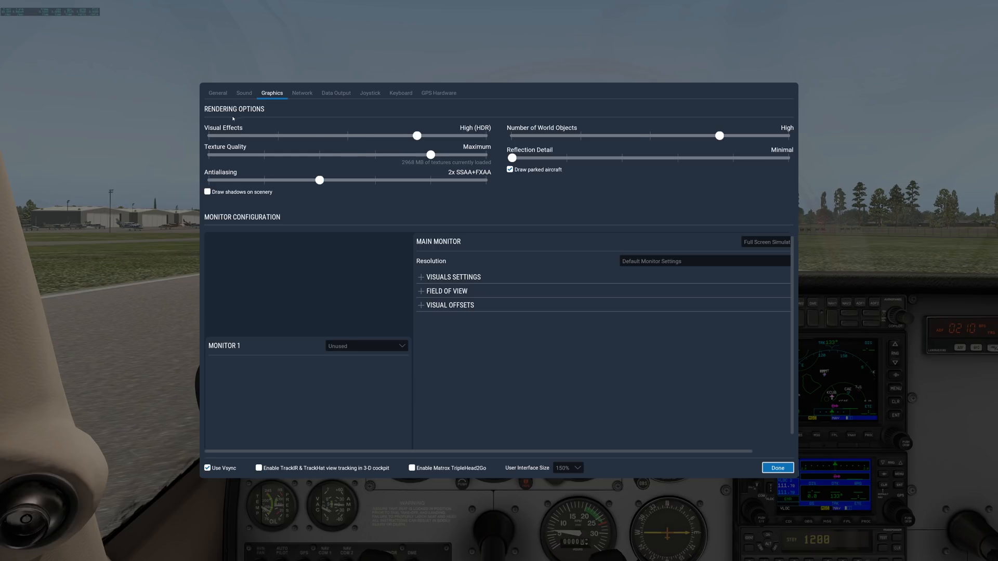
{"action": "mouse_move", "coordinate": [437, 126]}
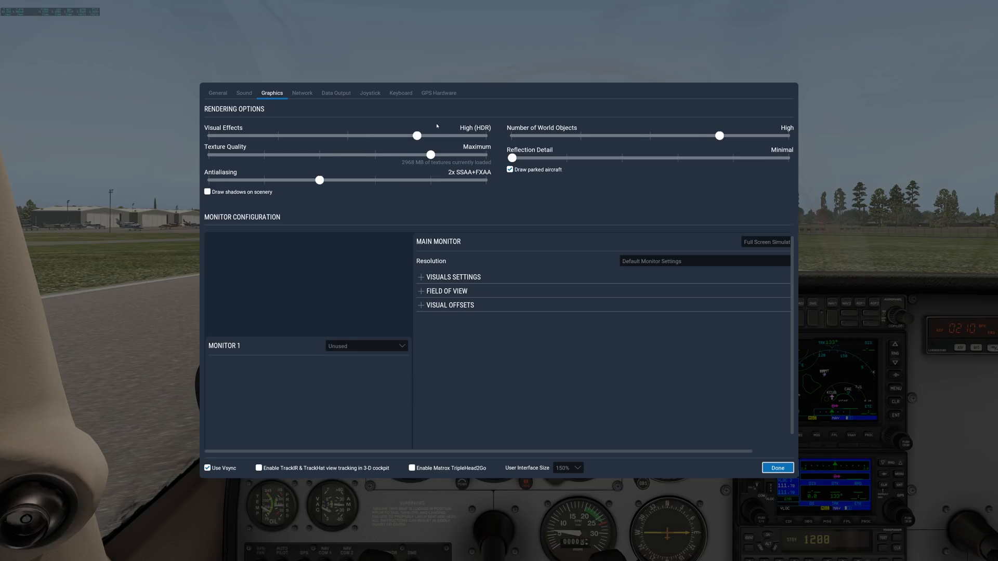
{"action": "mouse_move", "coordinate": [471, 193]}
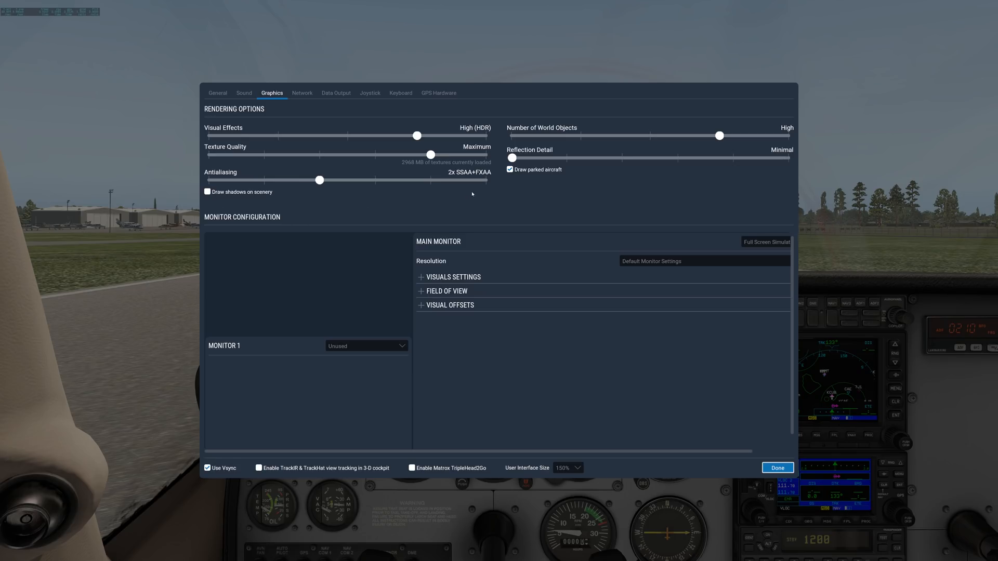
{"action": "left_click", "coordinate": [320, 181]}
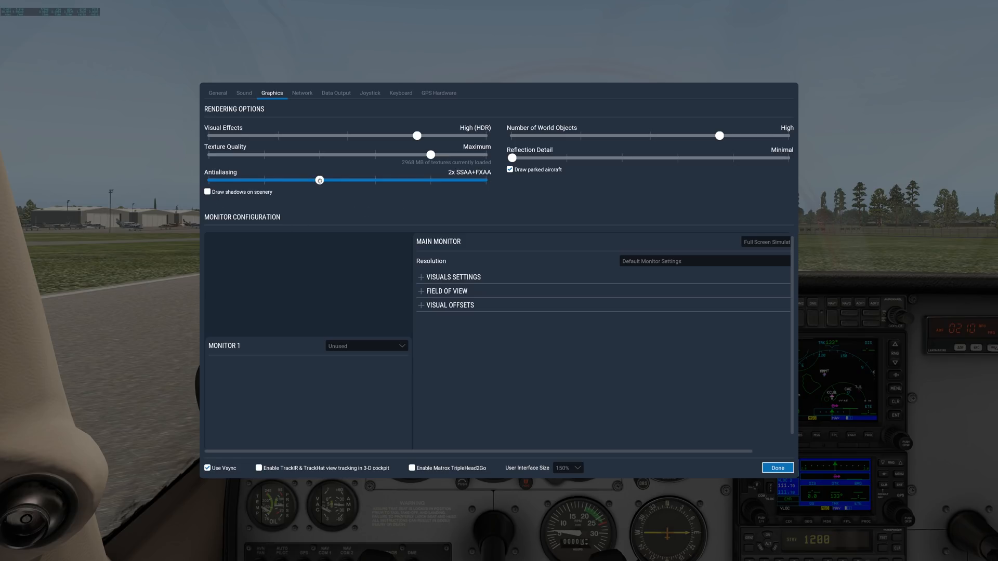
{"action": "left_click_drag", "start_coordinate": [320, 179], "coordinate": [391, 179]}
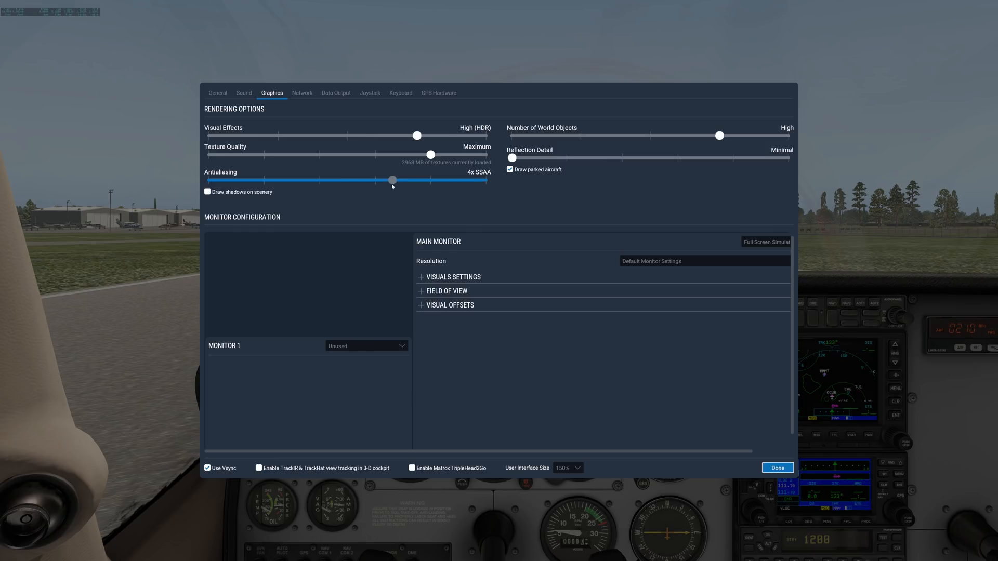
{"action": "left_click_drag", "start_coordinate": [392, 180], "coordinate": [431, 181]}
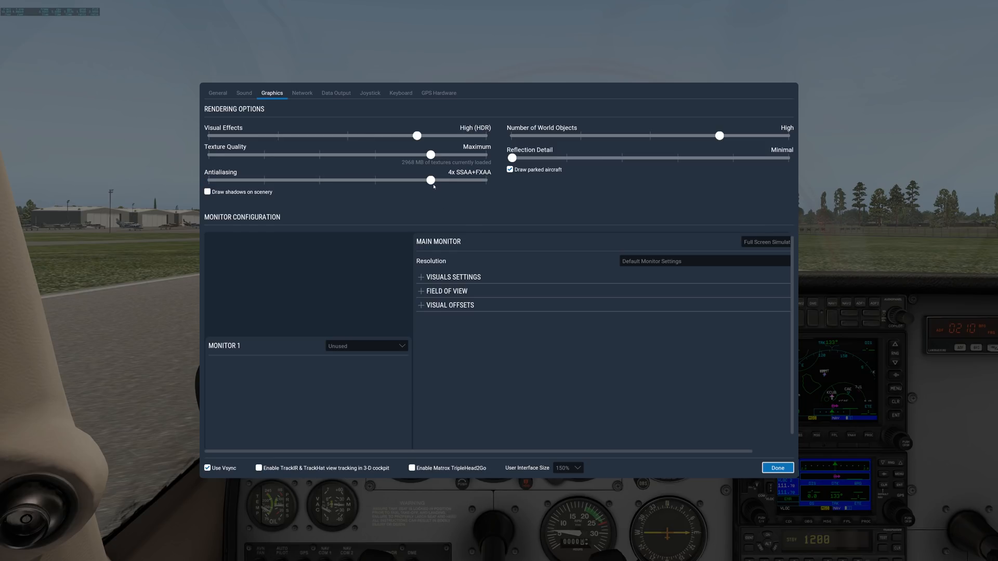
{"action": "left_click", "coordinate": [431, 181]}
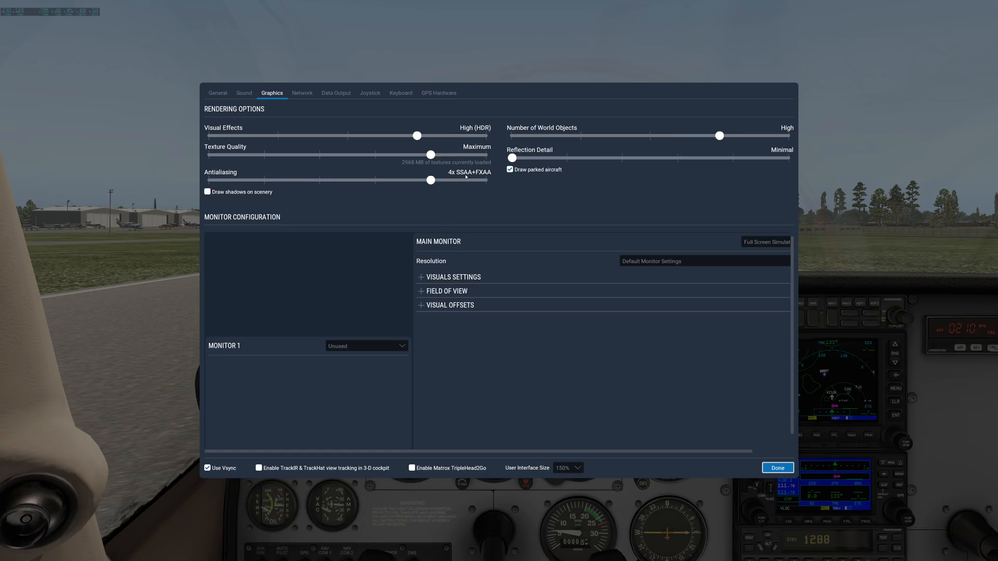
{"action": "left_click", "coordinate": [432, 180]}
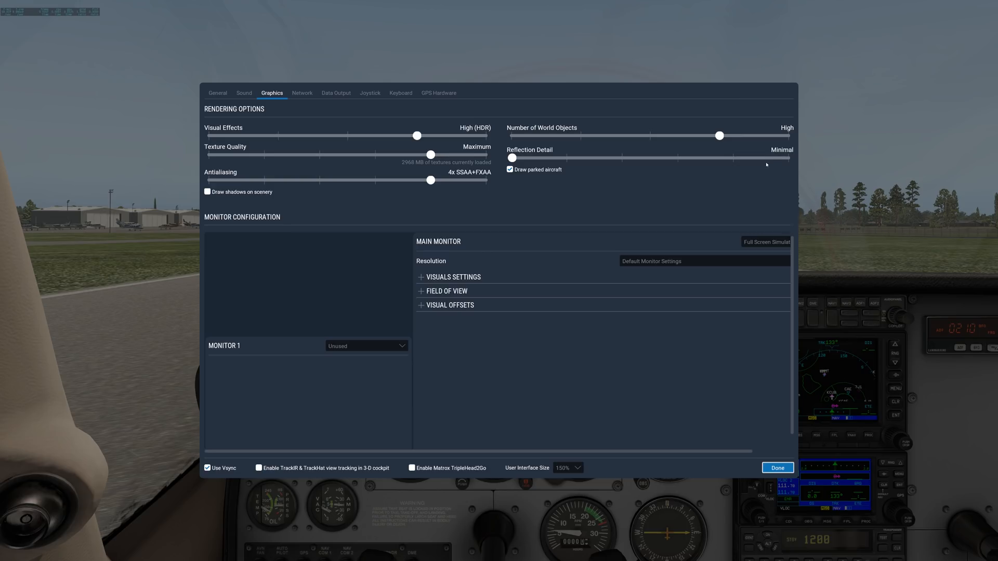
{"action": "mouse_move", "coordinate": [573, 143]}
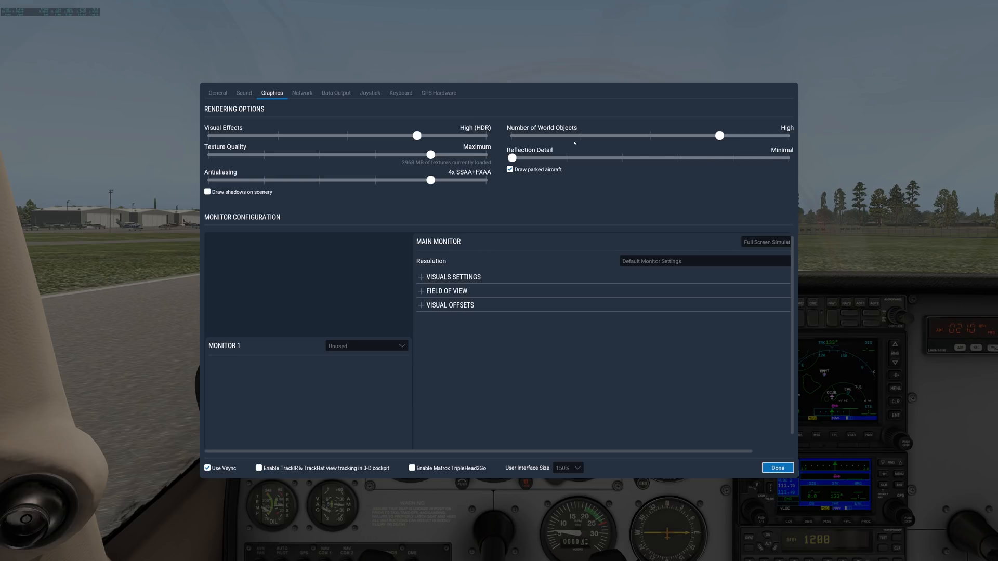
{"action": "mouse_move", "coordinate": [609, 122]}
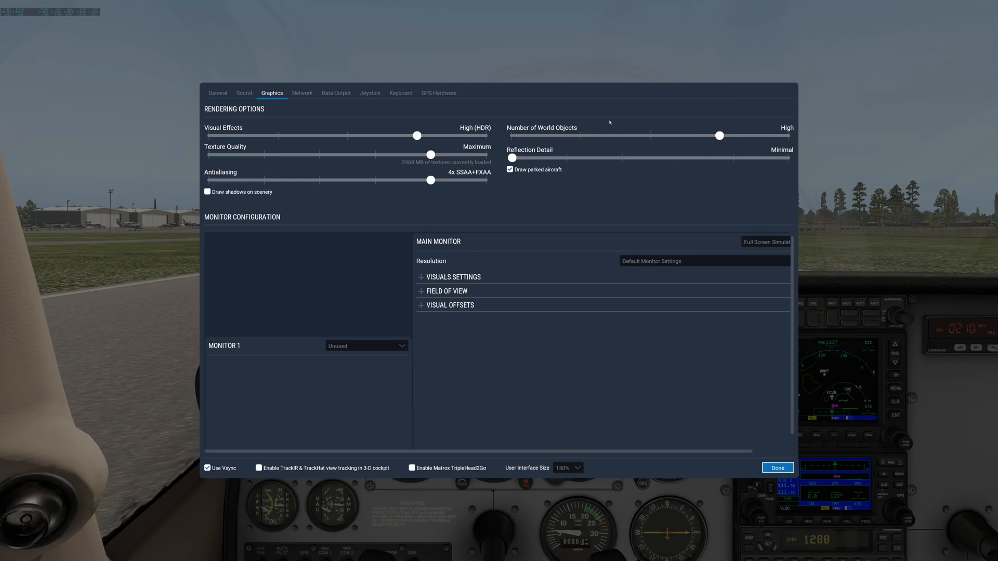
{"action": "mouse_move", "coordinate": [612, 152]}
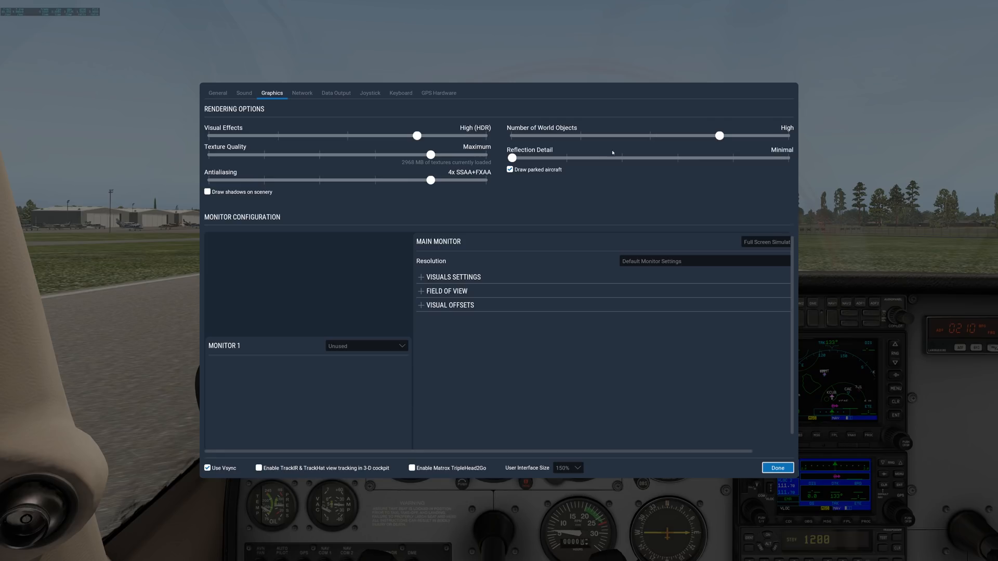
{"action": "left_click", "coordinate": [718, 136]}
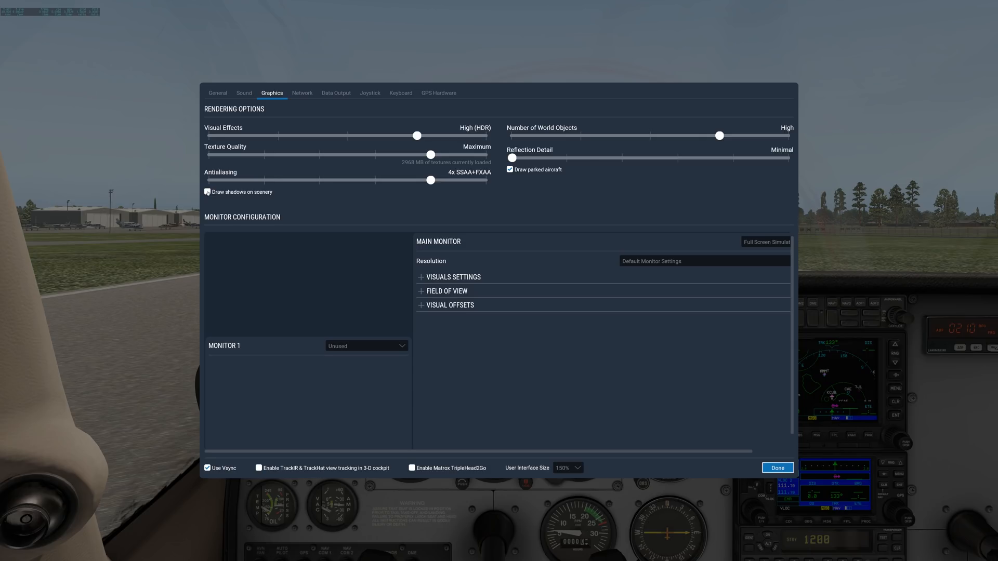
{"action": "left_click", "coordinate": [207, 192]}
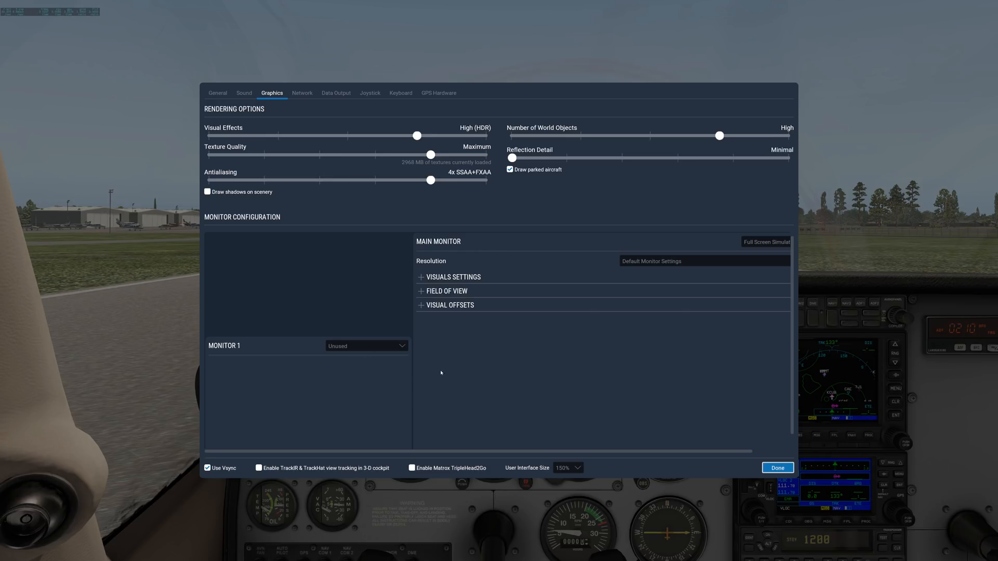
{"action": "mouse_move", "coordinate": [342, 312]}
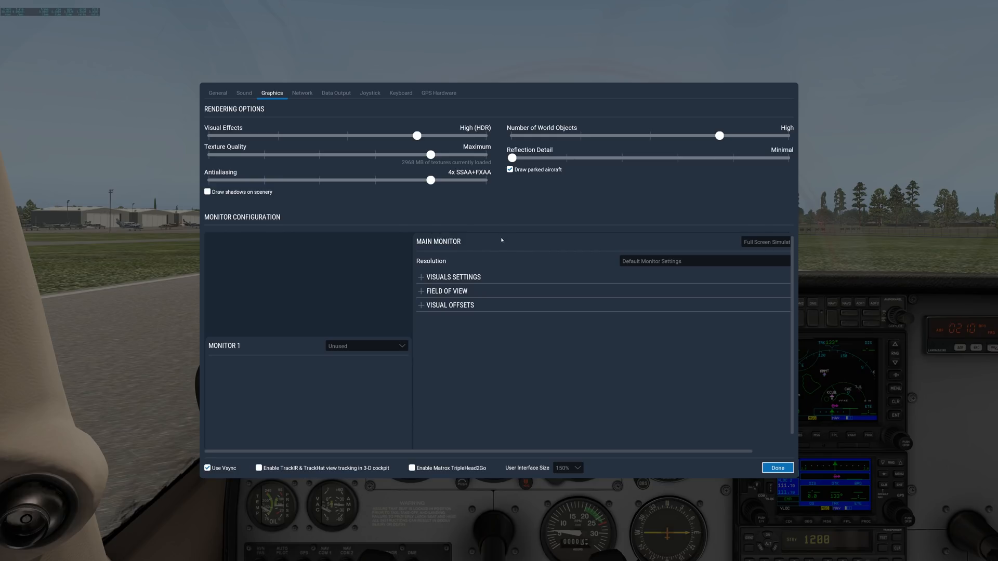
{"action": "mouse_move", "coordinate": [267, 348]}
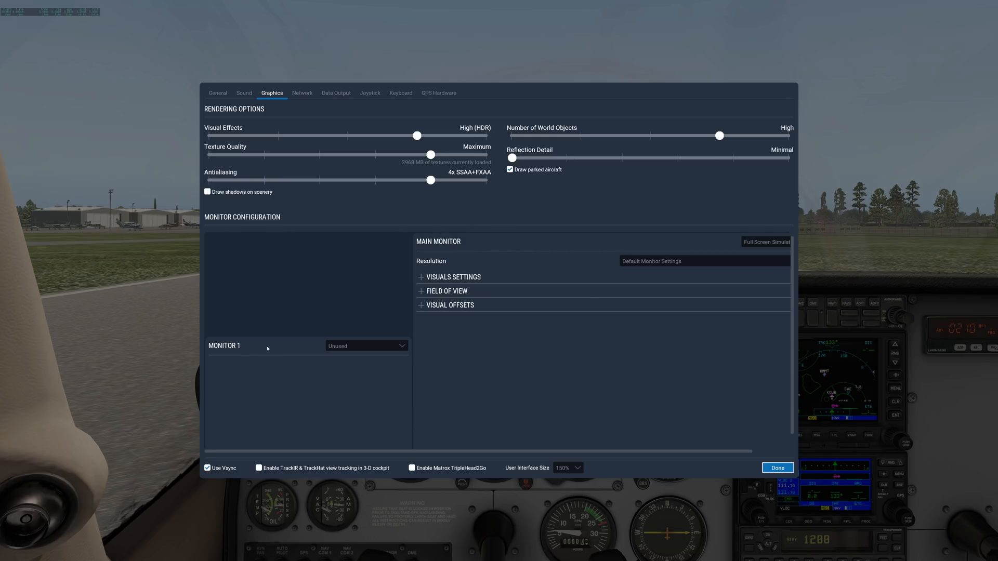
{"action": "mouse_move", "coordinate": [318, 356]}
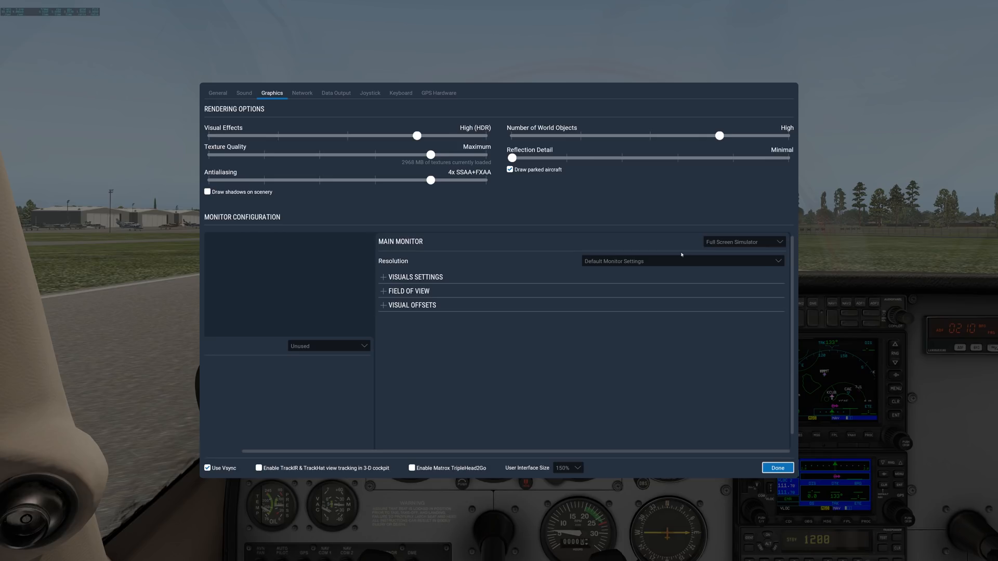
{"action": "mouse_move", "coordinate": [609, 266]}
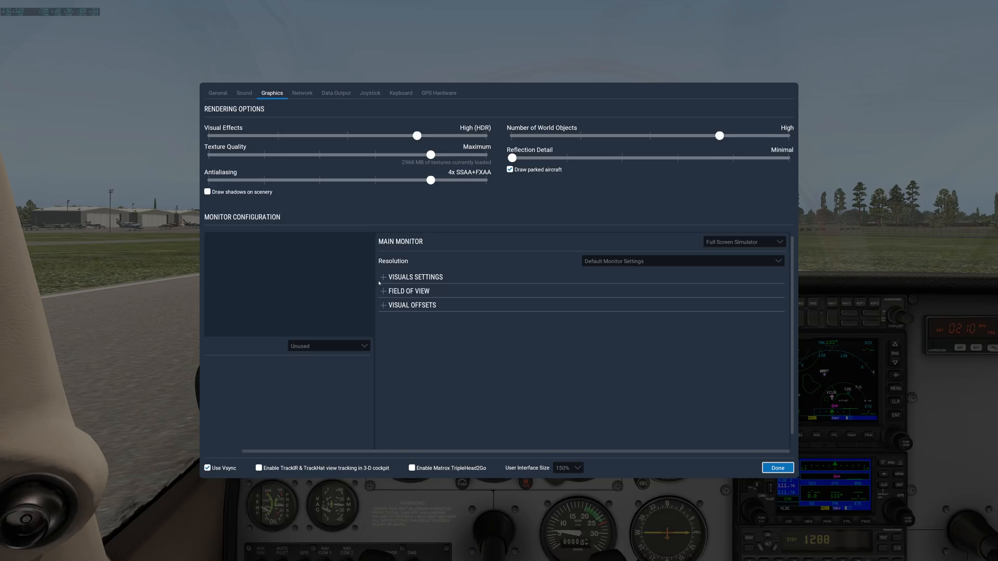
{"action": "mouse_move", "coordinate": [420, 314]}
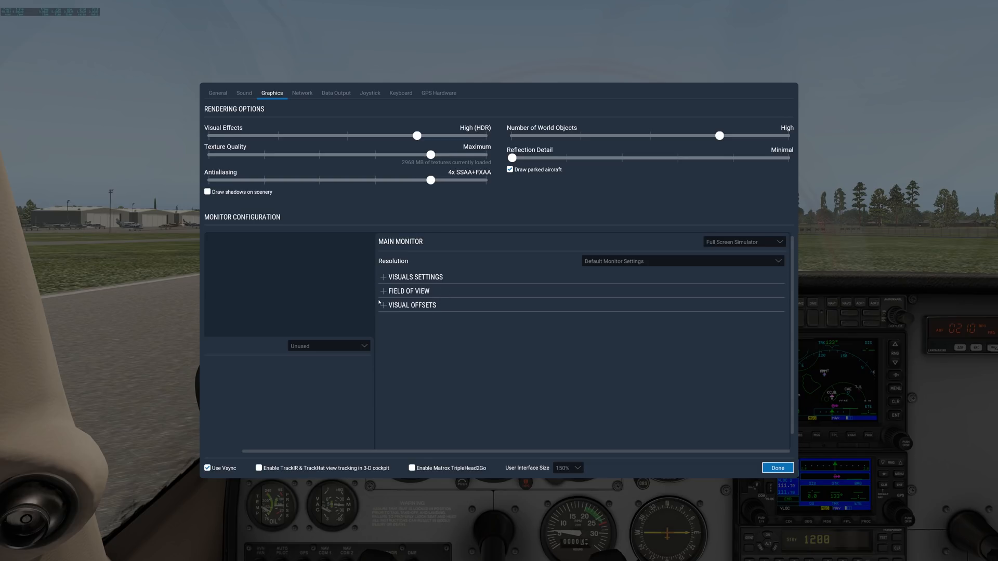
{"action": "mouse_move", "coordinate": [448, 286]}
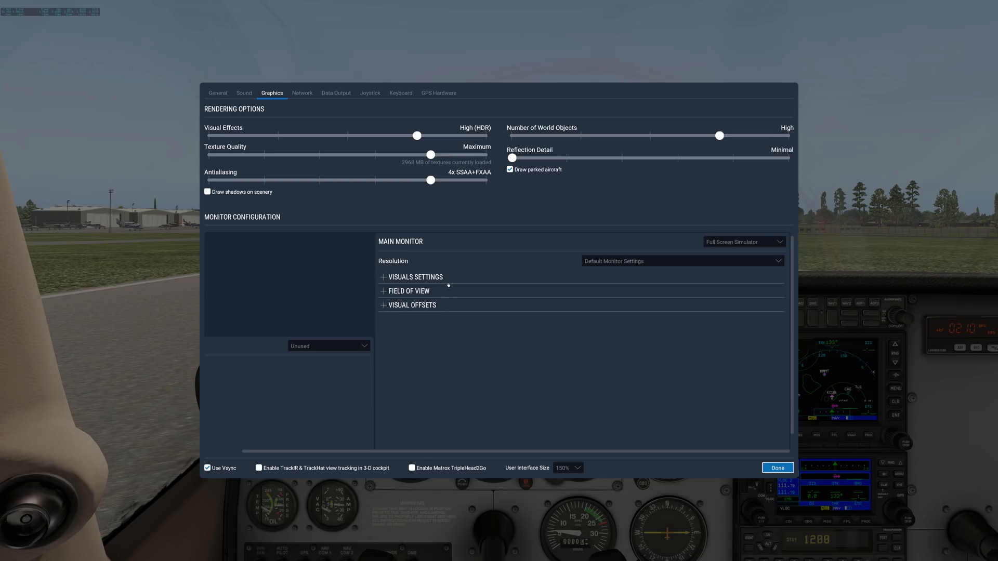
{"action": "mouse_move", "coordinate": [447, 318]}
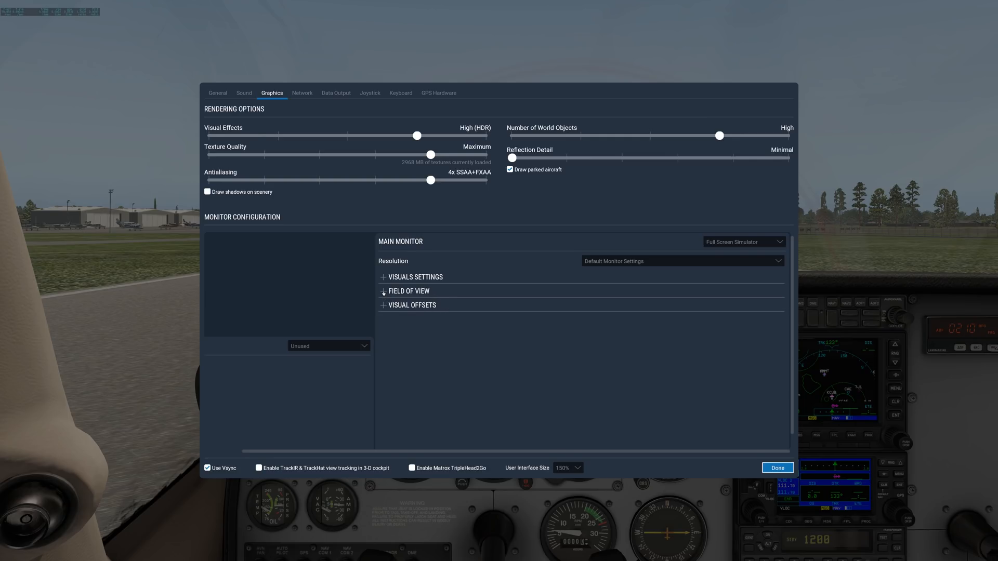
Set the lateral field of view to about 70 degrees, then collapse the Field of View section
{"action": "left_click", "coordinate": [405, 291]}
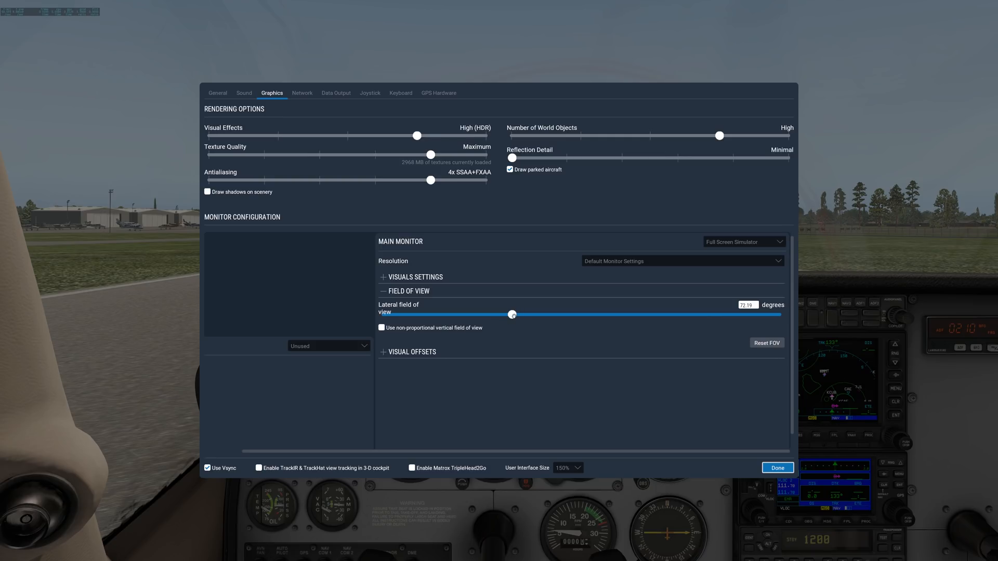
{"action": "left_click_drag", "start_coordinate": [512, 314], "coordinate": [538, 314]}
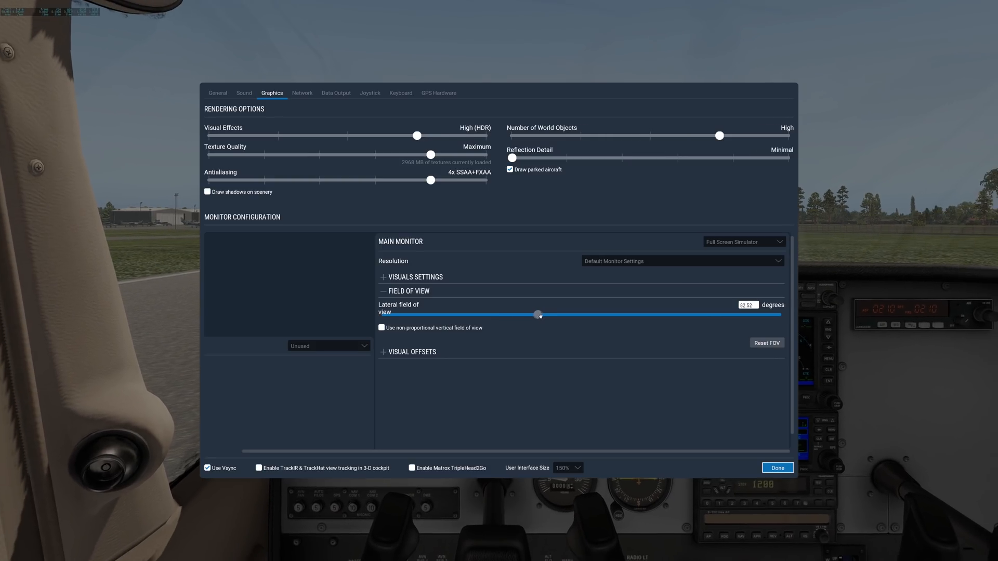
{"action": "left_click_drag", "start_coordinate": [538, 314], "coordinate": [578, 314]}
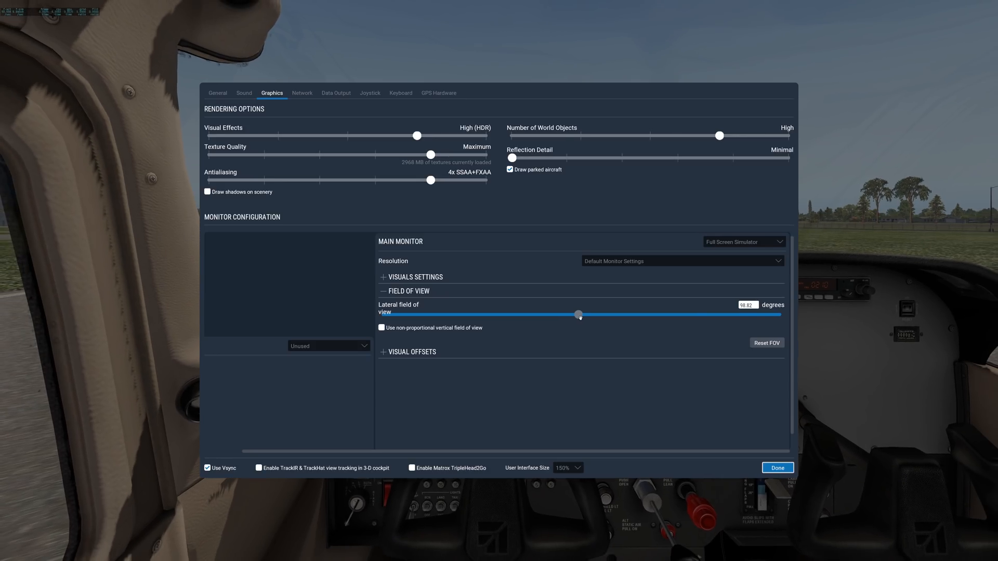
{"action": "left_click_drag", "start_coordinate": [579, 314], "coordinate": [641, 315]}
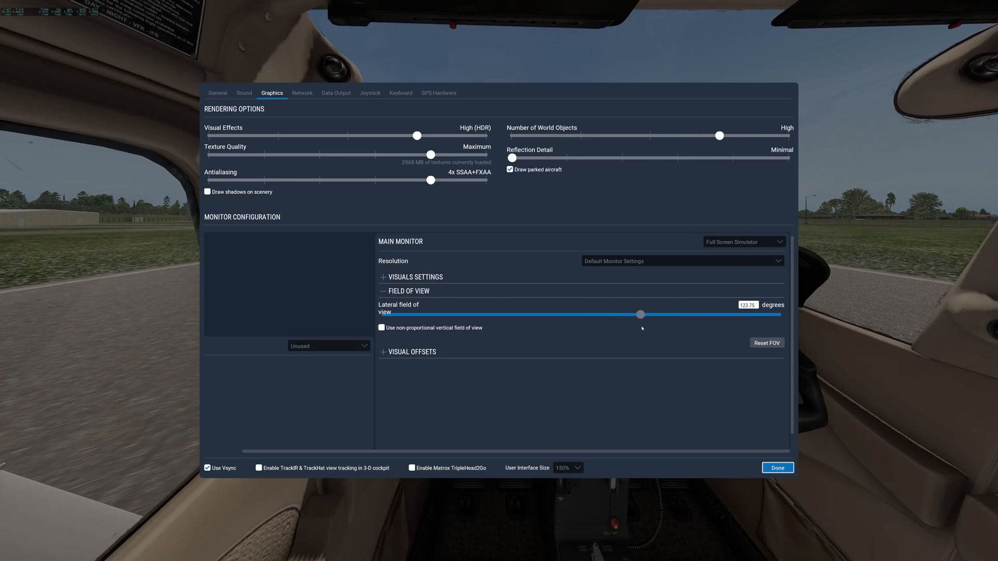
{"action": "left_click_drag", "start_coordinate": [641, 314], "coordinate": [514, 314]}
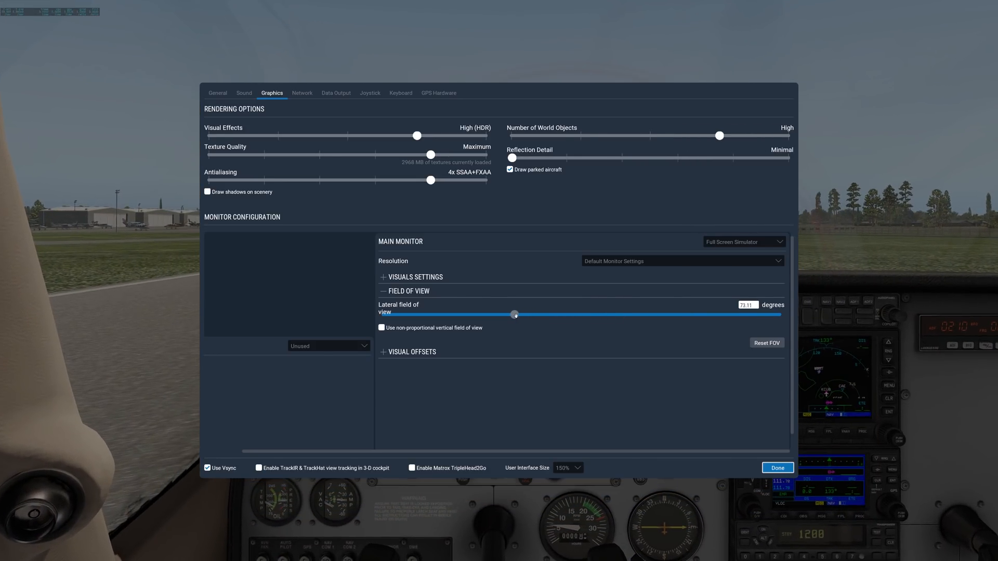
{"action": "left_click_drag", "start_coordinate": [515, 314], "coordinate": [508, 314]}
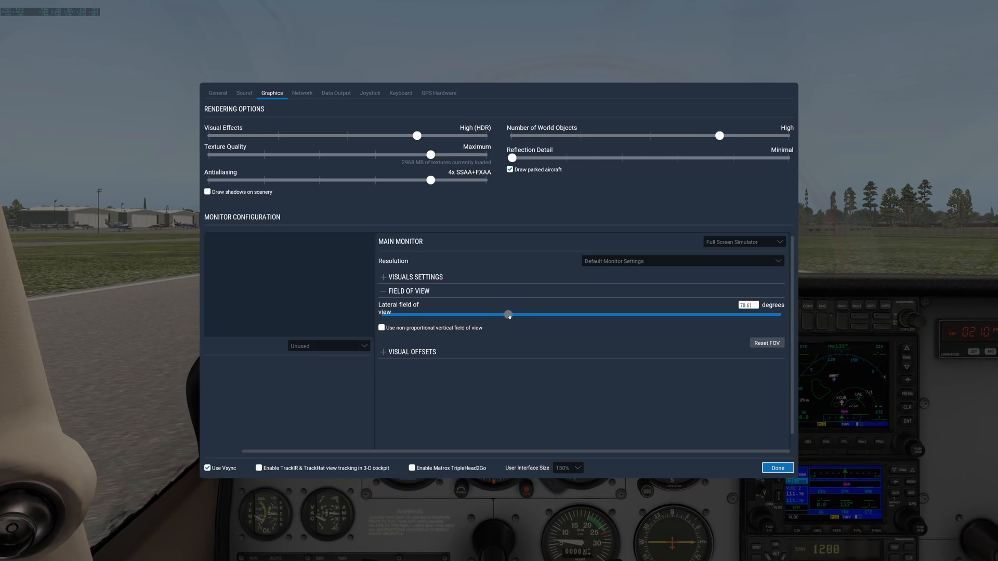
{"action": "left_click_drag", "start_coordinate": [511, 315], "coordinate": [508, 315]}
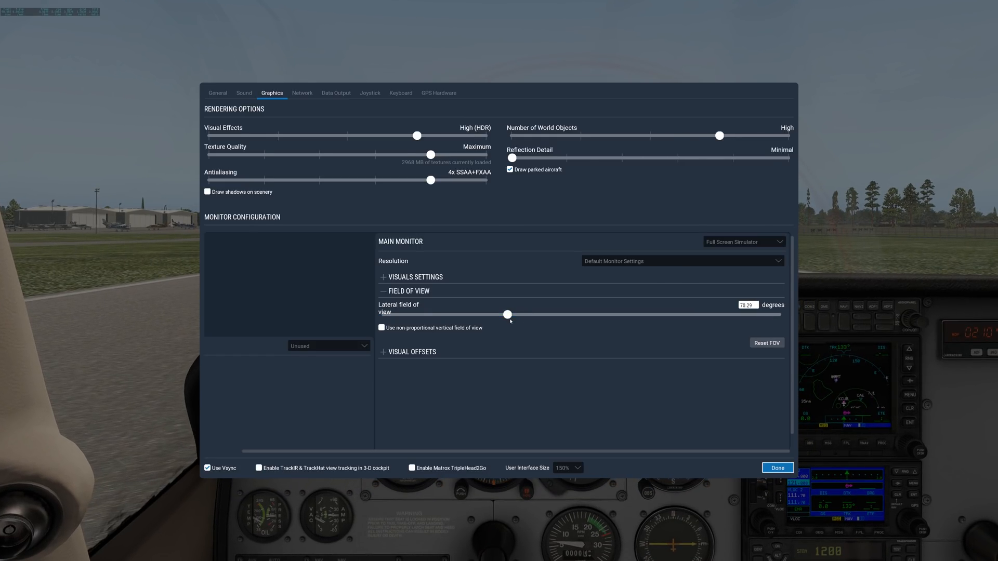
{"action": "left_click_drag", "start_coordinate": [507, 314], "coordinate": [513, 315]}
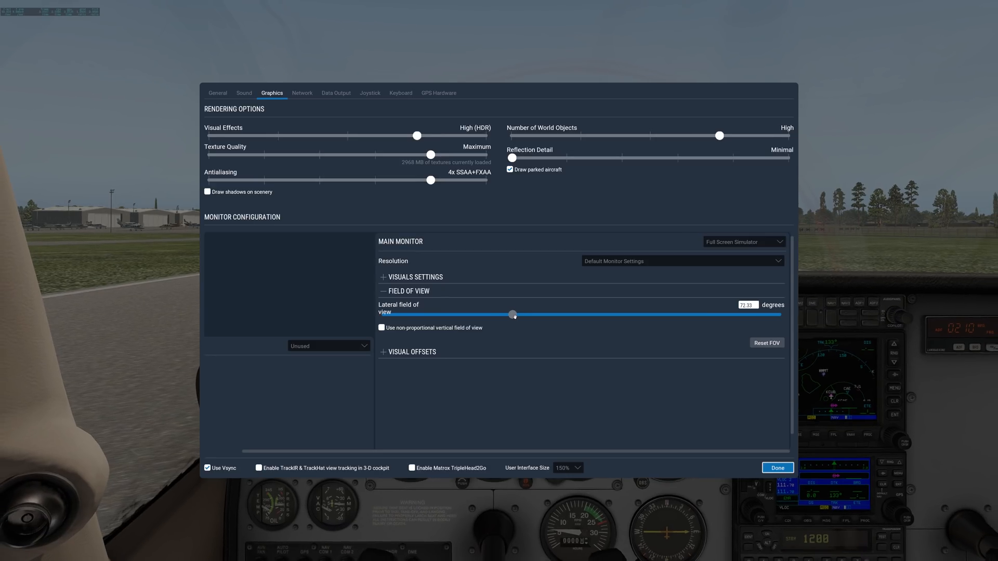
{"action": "left_click_drag", "start_coordinate": [513, 314], "coordinate": [548, 314]}
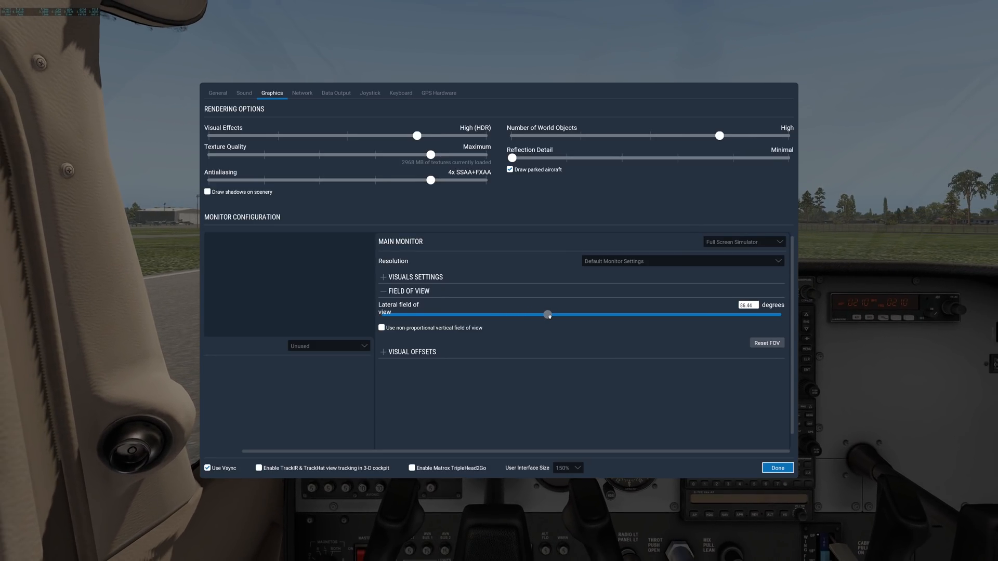
{"action": "left_click_drag", "start_coordinate": [548, 314], "coordinate": [522, 314]}
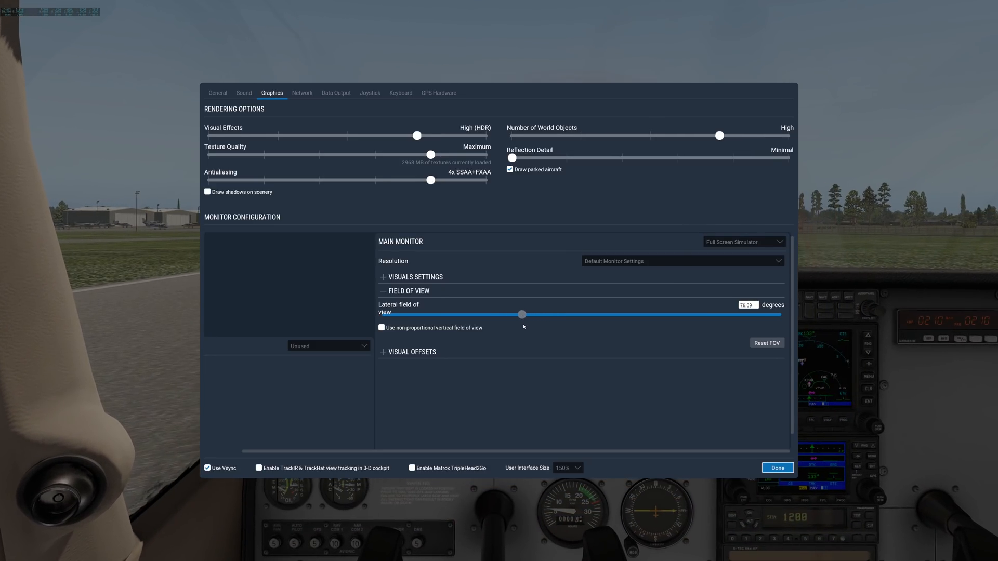
{"action": "left_click_drag", "start_coordinate": [522, 315], "coordinate": [507, 315]}
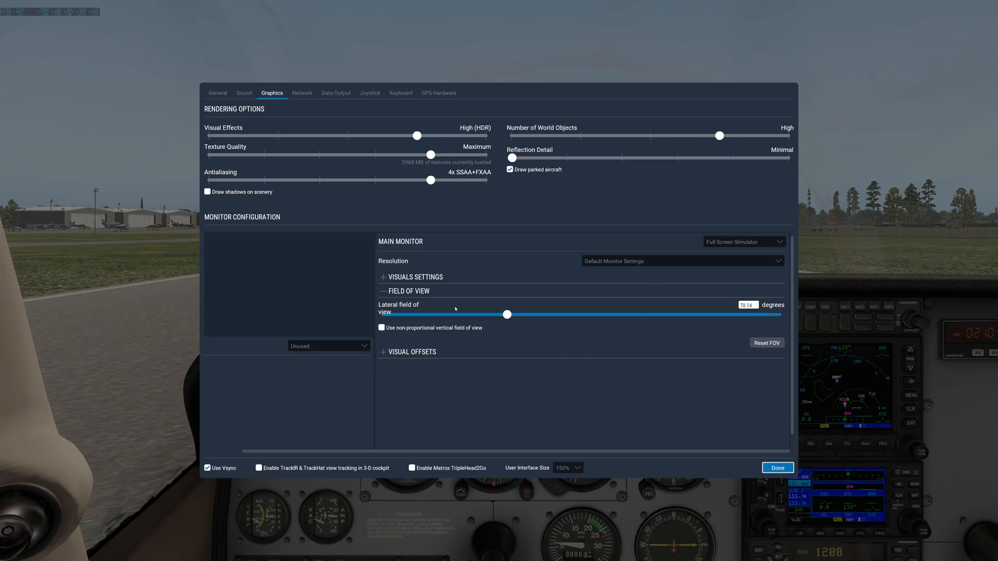
{"action": "left_click", "coordinate": [408, 291]}
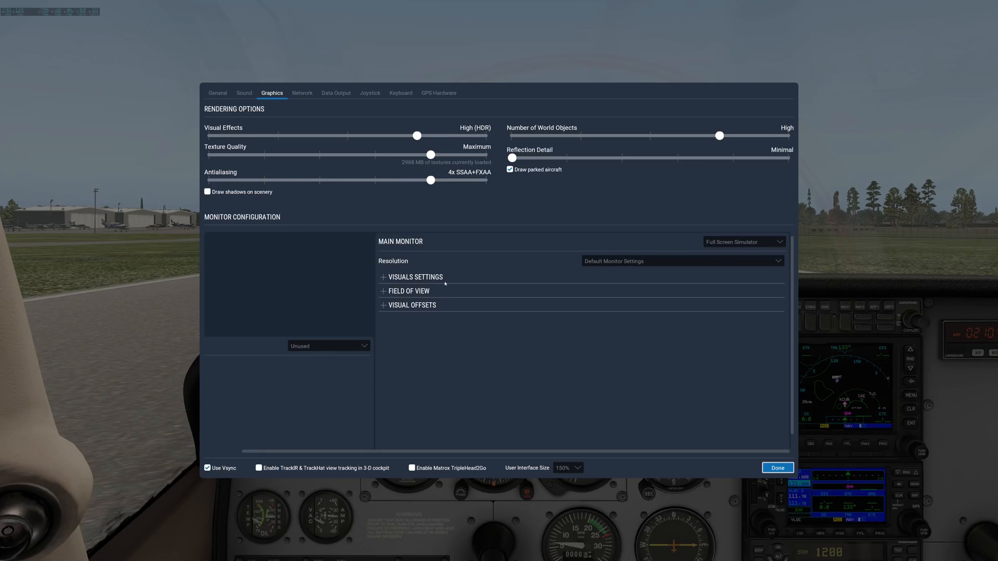
{"action": "mouse_move", "coordinate": [556, 351]}
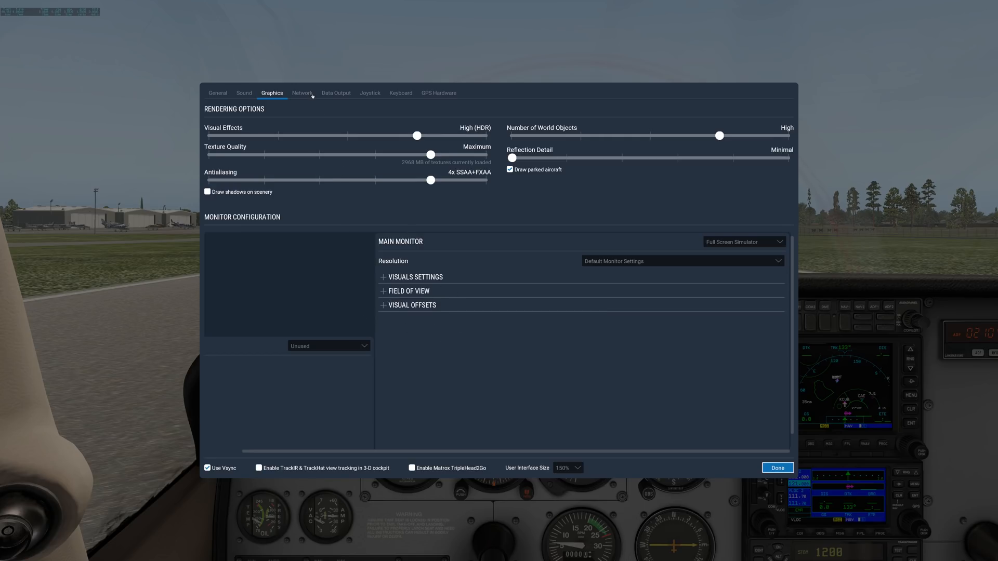
Tick and untick ForeFlight broadcasting in Network settings, leaving it off
{"action": "left_click", "coordinate": [301, 93]}
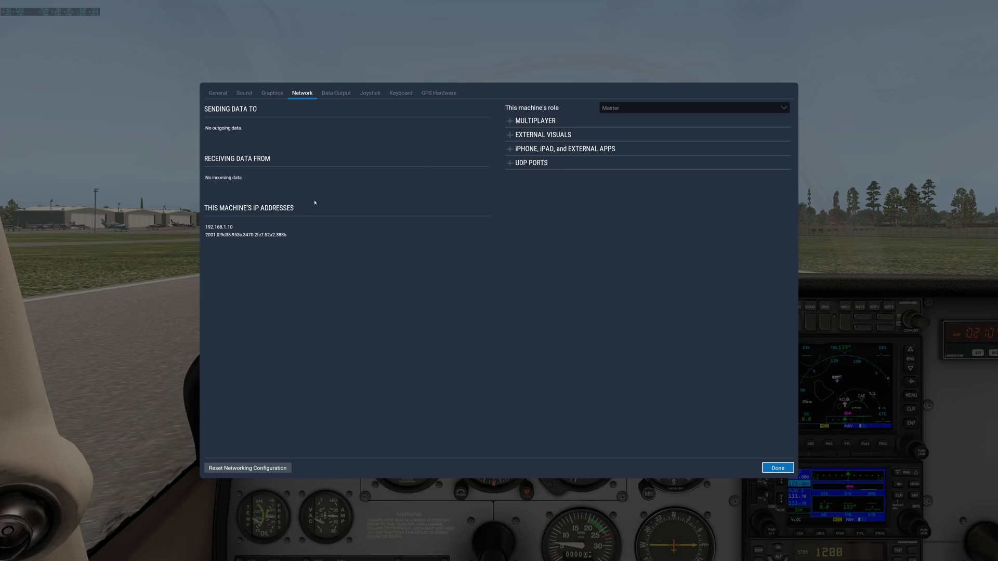
{"action": "mouse_move", "coordinate": [494, 283]}
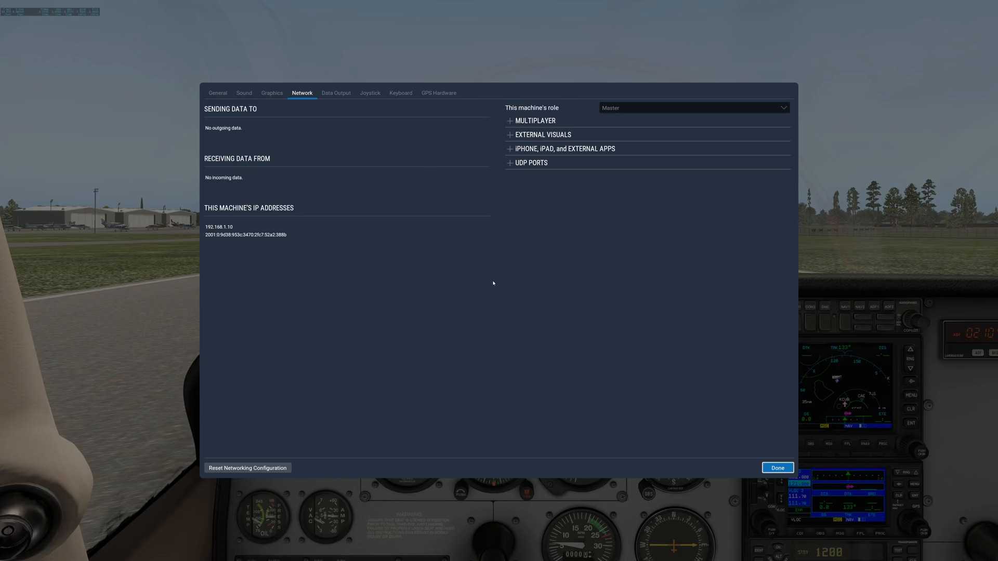
{"action": "mouse_move", "coordinate": [523, 255]}
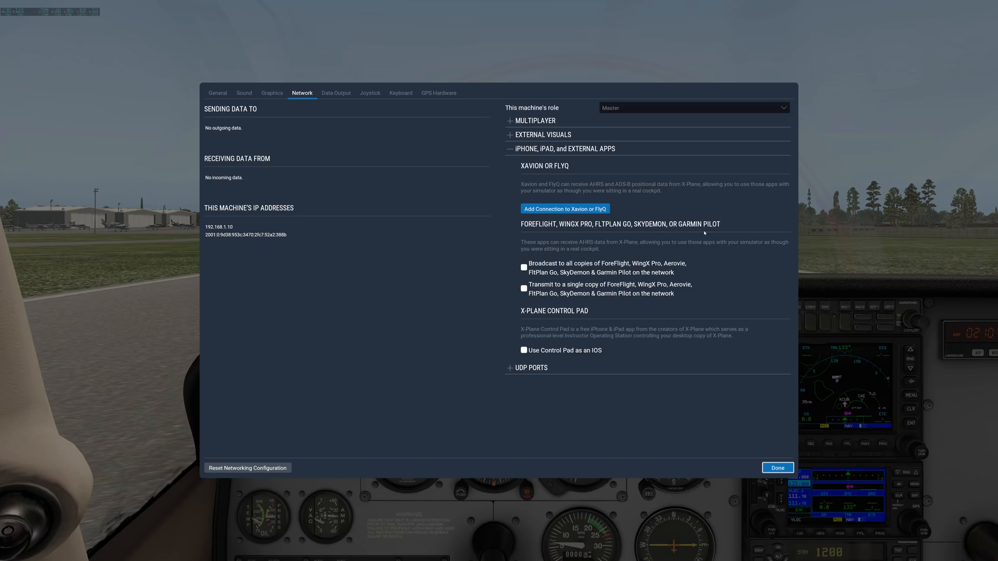
{"action": "mouse_move", "coordinate": [714, 241]}
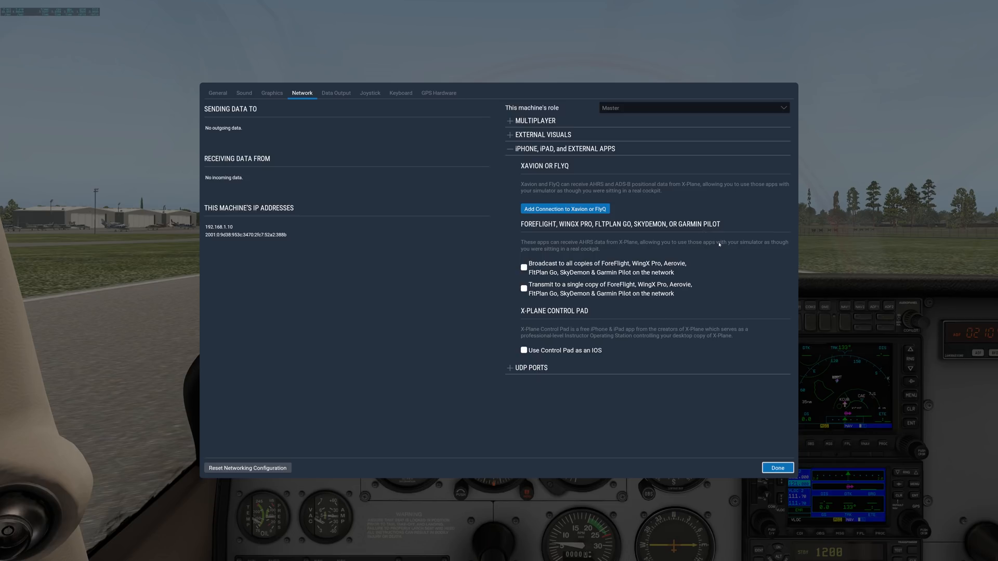
{"action": "left_click", "coordinate": [524, 267]}
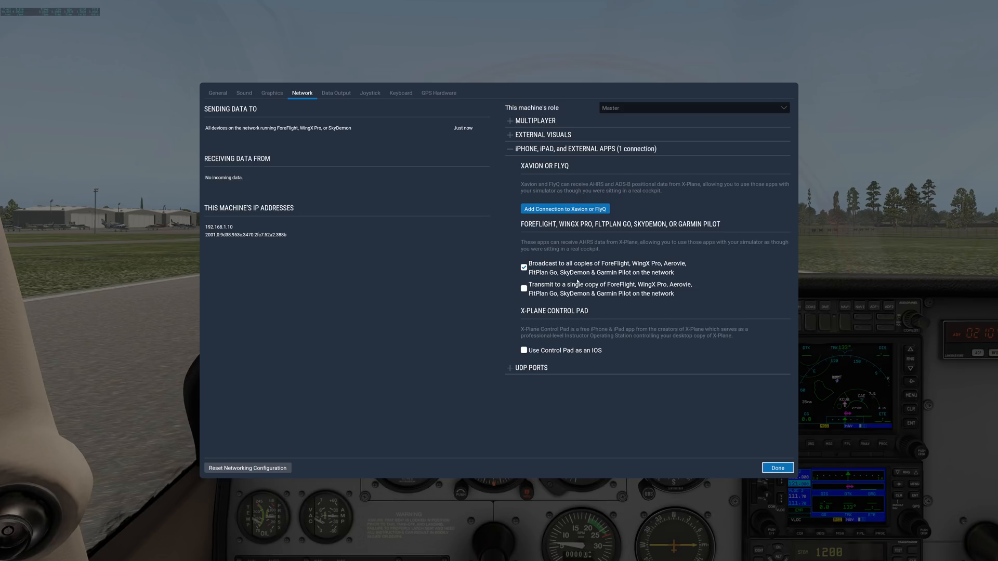
{"action": "mouse_move", "coordinate": [644, 275]}
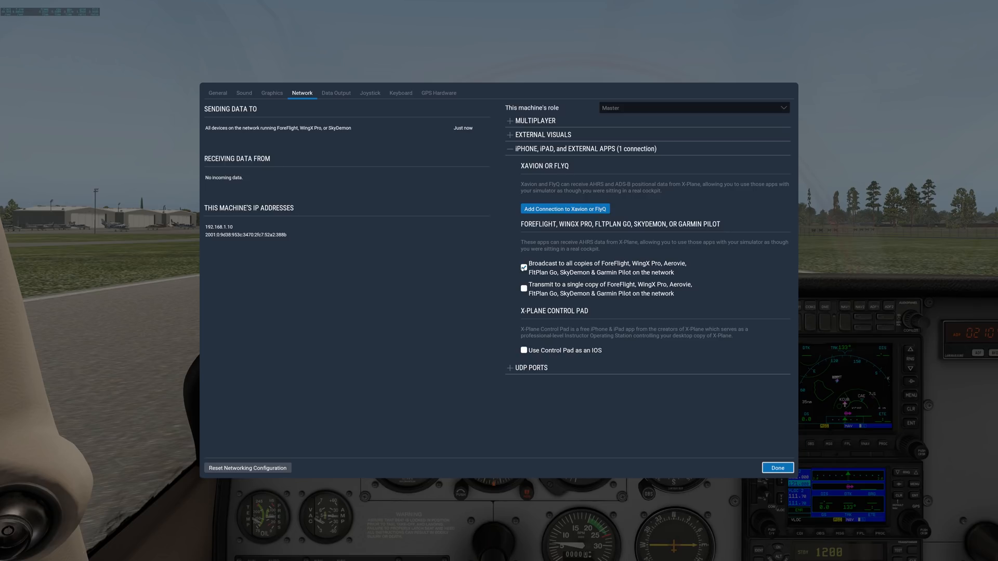
{"action": "mouse_move", "coordinate": [596, 280]}
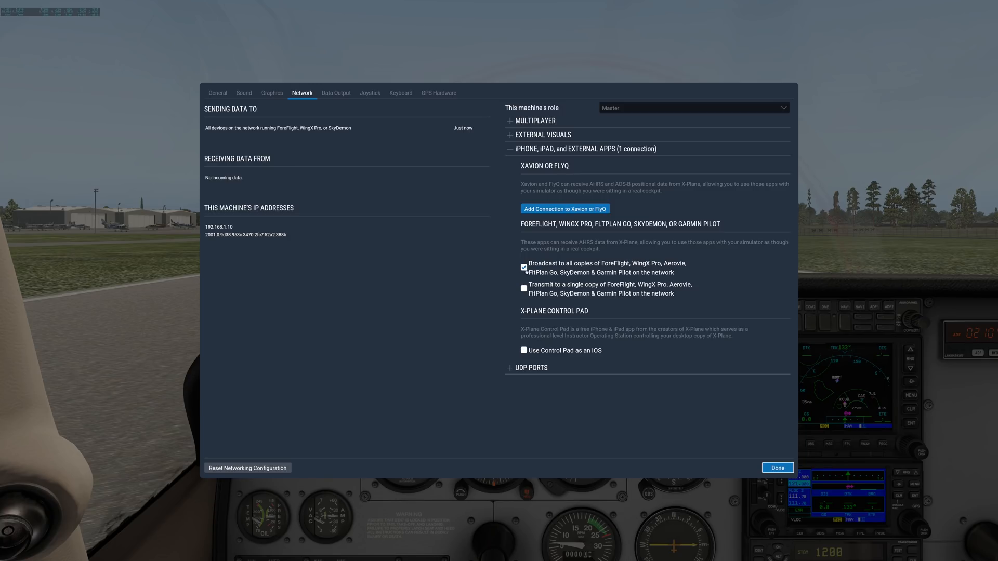
{"action": "left_click", "coordinate": [524, 267]}
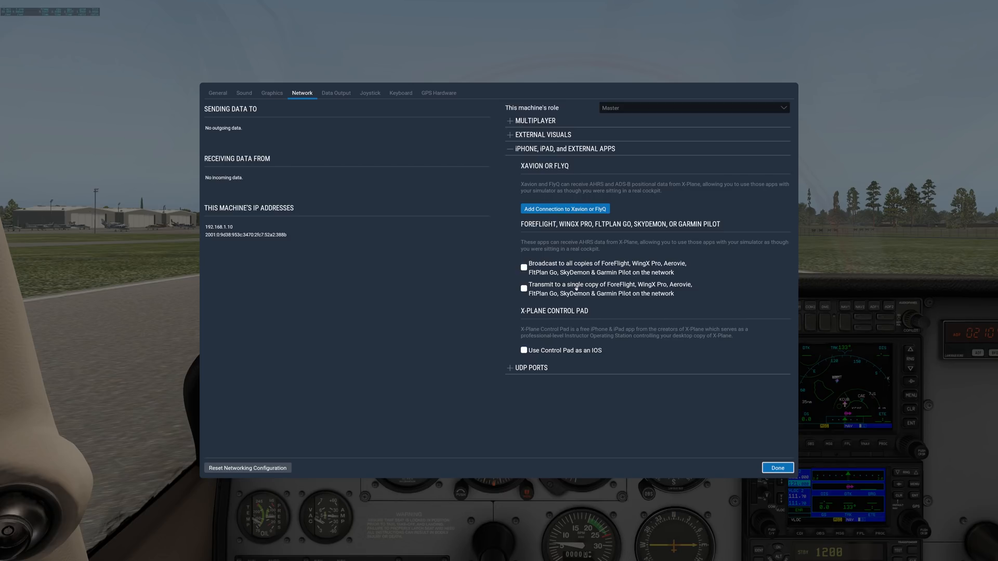
{"action": "left_click", "coordinate": [336, 93]}
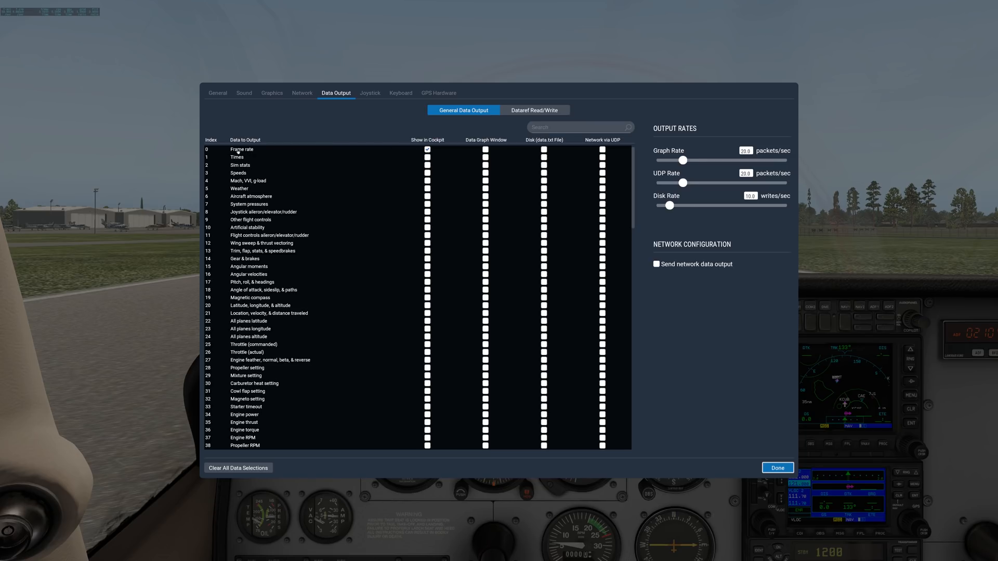
Show joystick aileron/elevator/rudder data in cockpit and browse the full data output list
{"action": "left_click", "coordinate": [777, 468]}
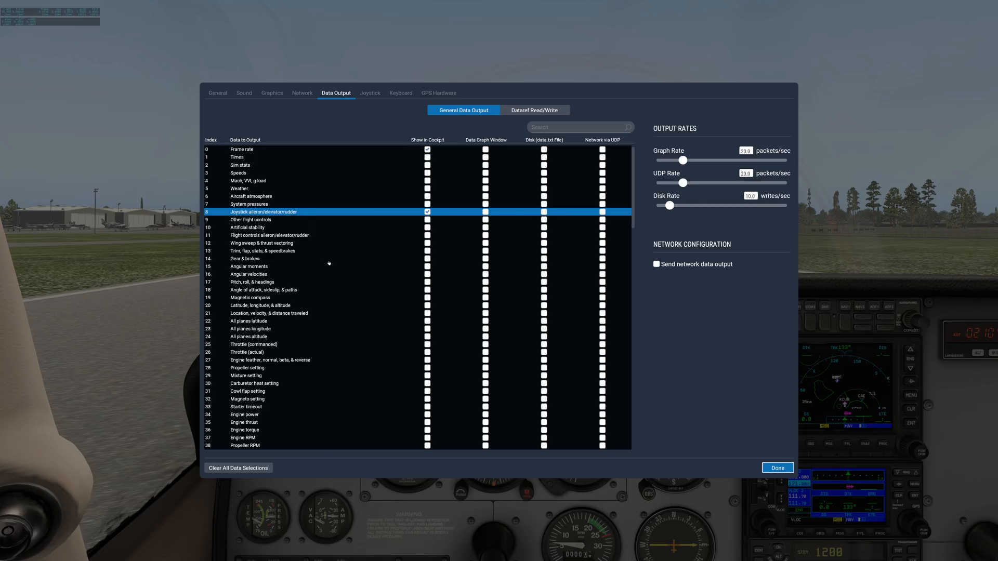
{"action": "mouse_move", "coordinate": [331, 236]}
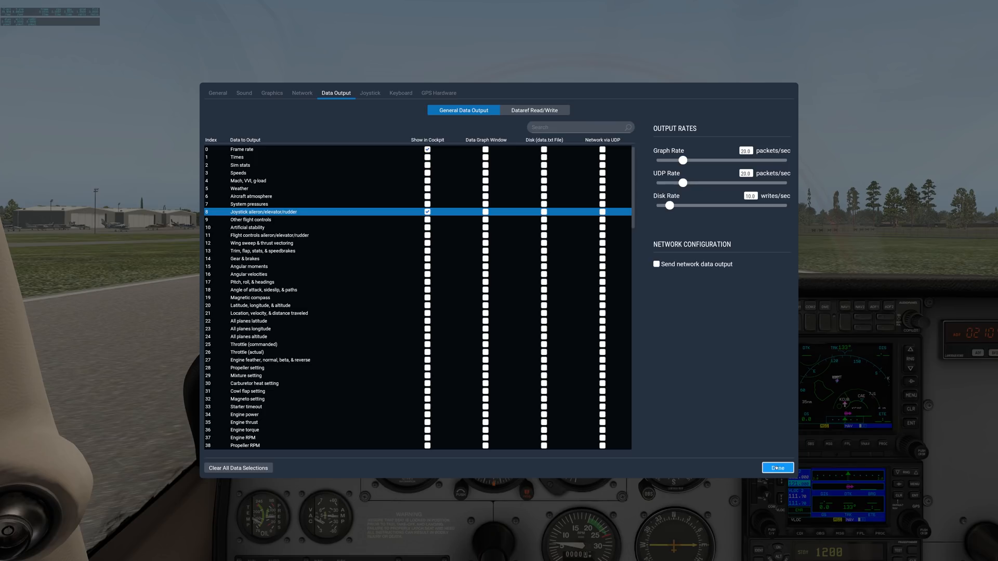
{"action": "left_click", "coordinate": [777, 468]}
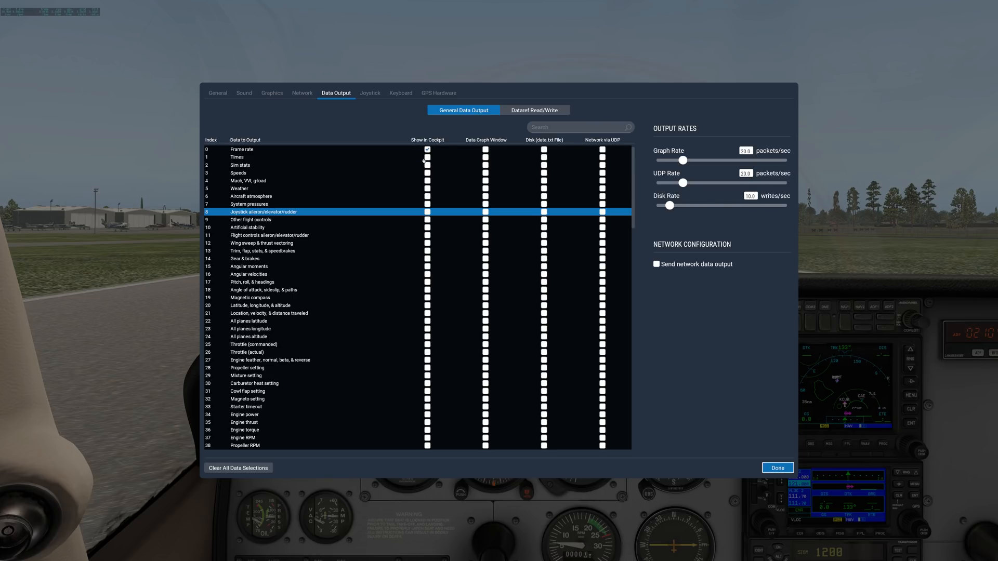
{"action": "scroll", "scroll_direction": "down", "scroll_amount": 3}
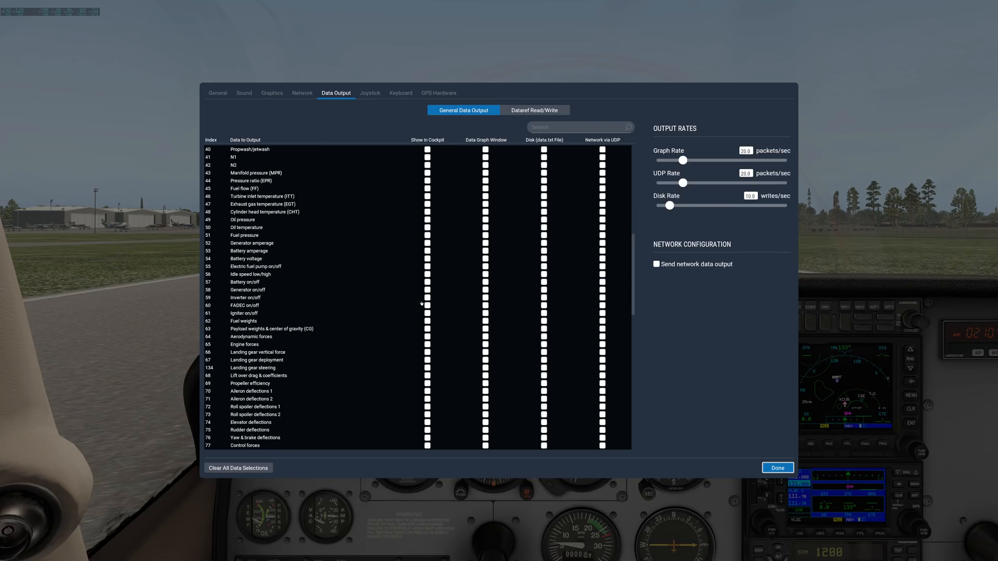
{"action": "scroll", "scroll_direction": "down", "scroll_amount": 3}
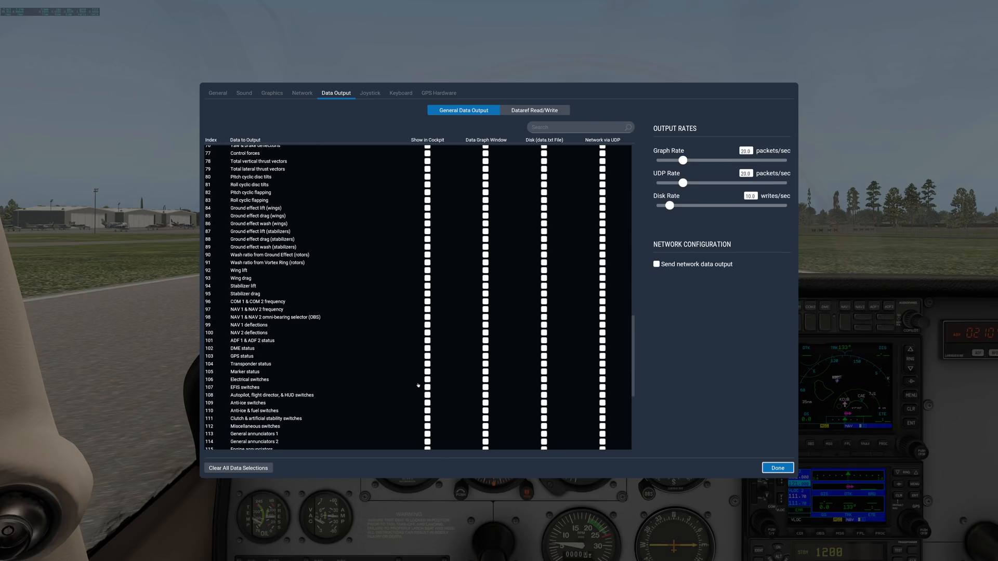
{"action": "scroll", "scroll_direction": "down", "scroll_amount": 3}
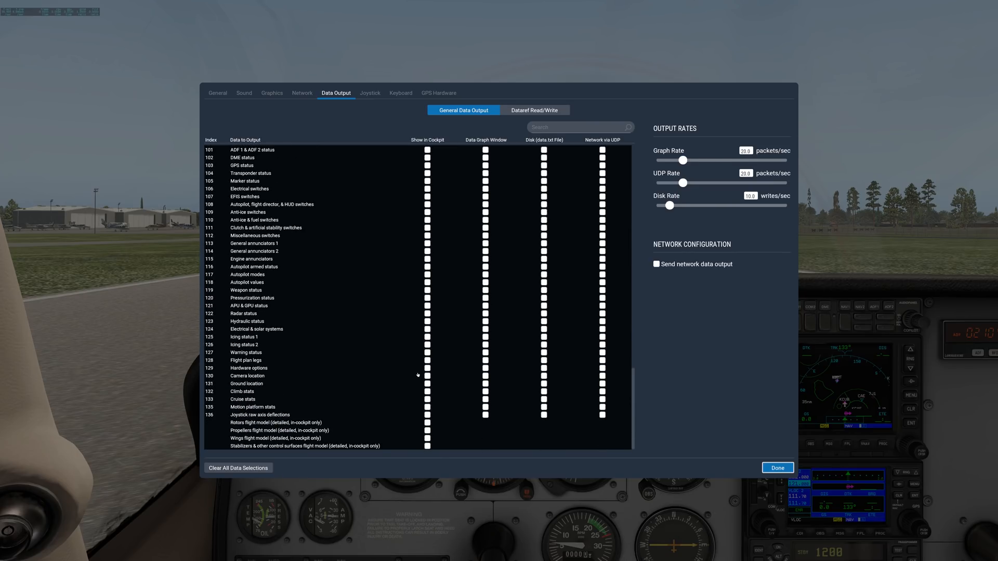
{"action": "scroll", "scroll_direction": "up", "scroll_amount": 3}
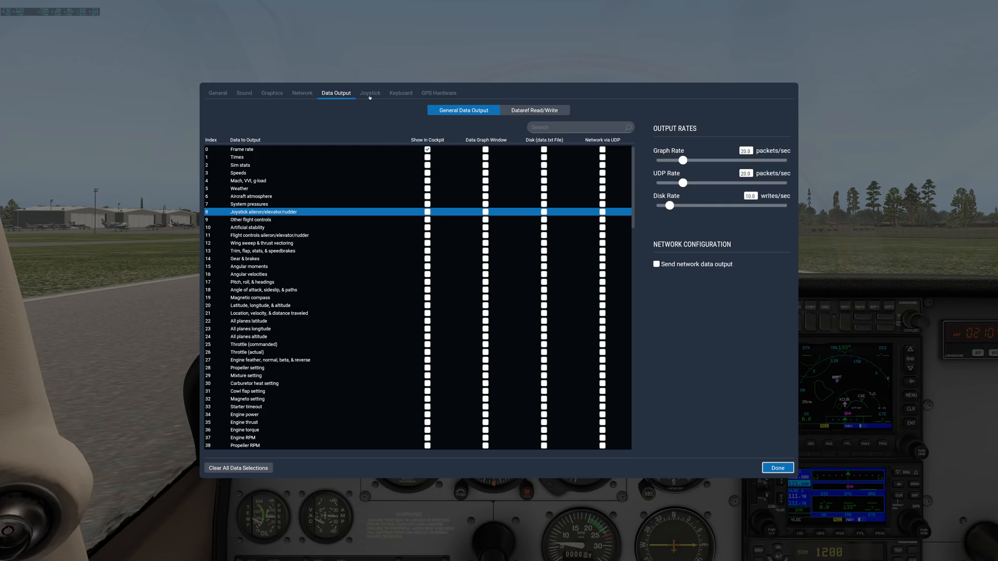
Open the Joystick settings, which report no flight controls found
{"action": "left_click", "coordinate": [370, 93]}
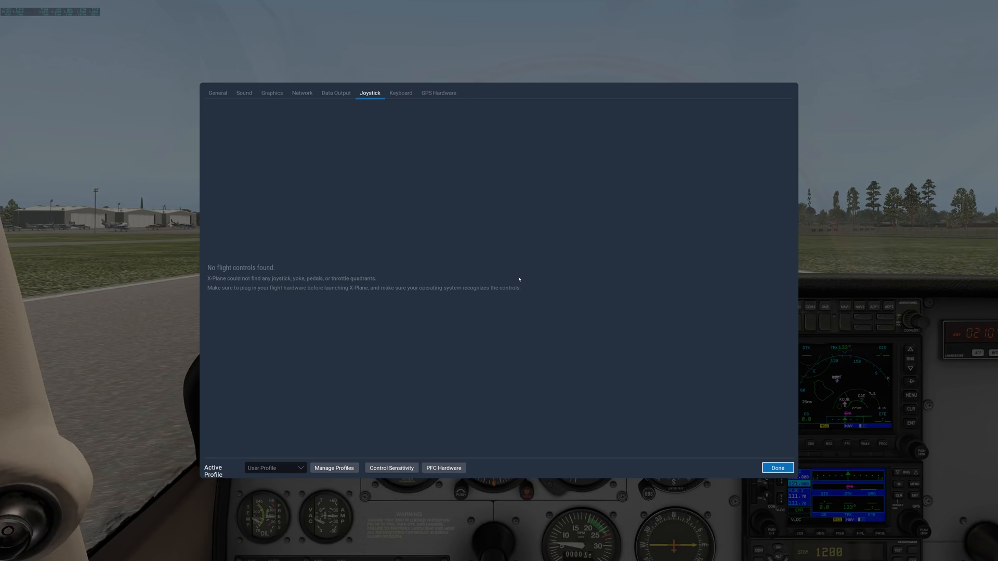
{"action": "mouse_move", "coordinate": [334, 468]}
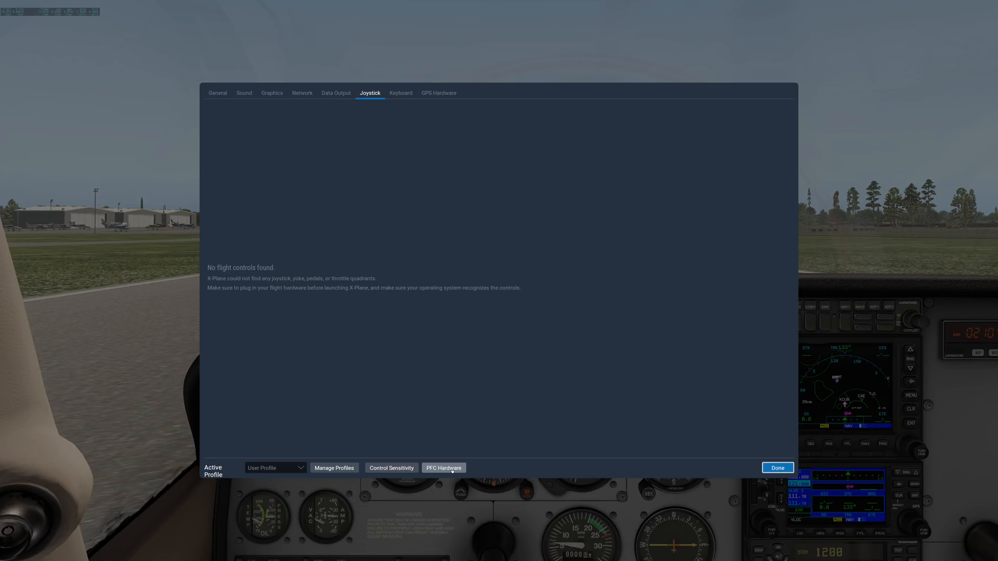
Filter keyboard bindings to Essentials, scroll through them, and activate the command search field
{"action": "left_click", "coordinate": [400, 93]}
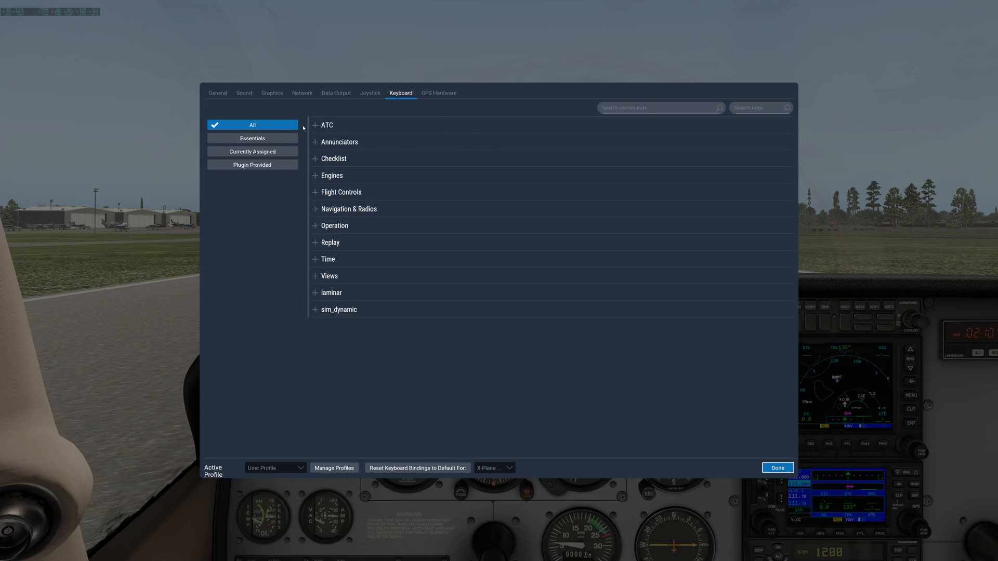
{"action": "left_click", "coordinate": [252, 138]}
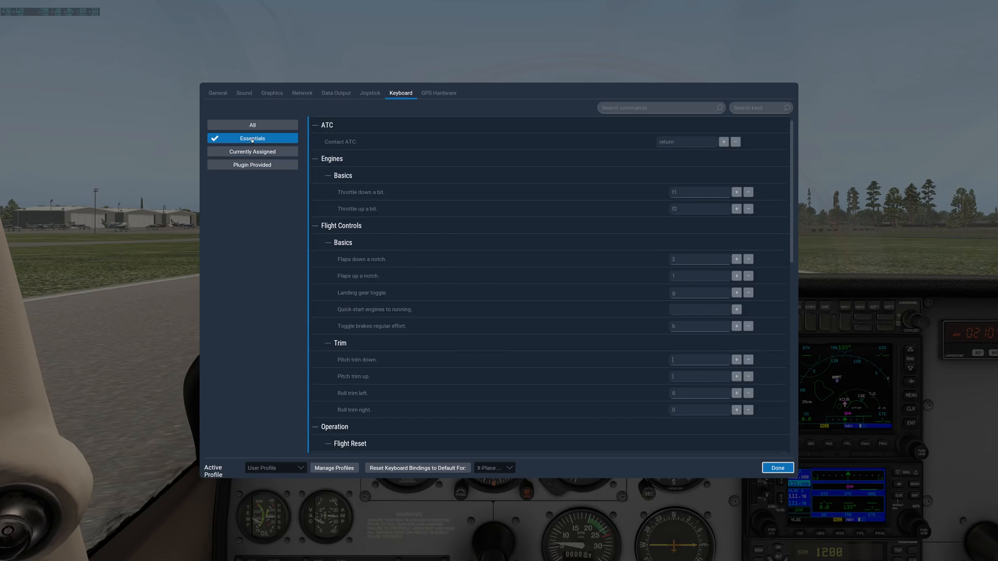
{"action": "scroll", "scroll_direction": "down", "scroll_amount": 3}
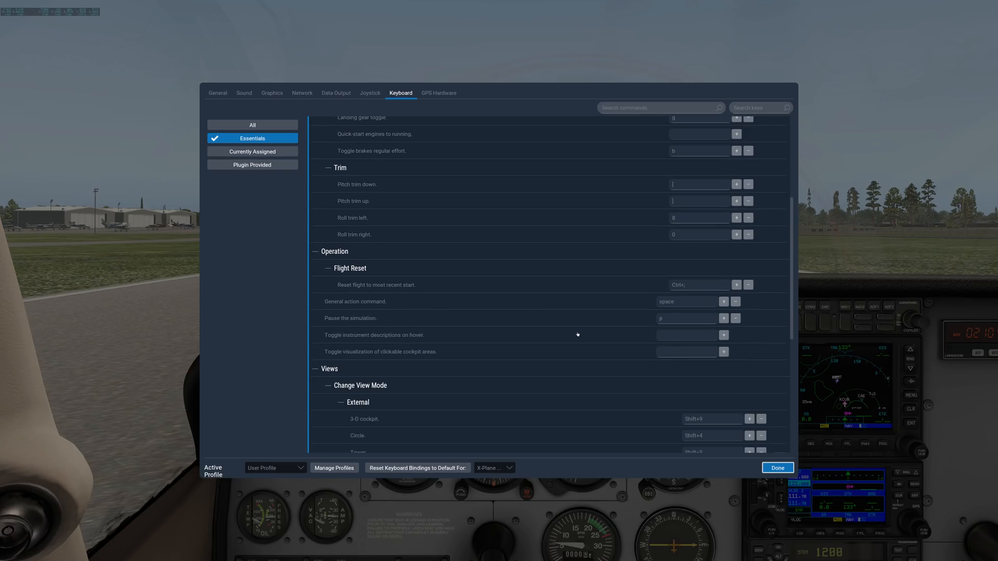
{"action": "scroll", "scroll_direction": "down", "scroll_amount": 3}
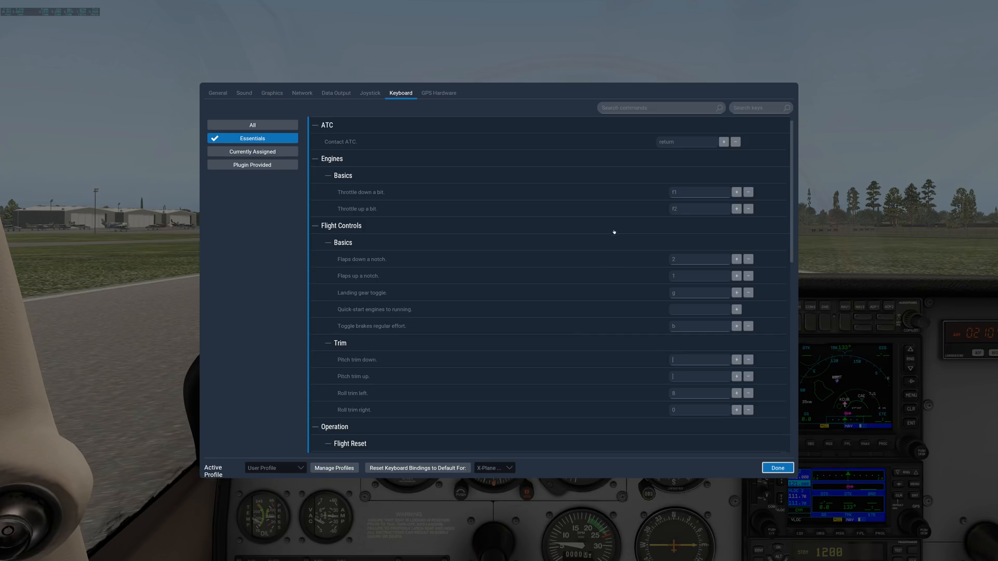
{"action": "left_click", "coordinate": [659, 107]}
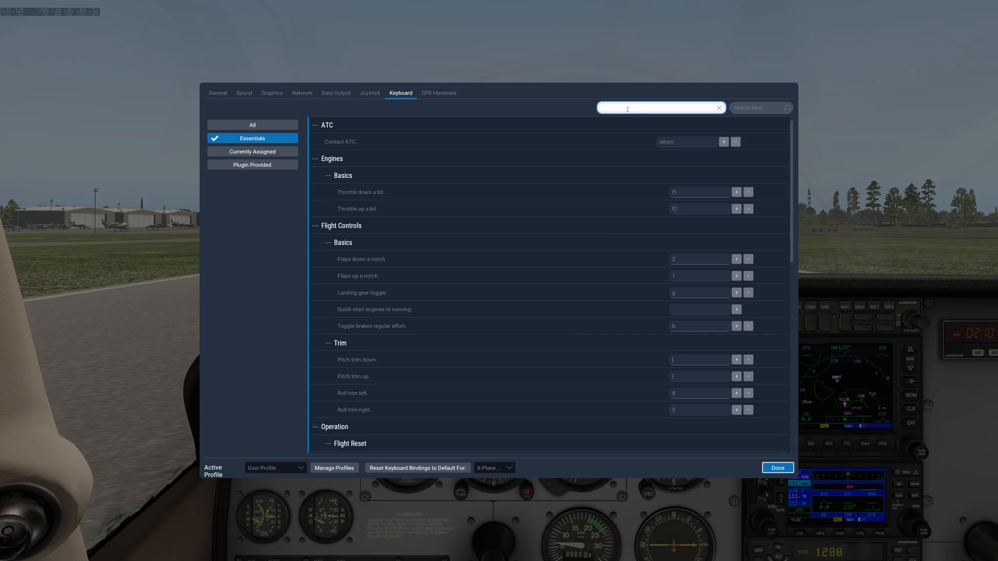
{"action": "mouse_move", "coordinate": [525, 111]}
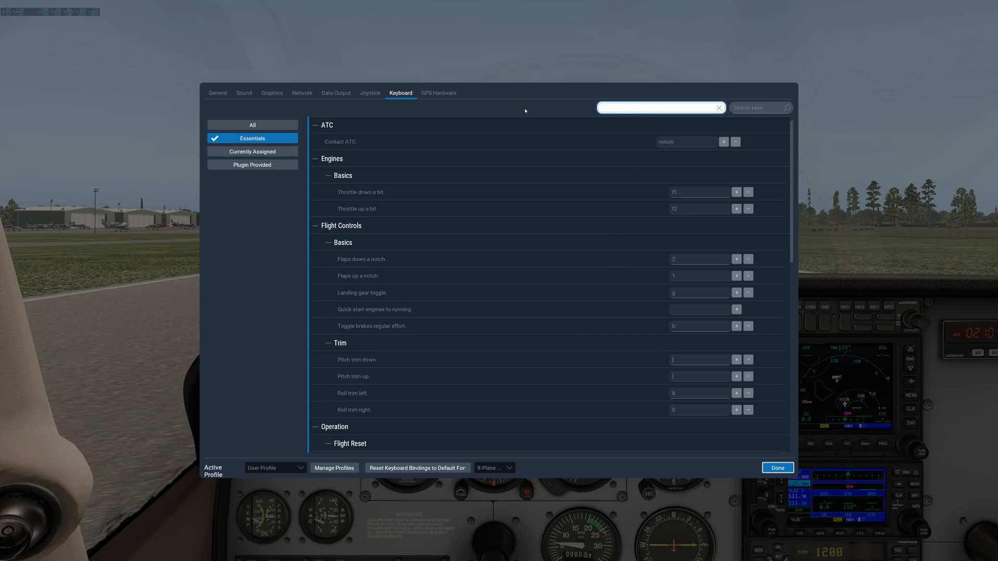
Look at the GPS hardware and General pages, then close Settings with Done
{"action": "left_click", "coordinate": [439, 93]}
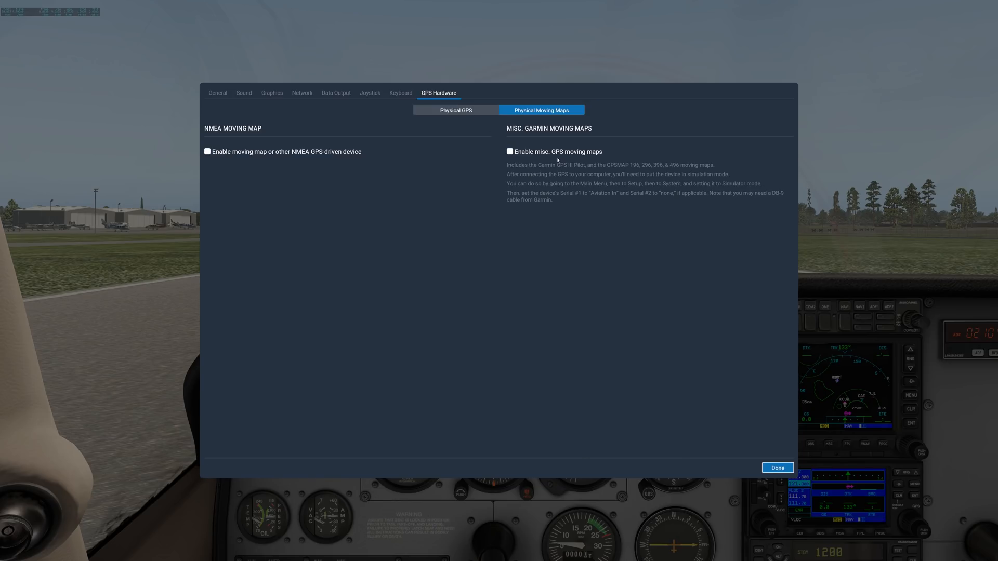
{"action": "mouse_move", "coordinate": [420, 203]}
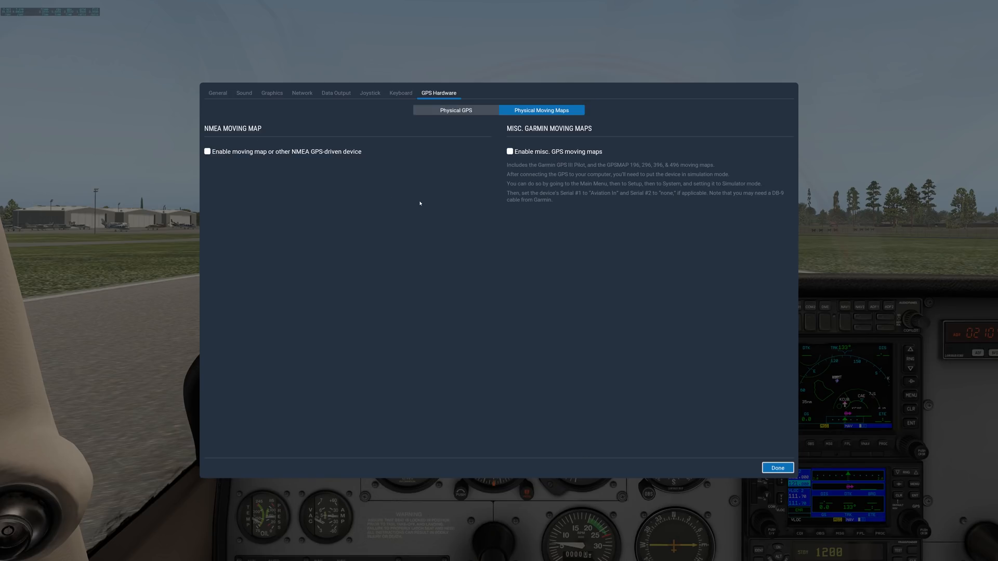
{"action": "mouse_move", "coordinate": [386, 210]}
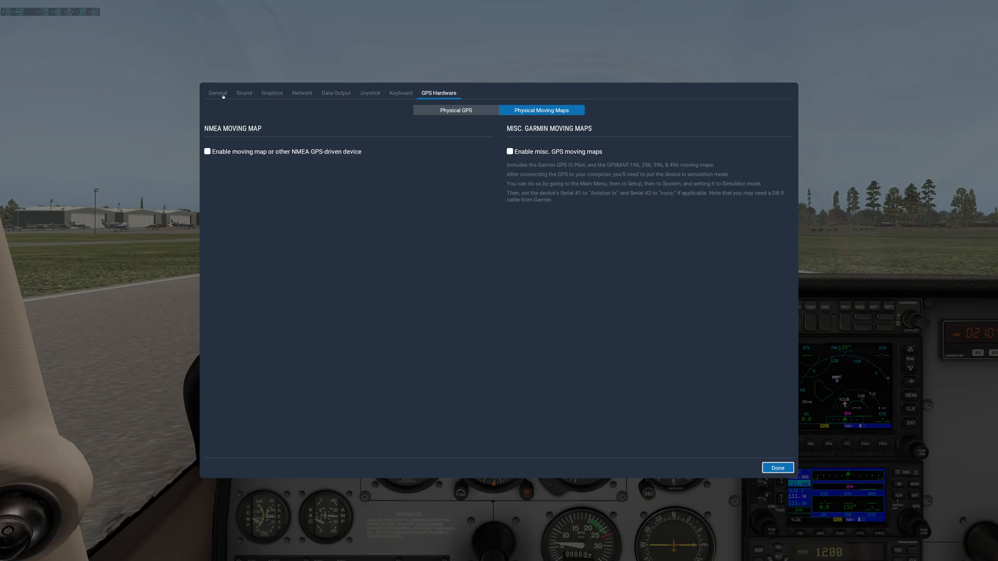
{"action": "left_click", "coordinate": [218, 93]}
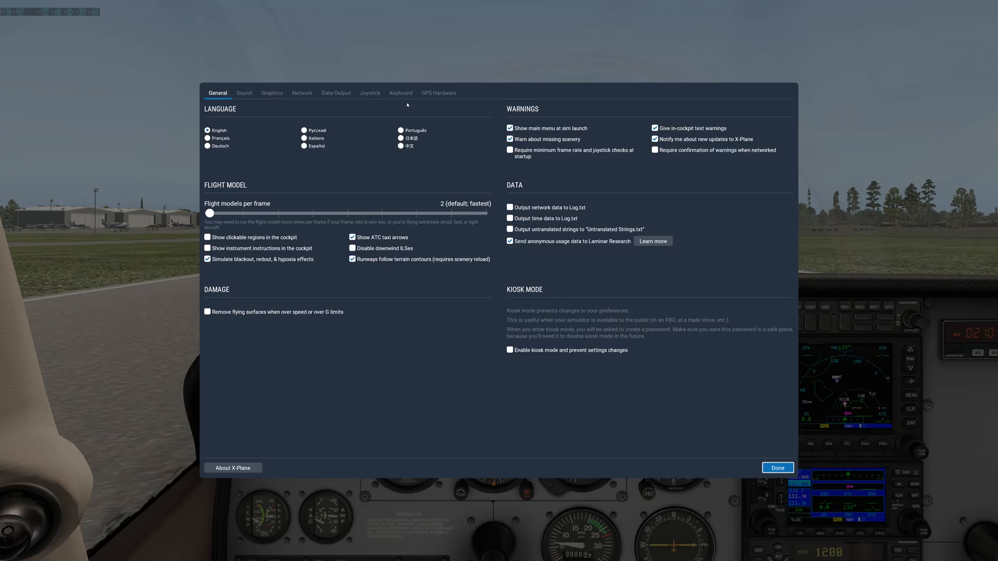
{"action": "mouse_move", "coordinate": [519, 418]}
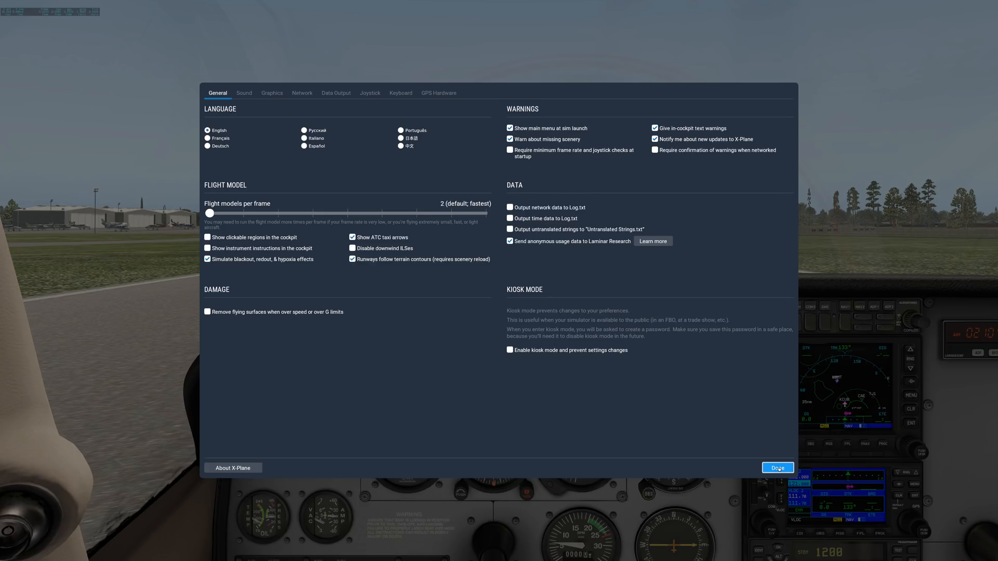
{"action": "left_click", "coordinate": [778, 468]}
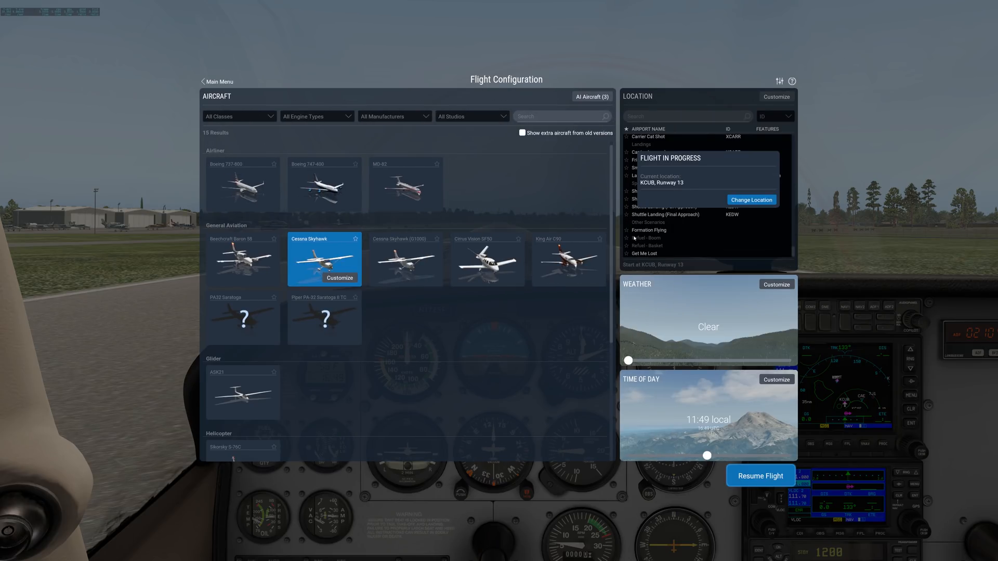
{"action": "mouse_move", "coordinate": [385, 289]}
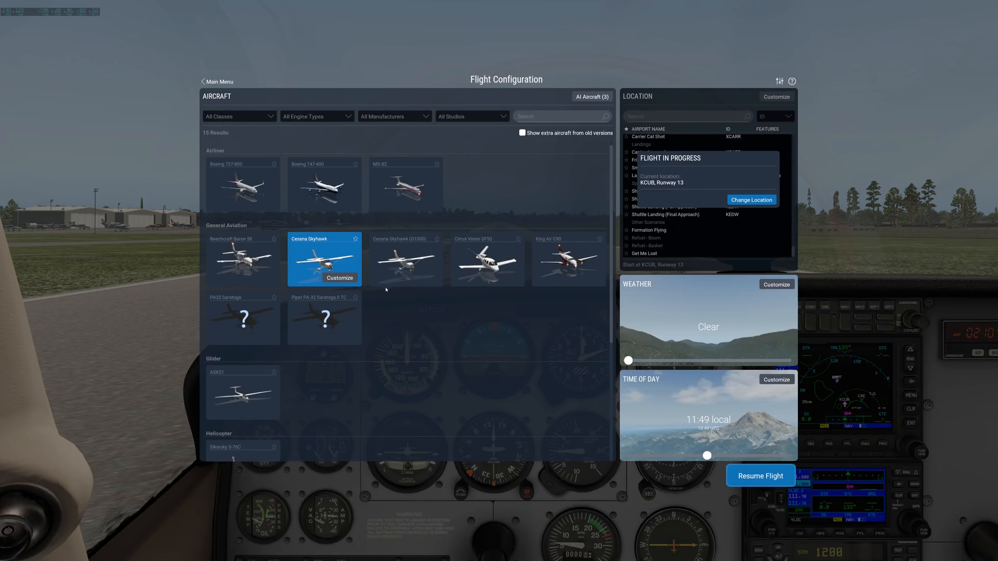
Search the airport list for 'guardia' and pick La Guardia (KLGA) as the location
{"action": "left_click", "coordinate": [752, 199]}
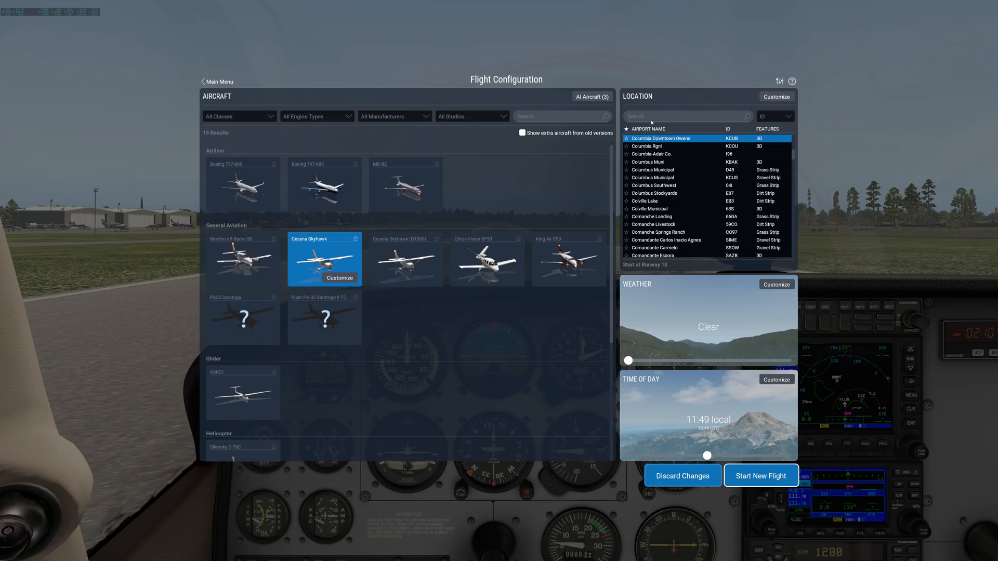
{"action": "left_click", "coordinate": [684, 116]}
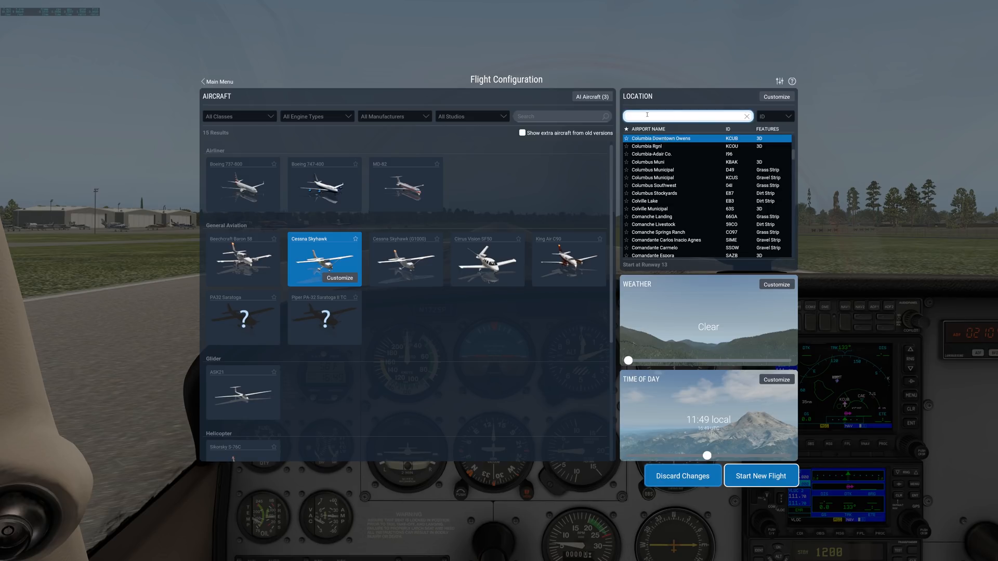
{"action": "type", "text": "klga"}
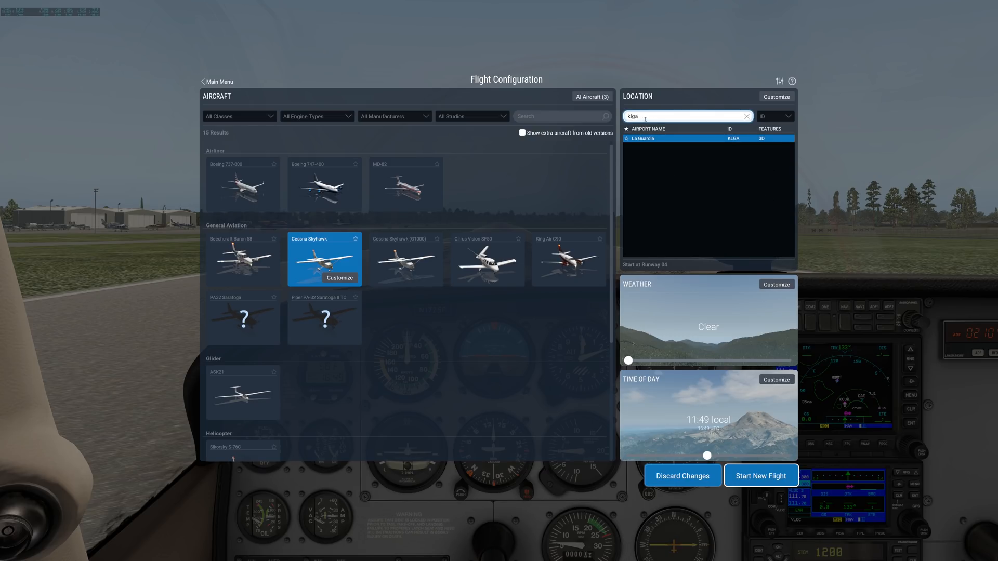
{"action": "double_click", "coordinate": [636, 116]}
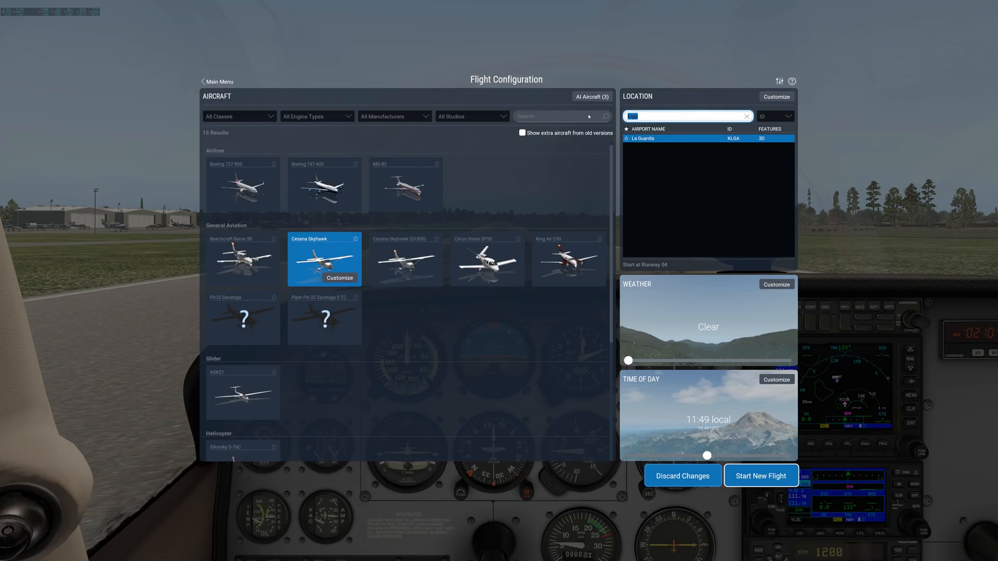
{"action": "type", "text": "guardia"}
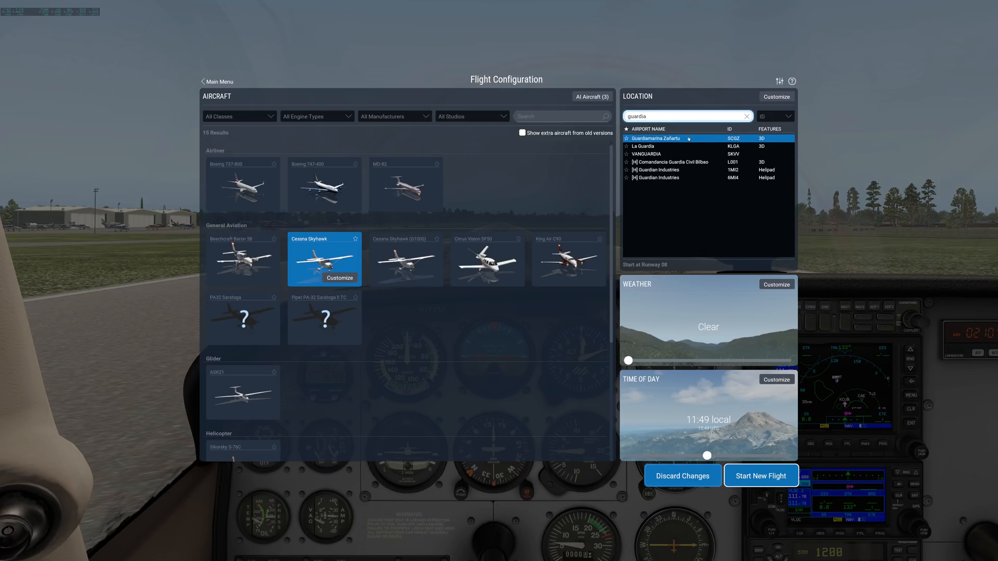
{"action": "left_click", "coordinate": [643, 145]}
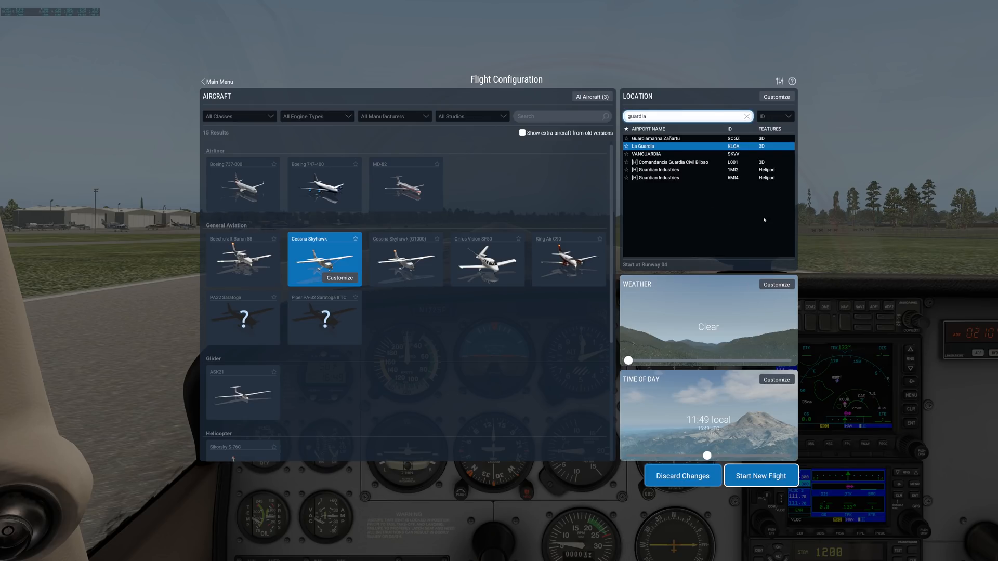
Switch La Guardia's start from runway to ramp at Terminal A Gate A1 and confirm
{"action": "left_click", "coordinate": [775, 97]}
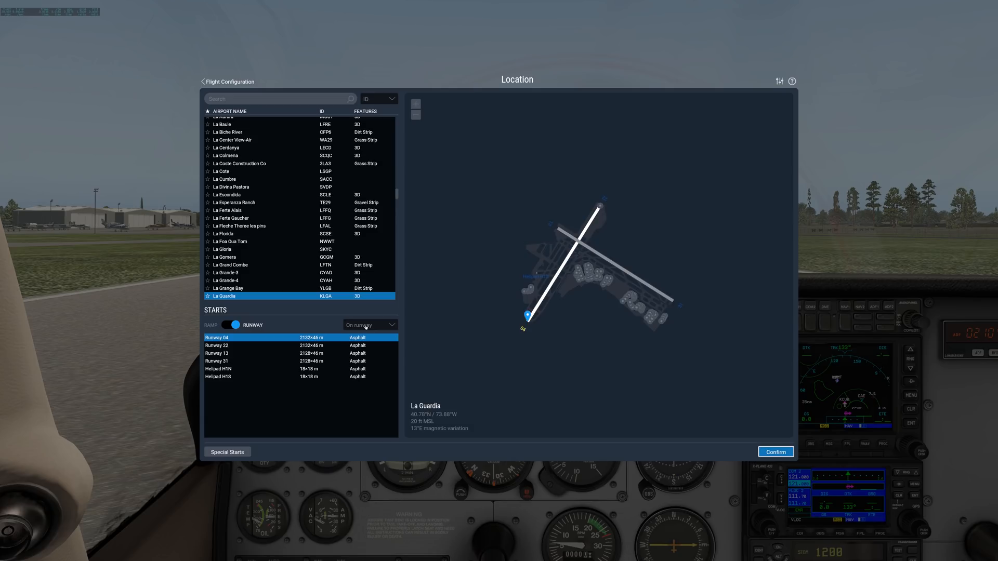
{"action": "left_click", "coordinate": [369, 324]}
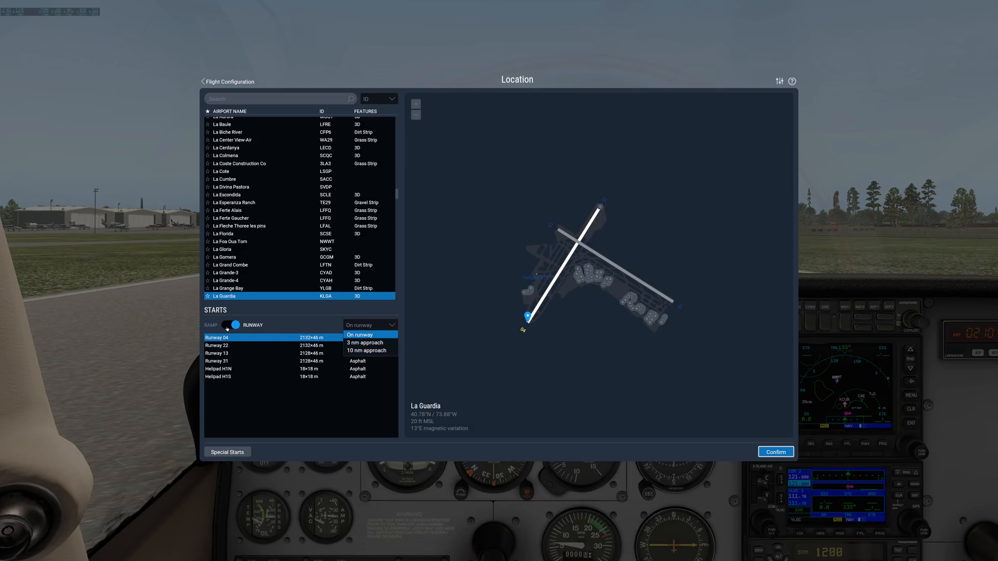
{"action": "left_click", "coordinate": [229, 326]}
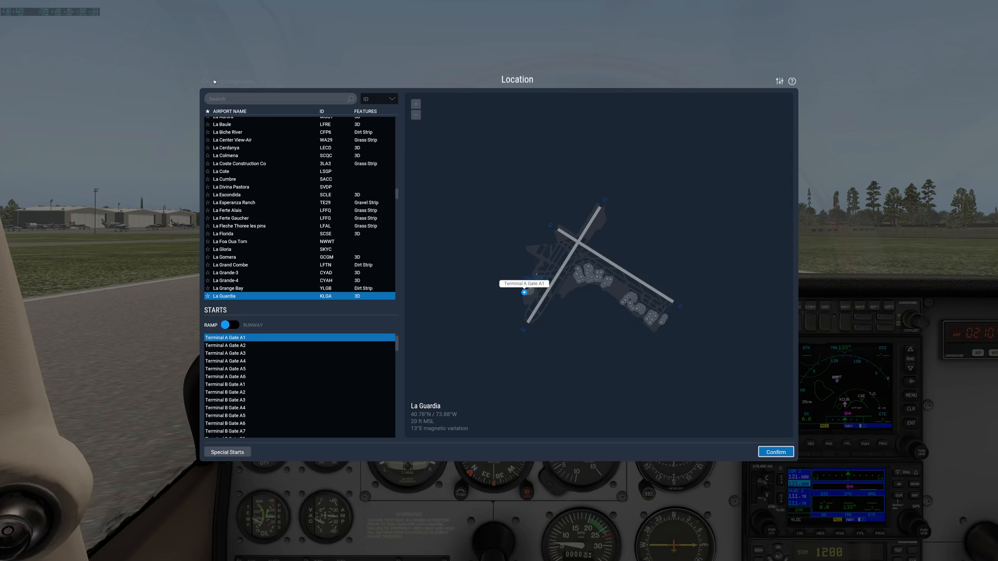
{"action": "left_click", "coordinate": [775, 452]}
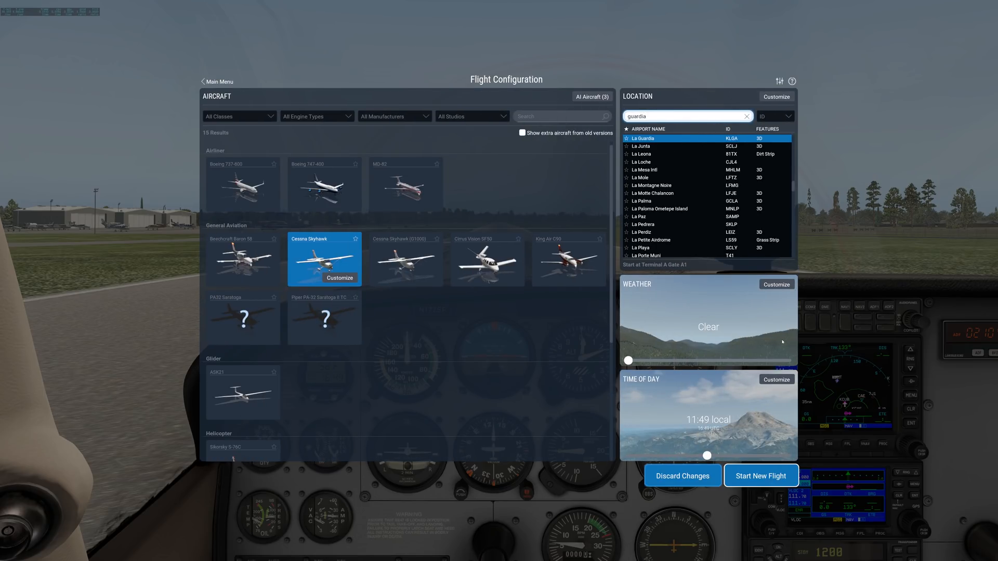
{"action": "left_click_drag", "start_coordinate": [625, 362], "coordinate": [681, 361]}
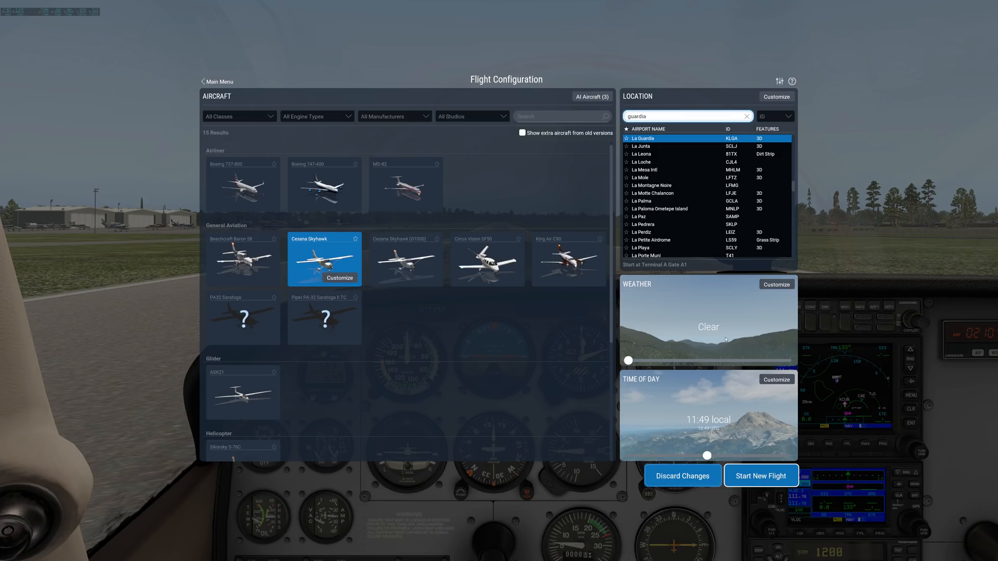
{"action": "mouse_move", "coordinate": [666, 357]}
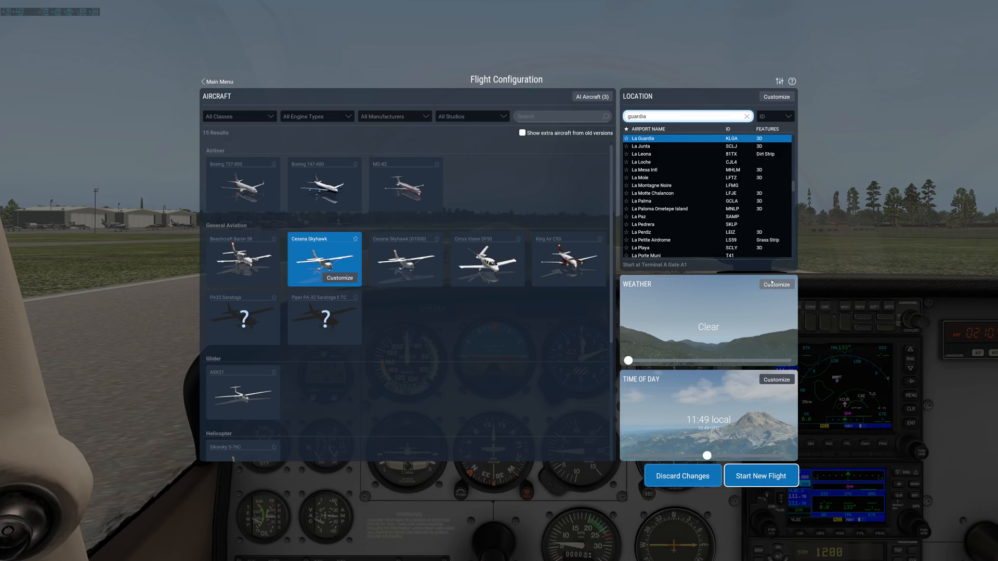
Raise visibility to 57.7 km and add a wind layer near 35,000 ft
{"action": "left_click", "coordinate": [776, 284]}
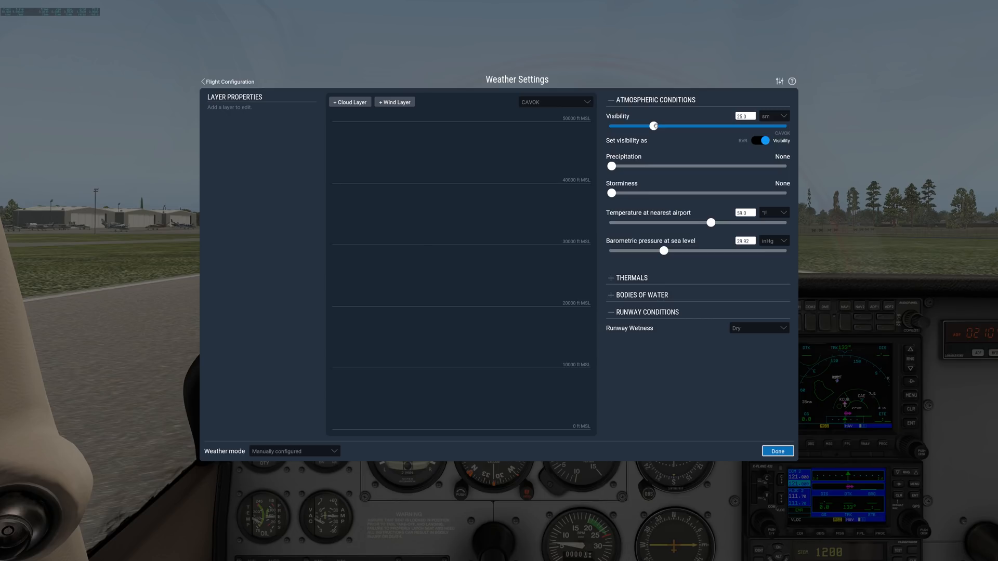
{"action": "left_click_drag", "start_coordinate": [654, 126], "coordinate": [712, 125]}
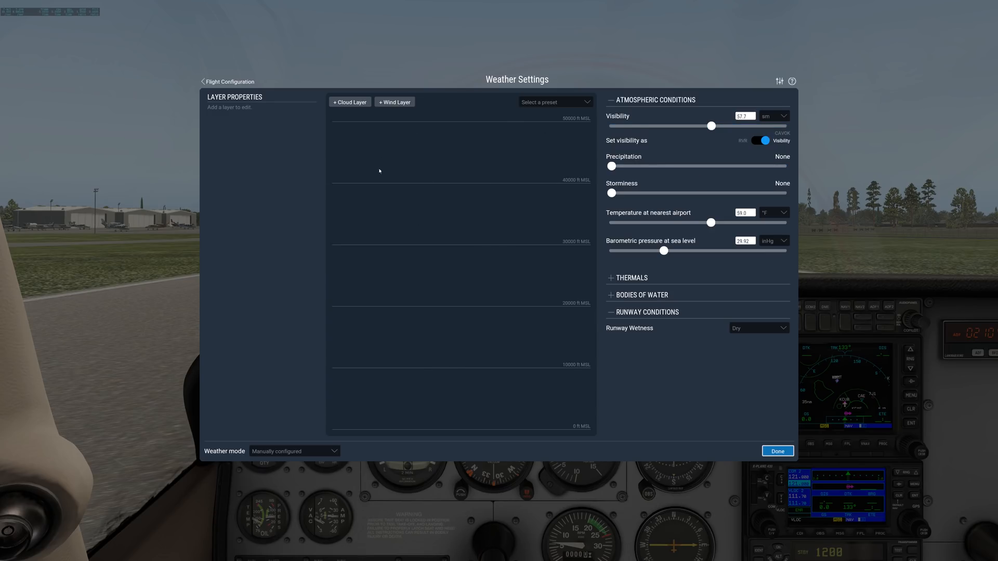
{"action": "left_click", "coordinate": [394, 102]}
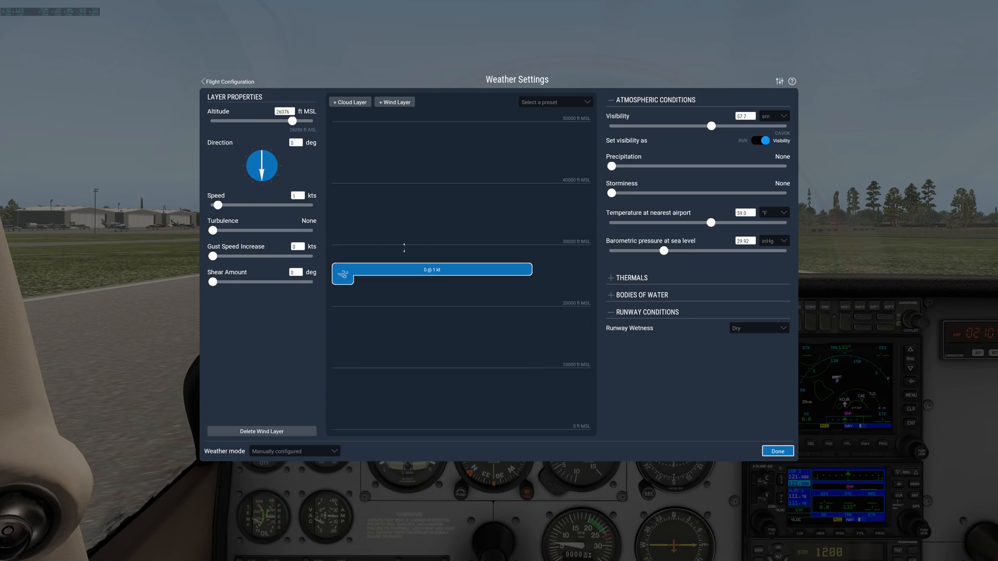
{"action": "left_click_drag", "start_coordinate": [432, 270], "coordinate": [432, 212]}
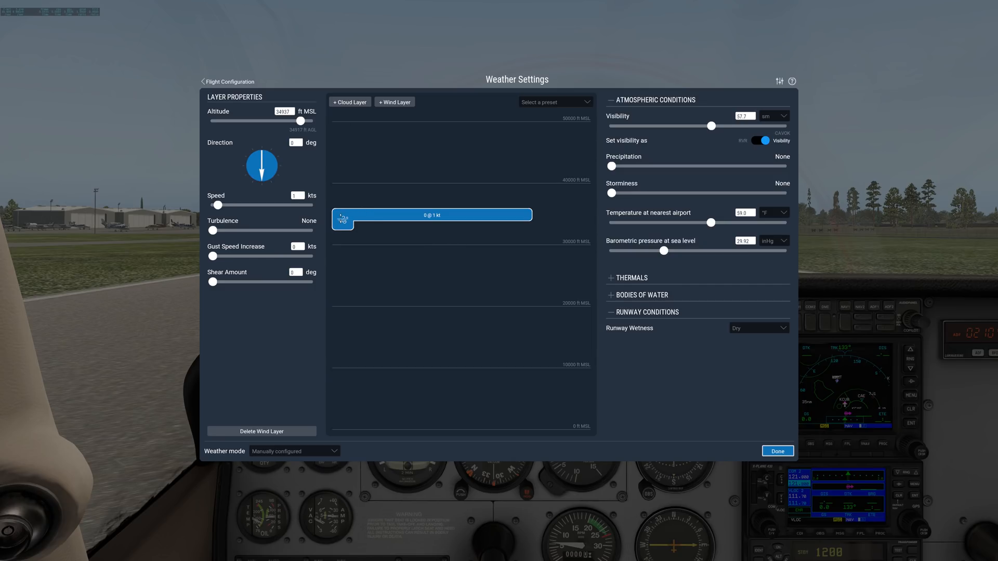
{"action": "mouse_move", "coordinate": [712, 351]}
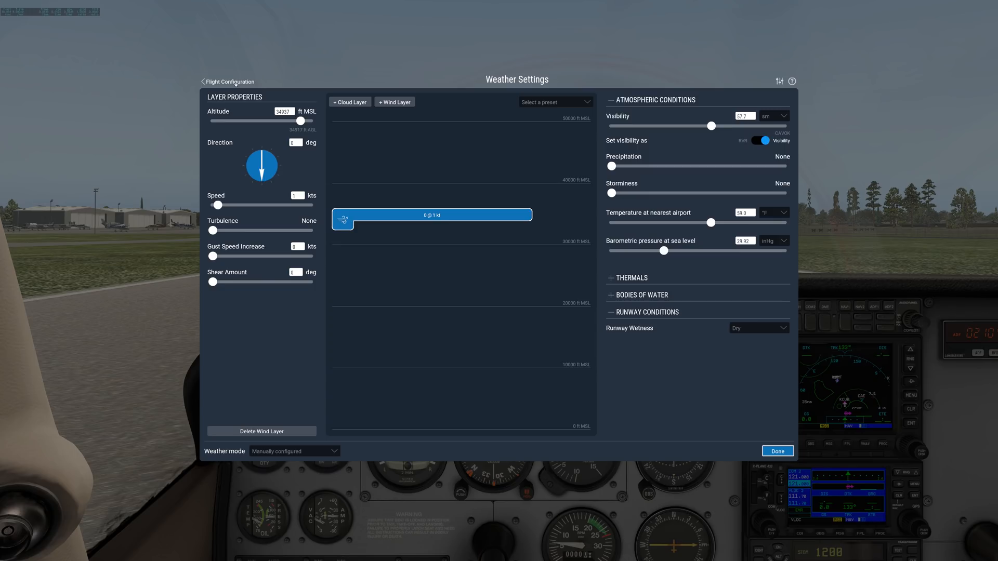
{"action": "mouse_move", "coordinate": [326, 307]}
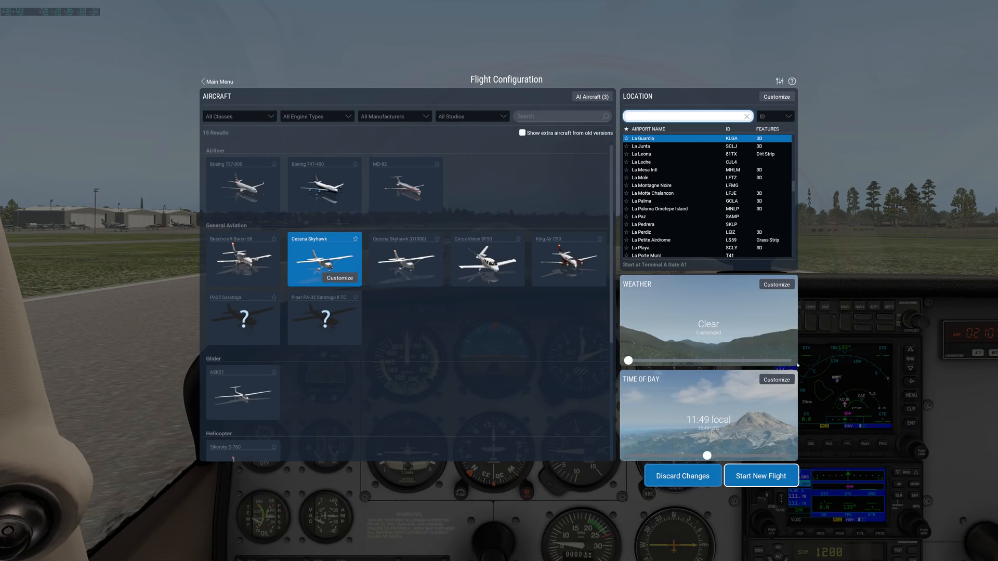
{"action": "left_click", "coordinate": [776, 284]}
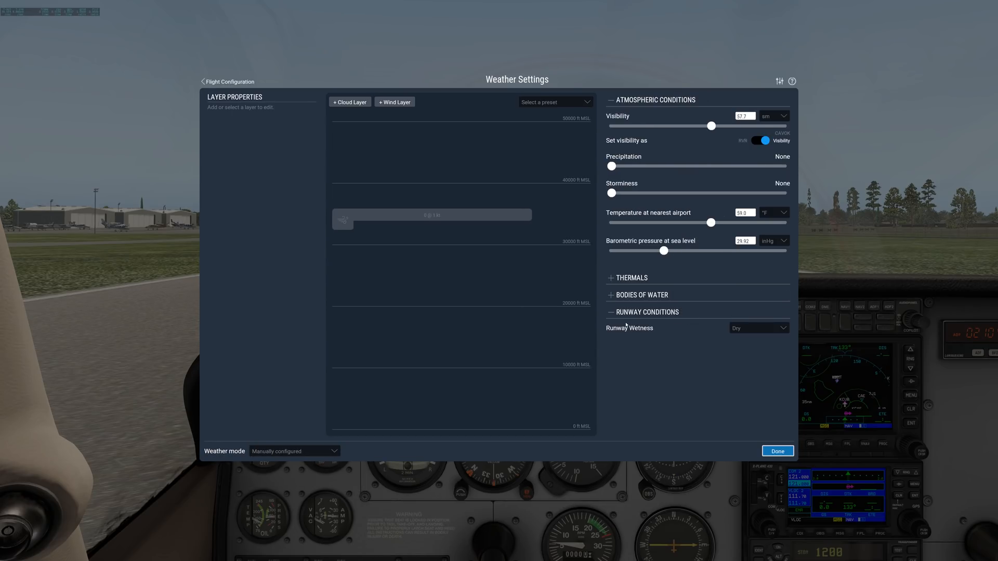
{"action": "mouse_move", "coordinate": [626, 327]}
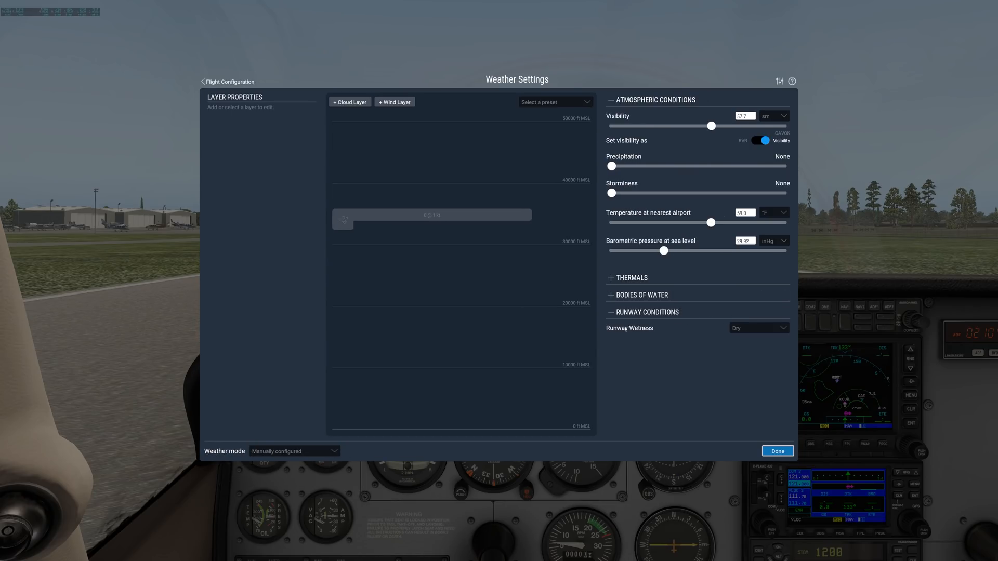
Switch the weather mode to real-world conditions with a 15-minute refresh rate
{"action": "left_click", "coordinate": [294, 451]}
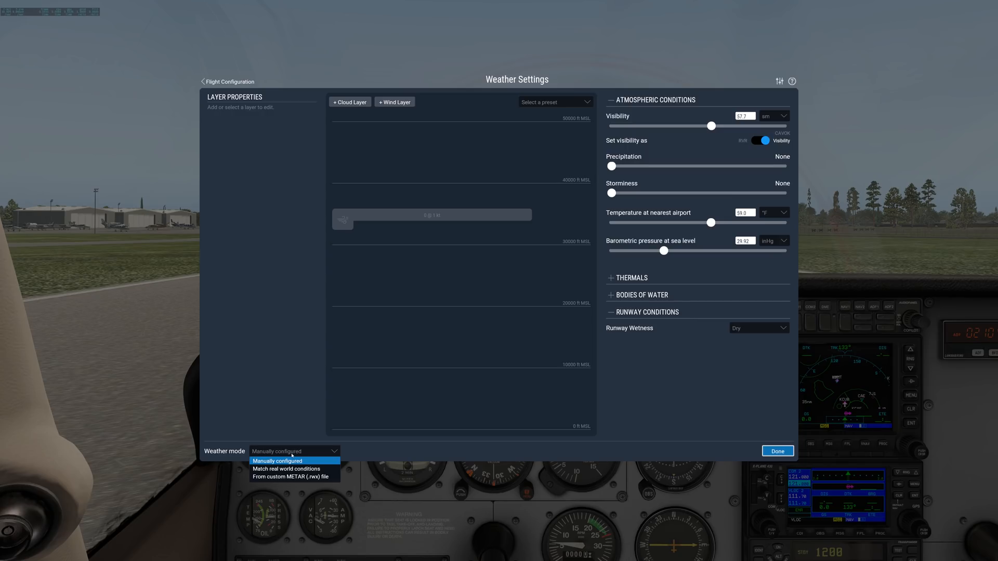
{"action": "mouse_move", "coordinate": [293, 477]}
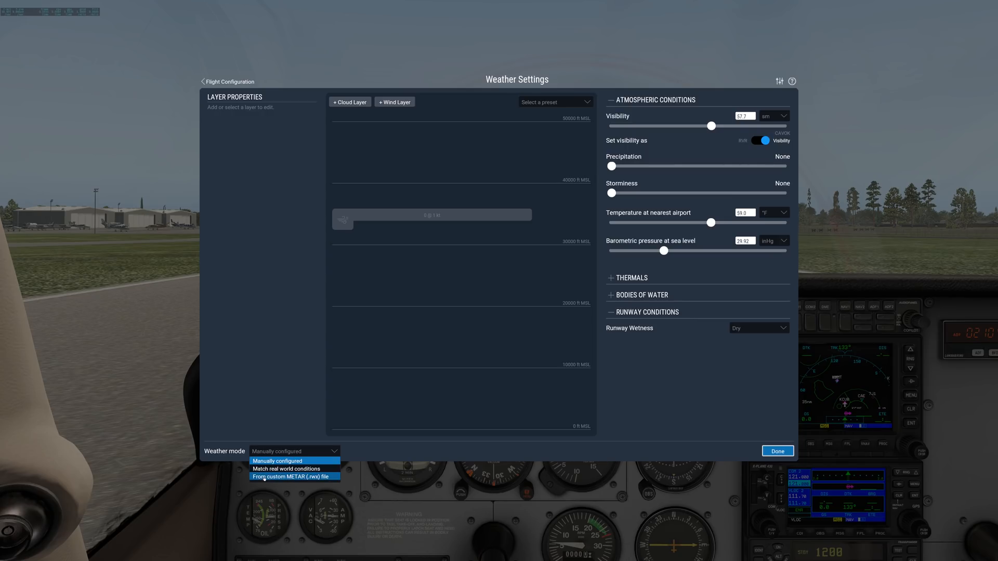
{"action": "mouse_move", "coordinate": [294, 469]}
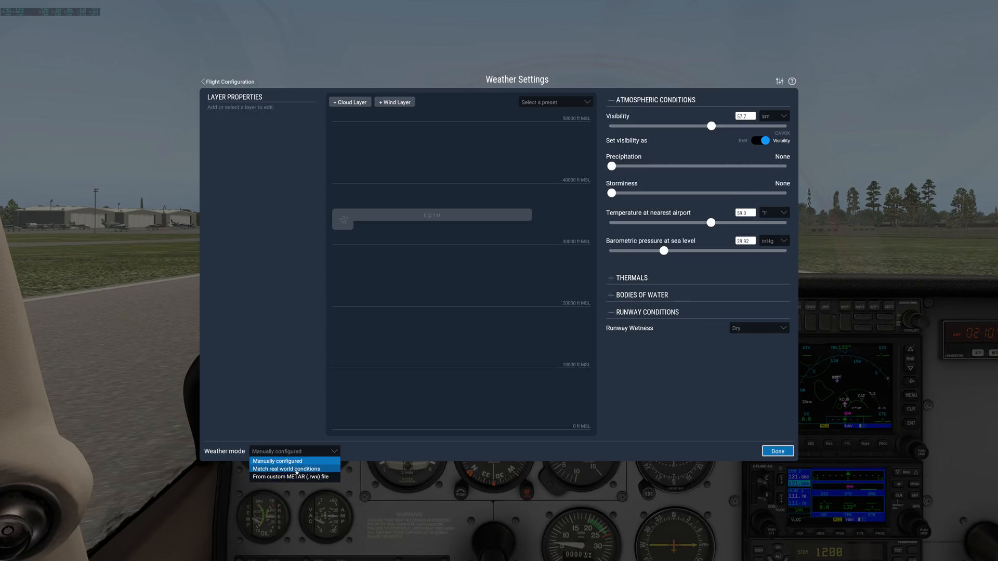
{"action": "left_click", "coordinate": [286, 469]}
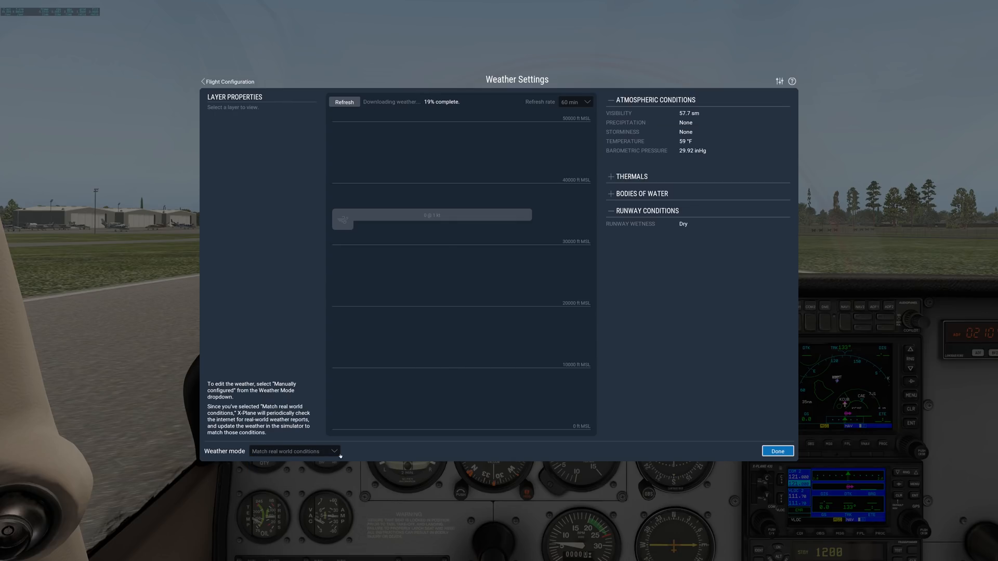
{"action": "mouse_move", "coordinate": [559, 335]}
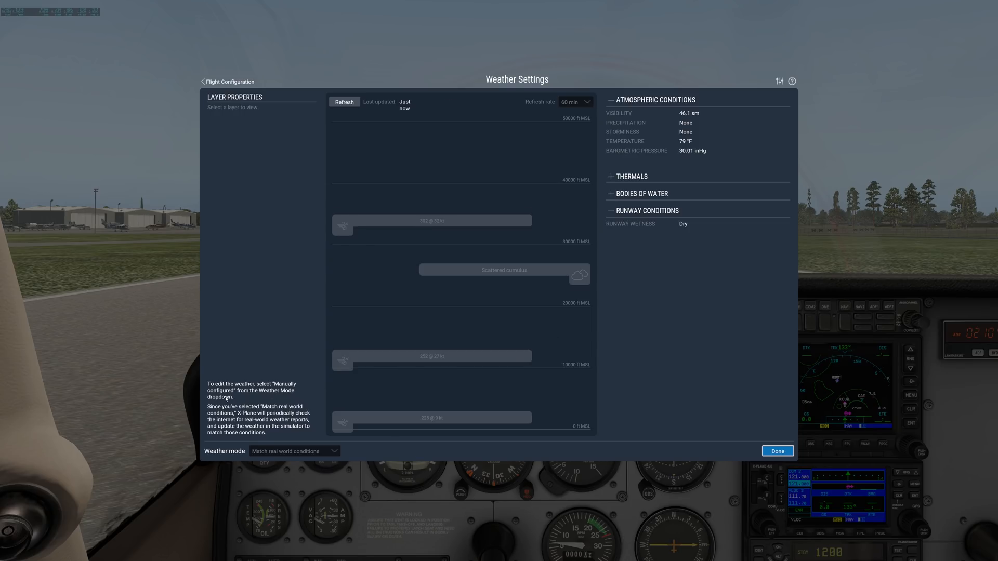
{"action": "mouse_move", "coordinate": [490, 327]}
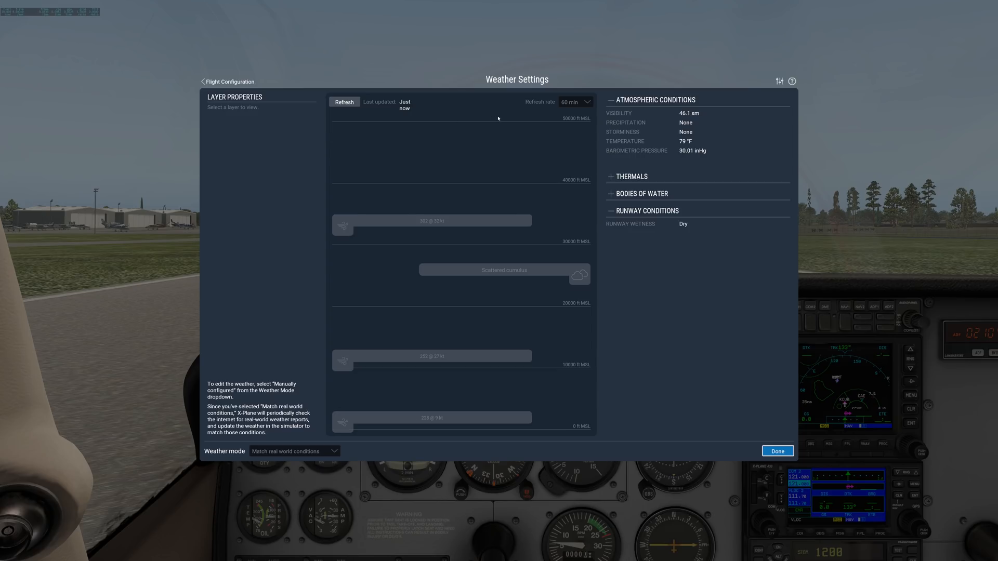
{"action": "left_click", "coordinate": [573, 102]}
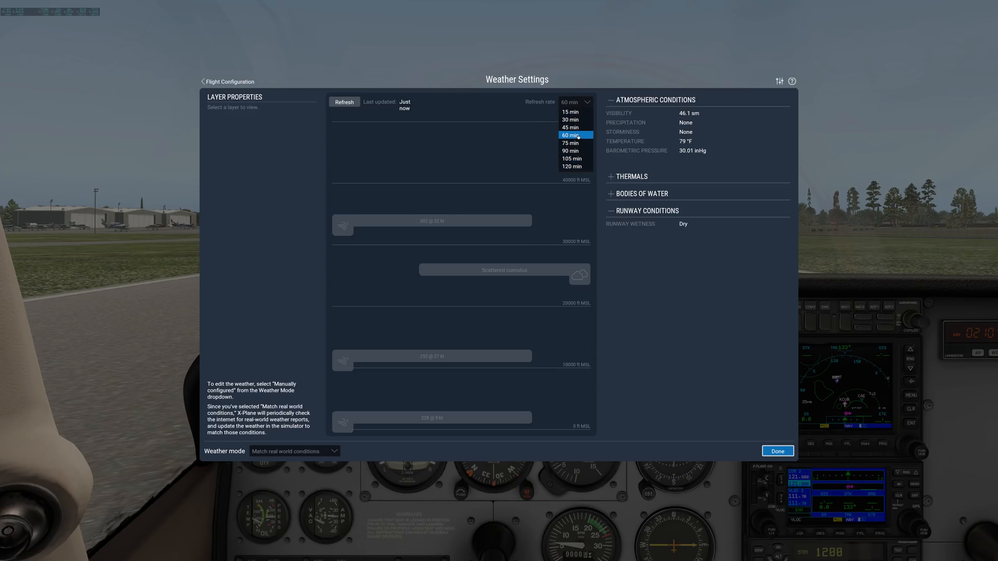
{"action": "left_click", "coordinate": [569, 112]}
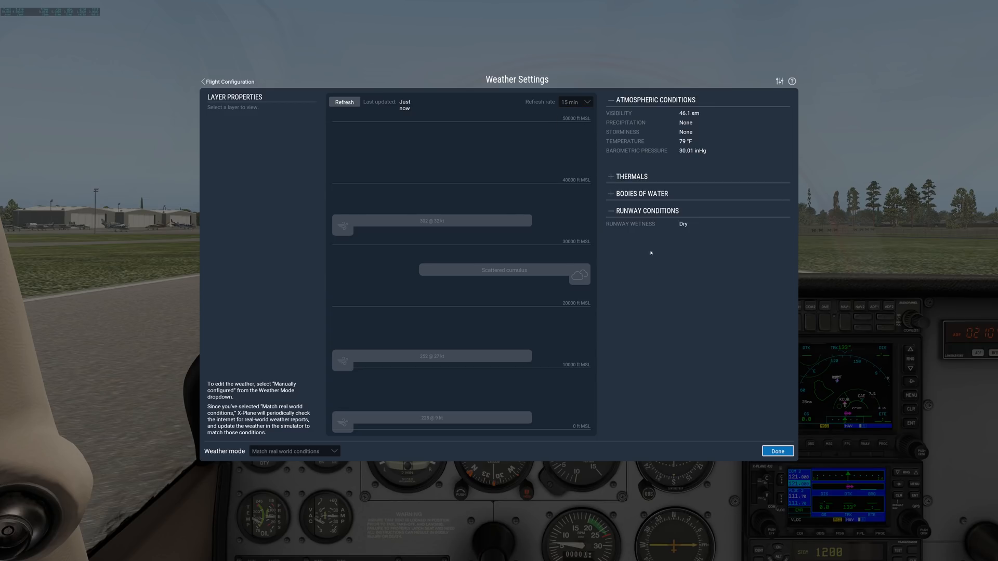
{"action": "mouse_move", "coordinate": [329, 123]}
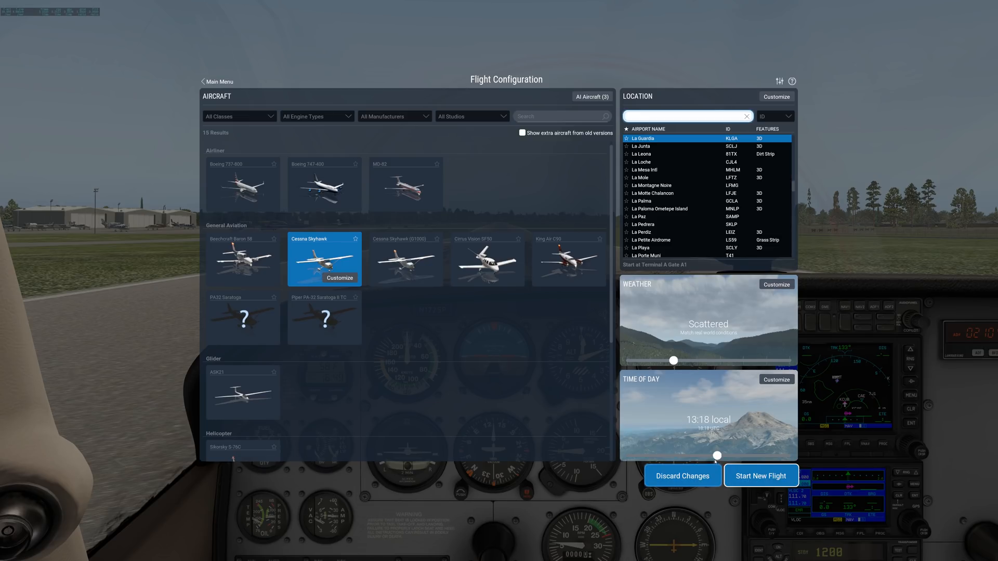
Select the Piper PA-32 Saratoga II TC, toggle older-version aircraft on and off, and start a new flight
{"action": "left_click", "coordinate": [405, 185]}
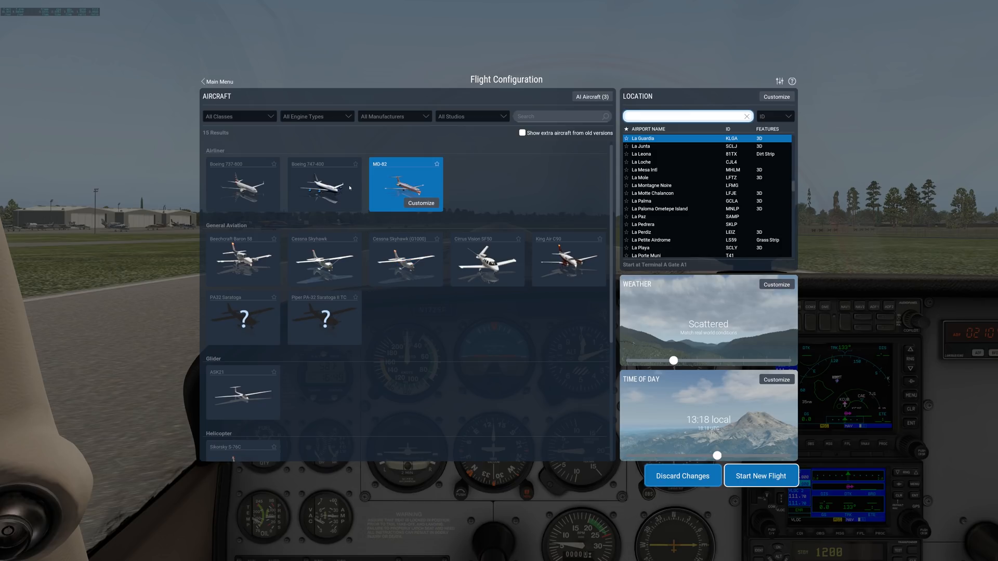
{"action": "left_click", "coordinate": [324, 318]}
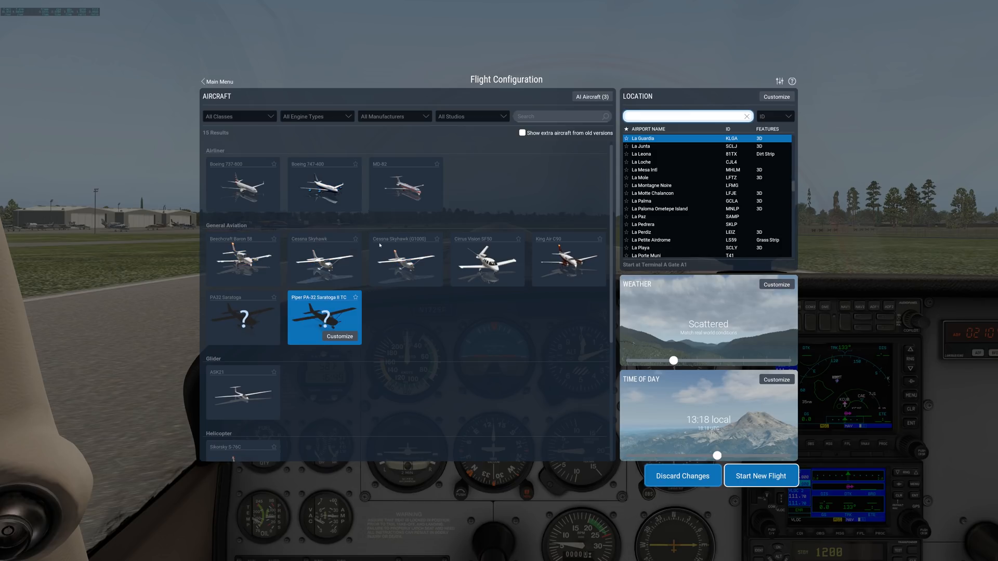
{"action": "left_click", "coordinate": [562, 115]}
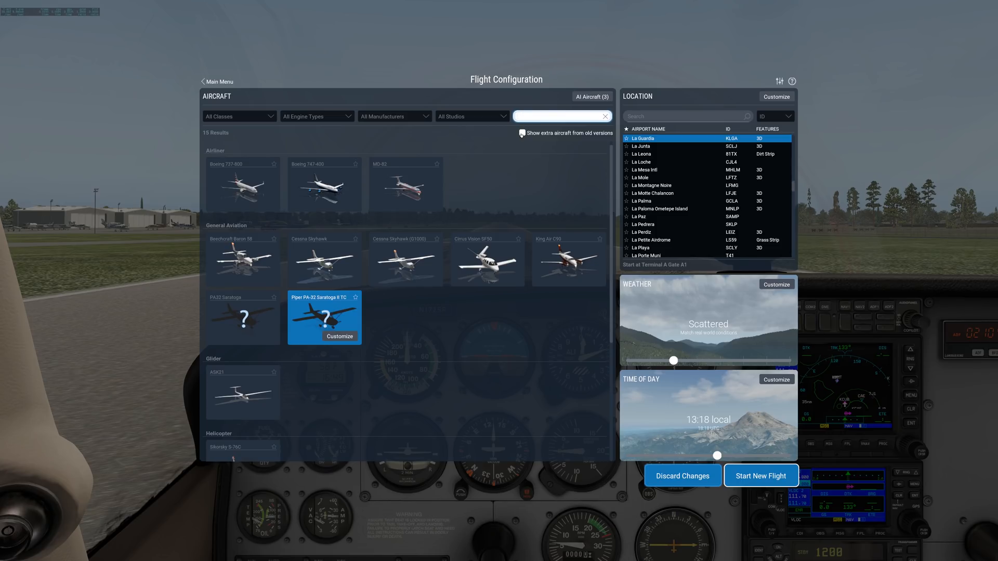
{"action": "left_click", "coordinate": [521, 133]}
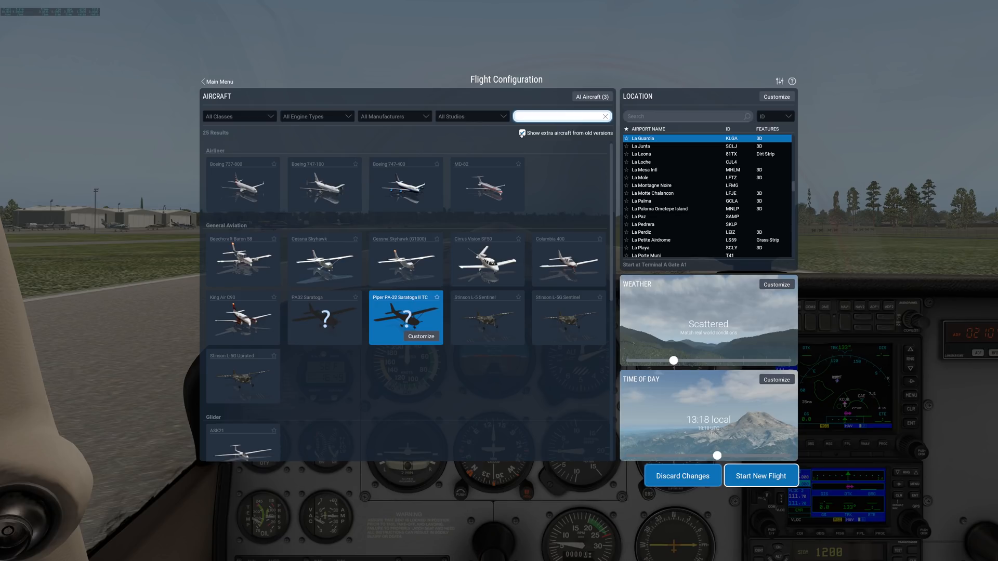
{"action": "left_click", "coordinate": [522, 133]}
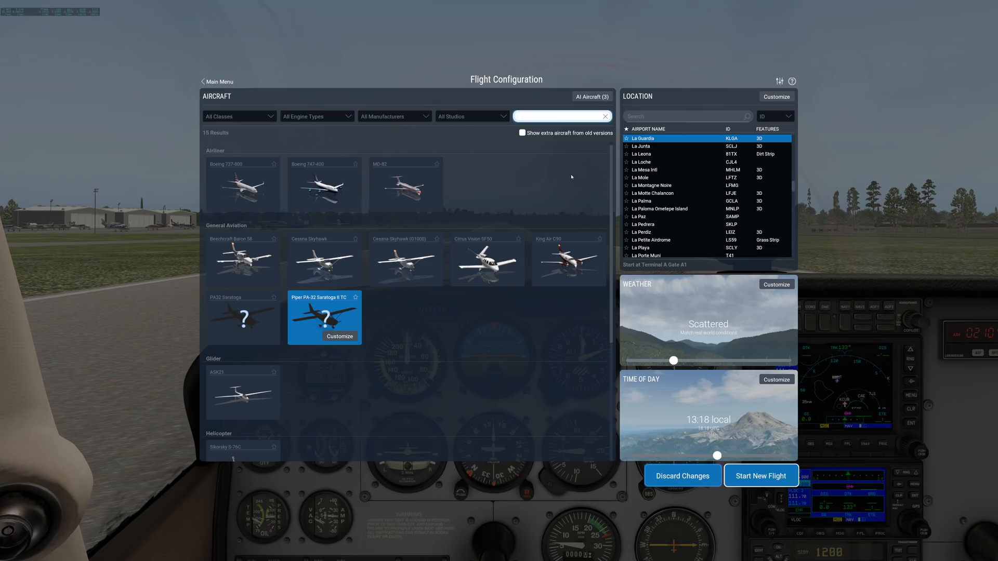
{"action": "mouse_move", "coordinate": [679, 139]}
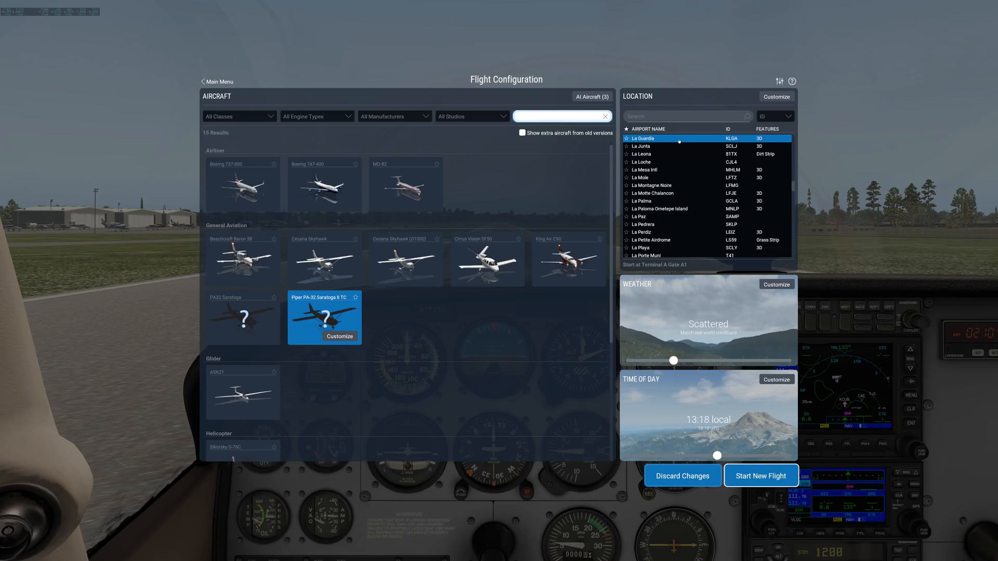
{"action": "left_click", "coordinate": [761, 475]}
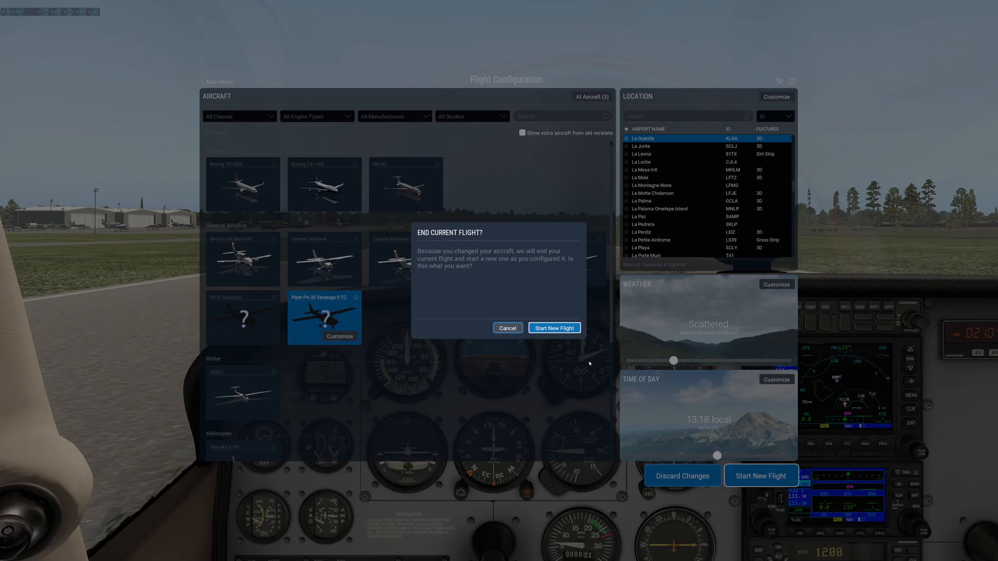
Confirm ending the current flight so the new flight loads
{"action": "left_click", "coordinate": [553, 328]}
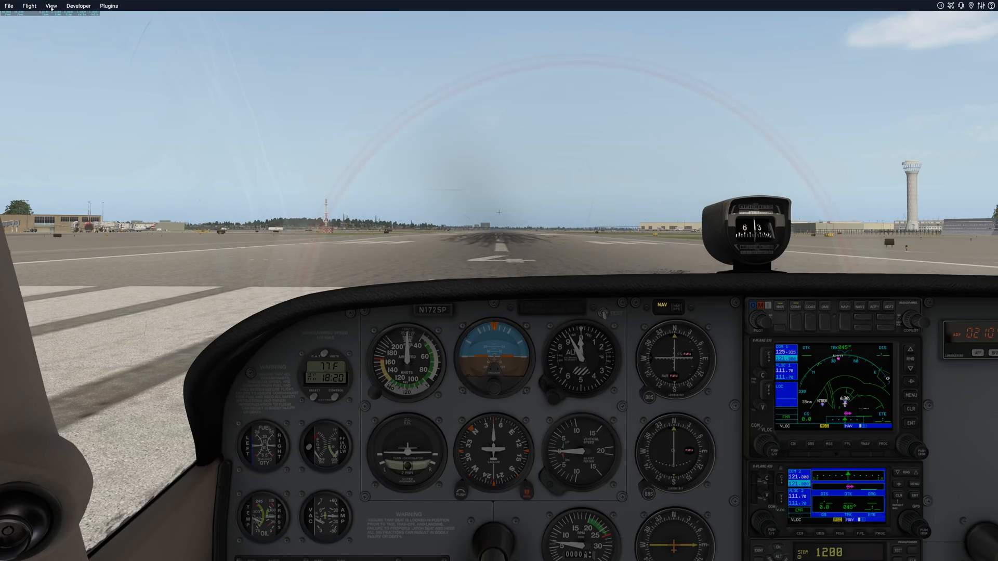
{"action": "left_click", "coordinate": [51, 6]}
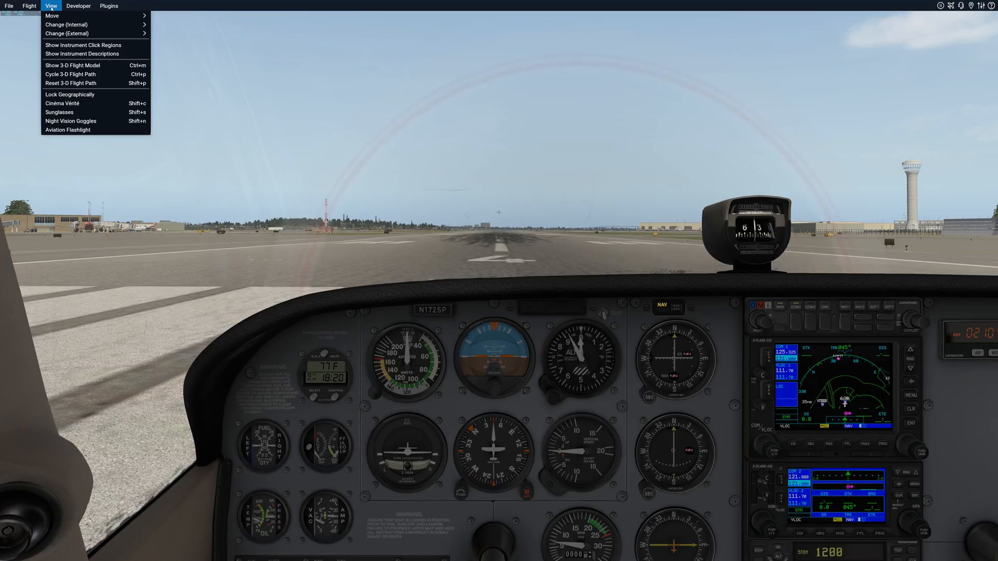
{"action": "mouse_move", "coordinate": [67, 24]}
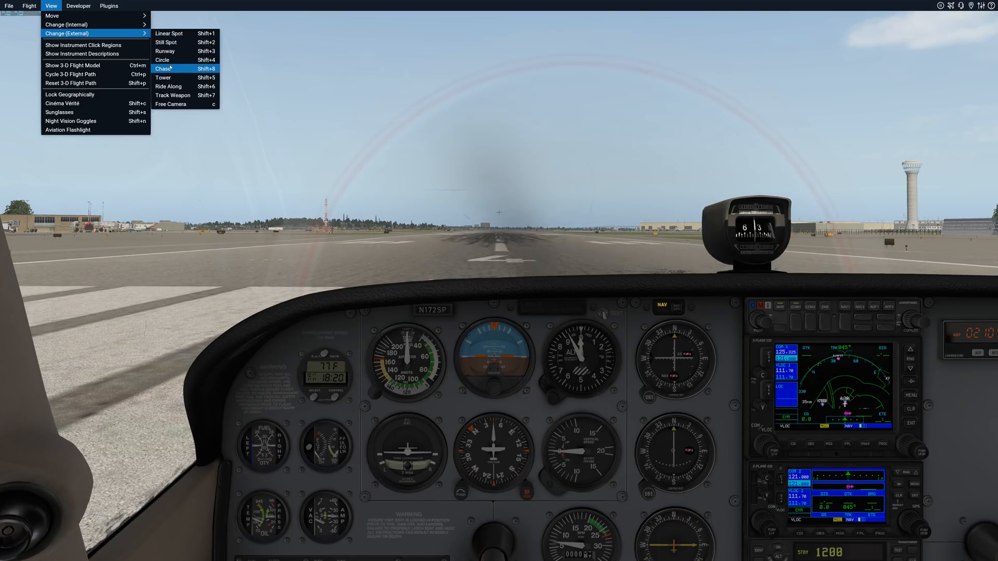
{"action": "left_click", "coordinate": [164, 68]}
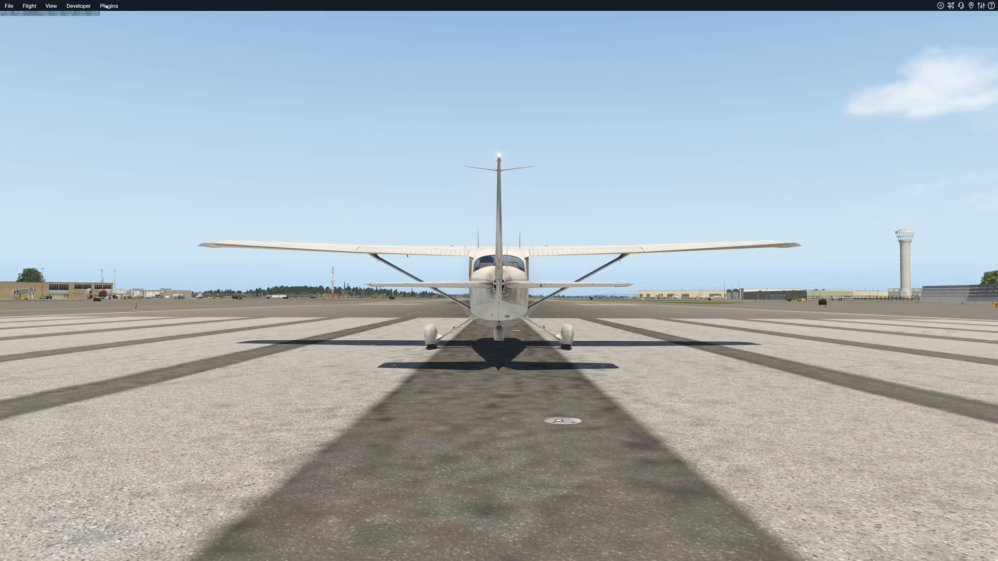
{"action": "left_click", "coordinate": [50, 6]}
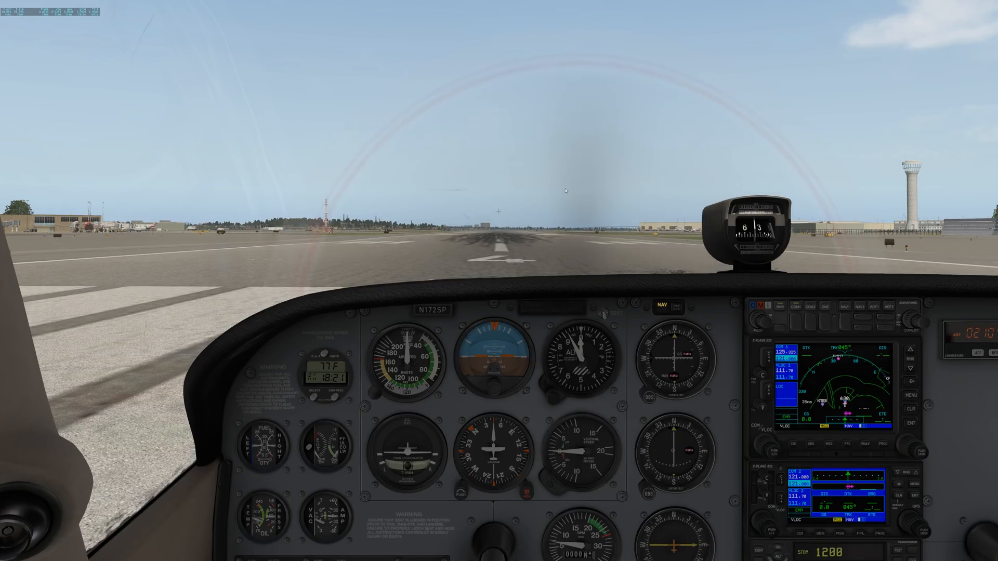
{"action": "left_click", "coordinate": [51, 6]}
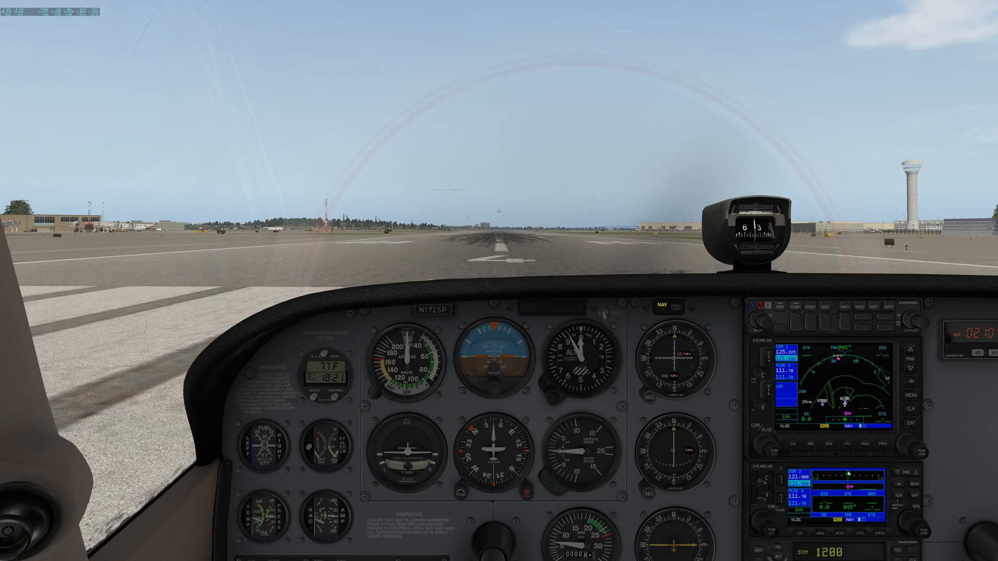
{"action": "left_click", "coordinate": [828, 490]}
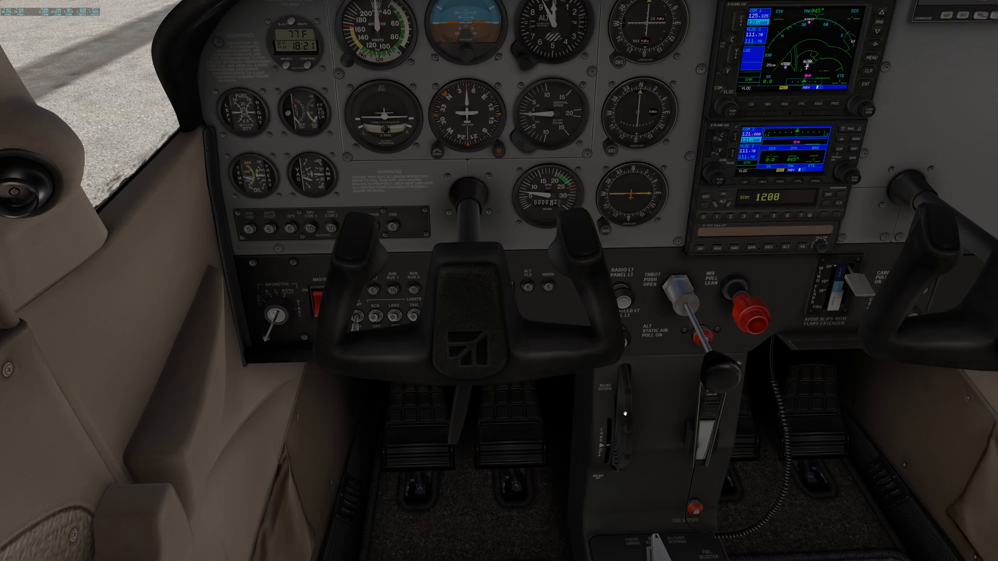
{"action": "mouse_move", "coordinate": [531, 132]}
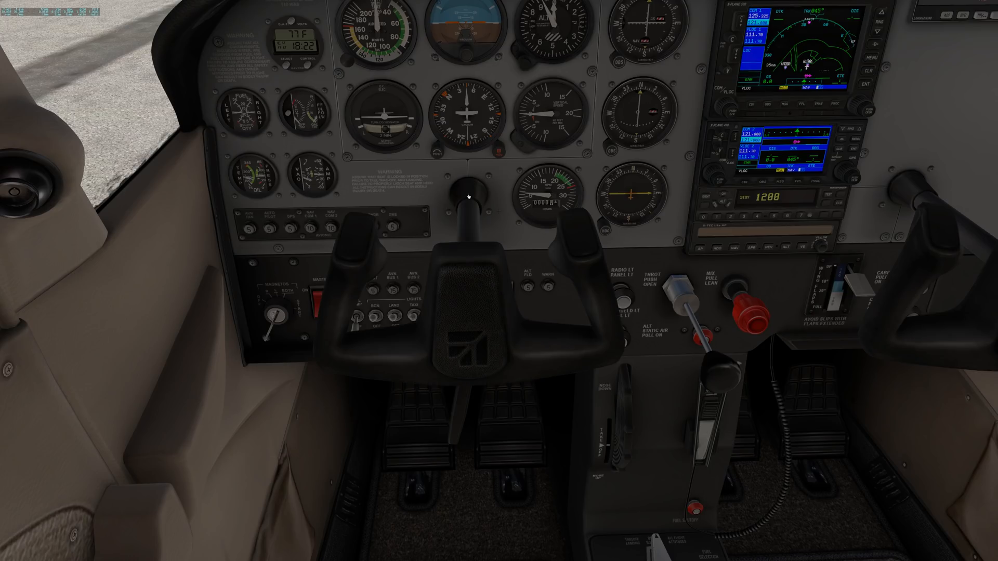
{"action": "mouse_move", "coordinate": [521, 291]}
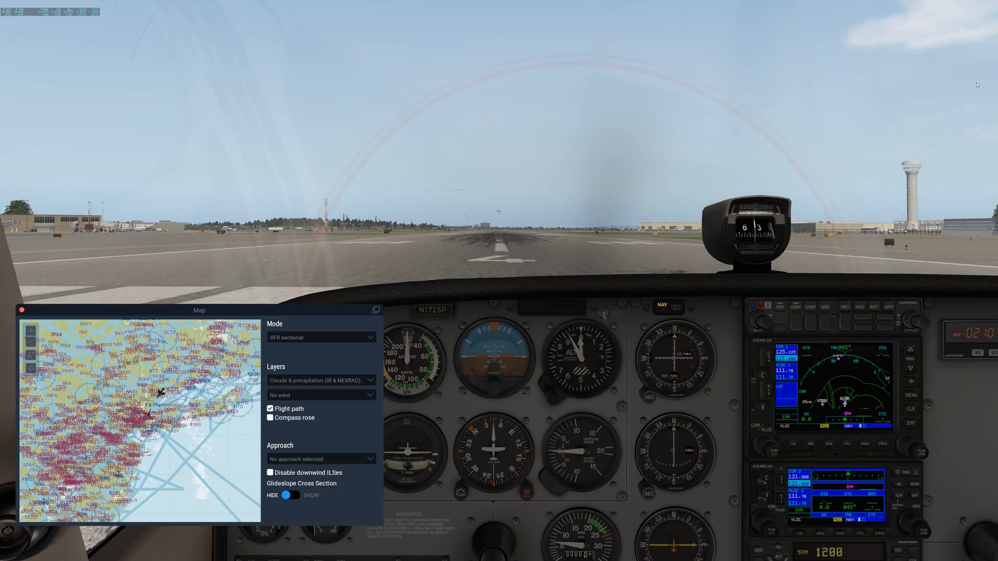
Centre the map window, preview IFR low and high enroute charts, then return to VFR sectional
{"action": "left_click_drag", "start_coordinate": [199, 310], "coordinate": [516, 187]}
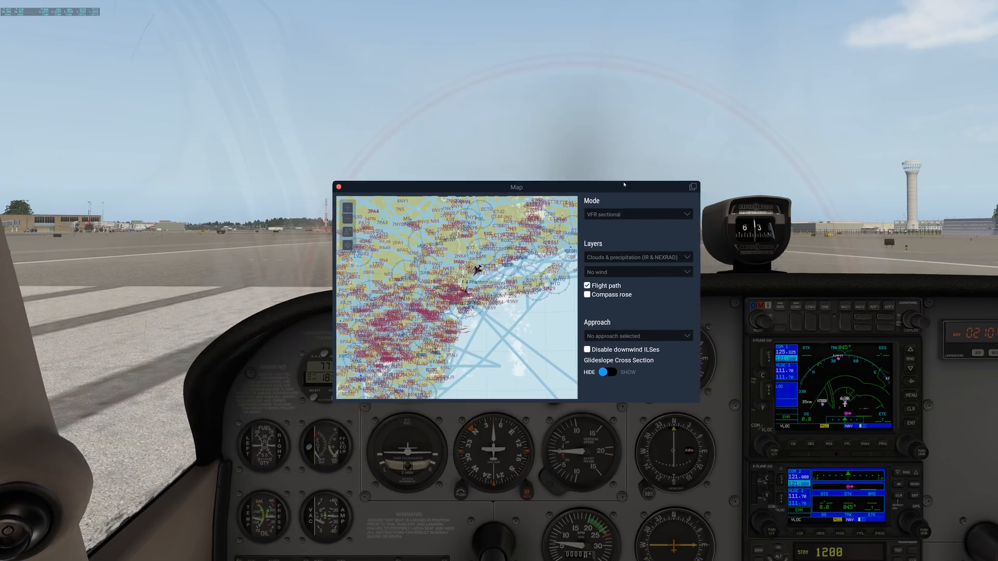
{"action": "left_click", "coordinate": [636, 215]}
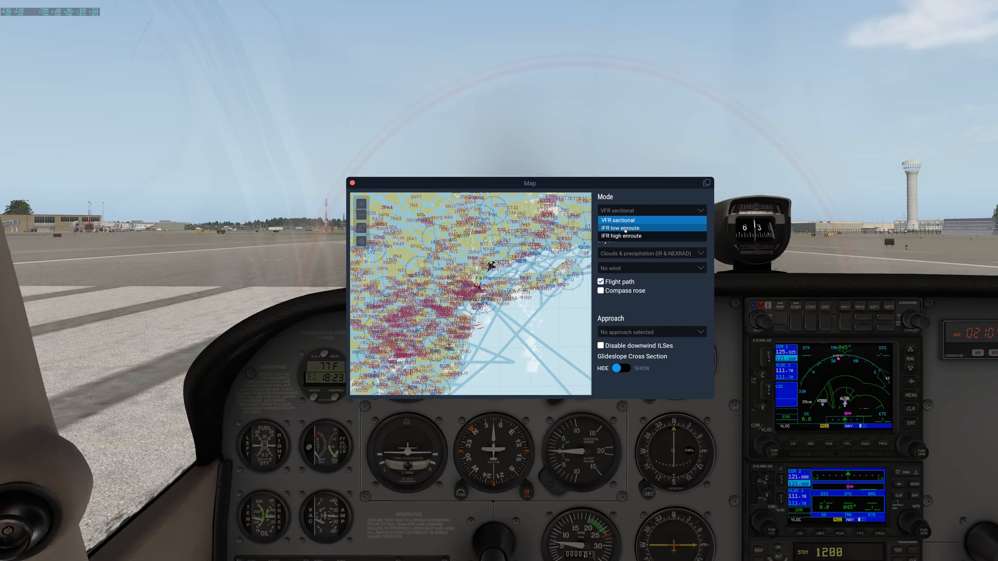
{"action": "left_click", "coordinate": [620, 227]}
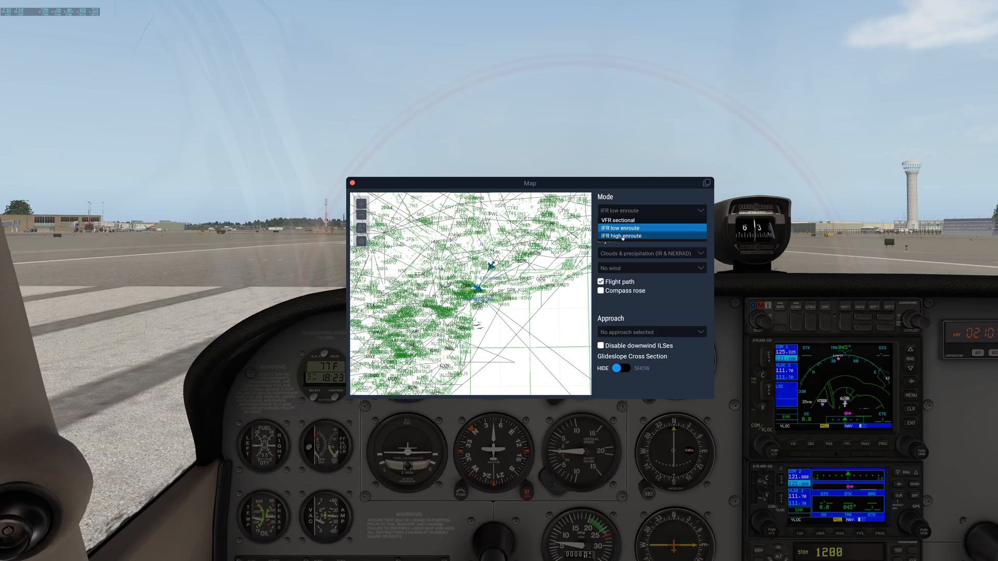
{"action": "left_click", "coordinate": [621, 235]}
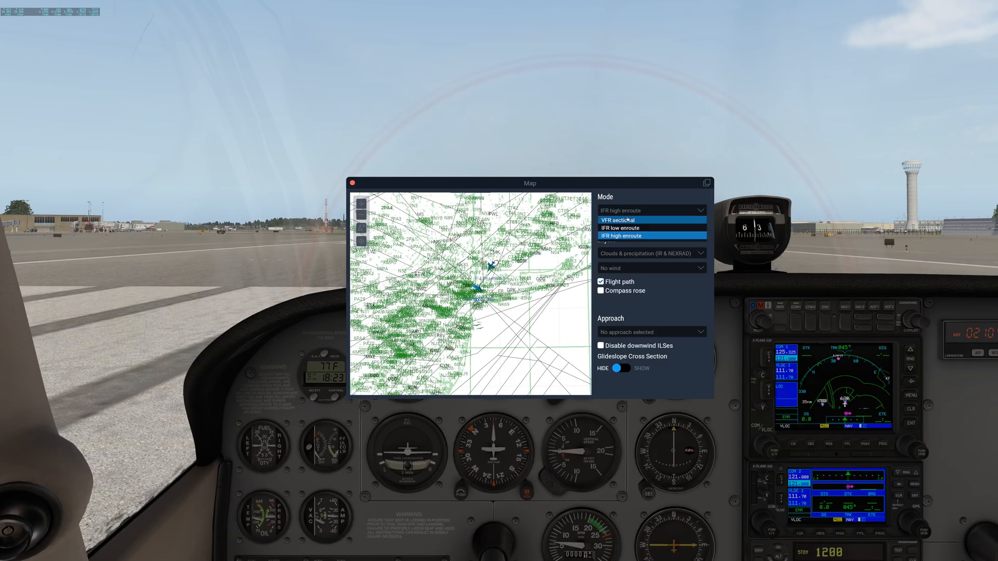
{"action": "left_click", "coordinate": [618, 220]}
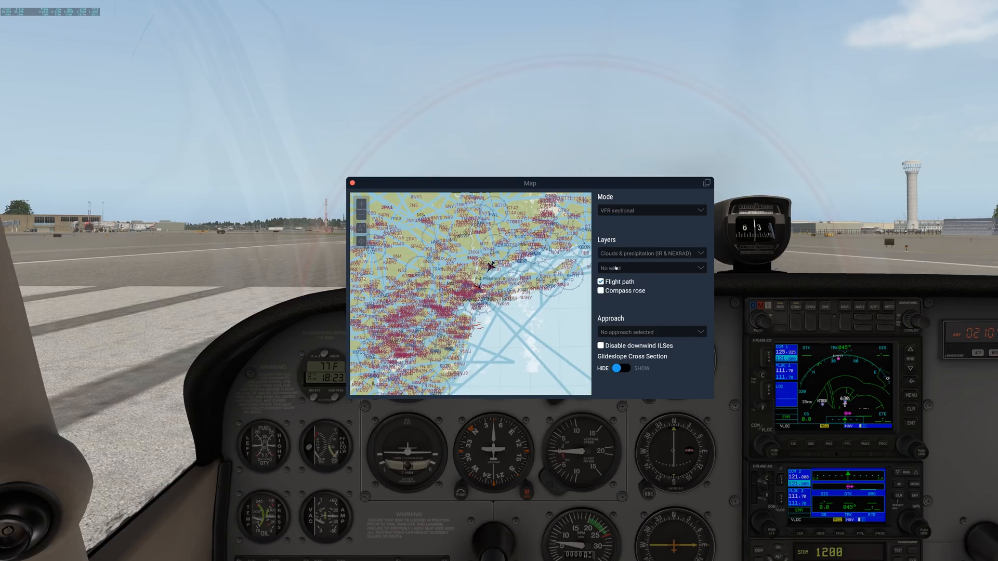